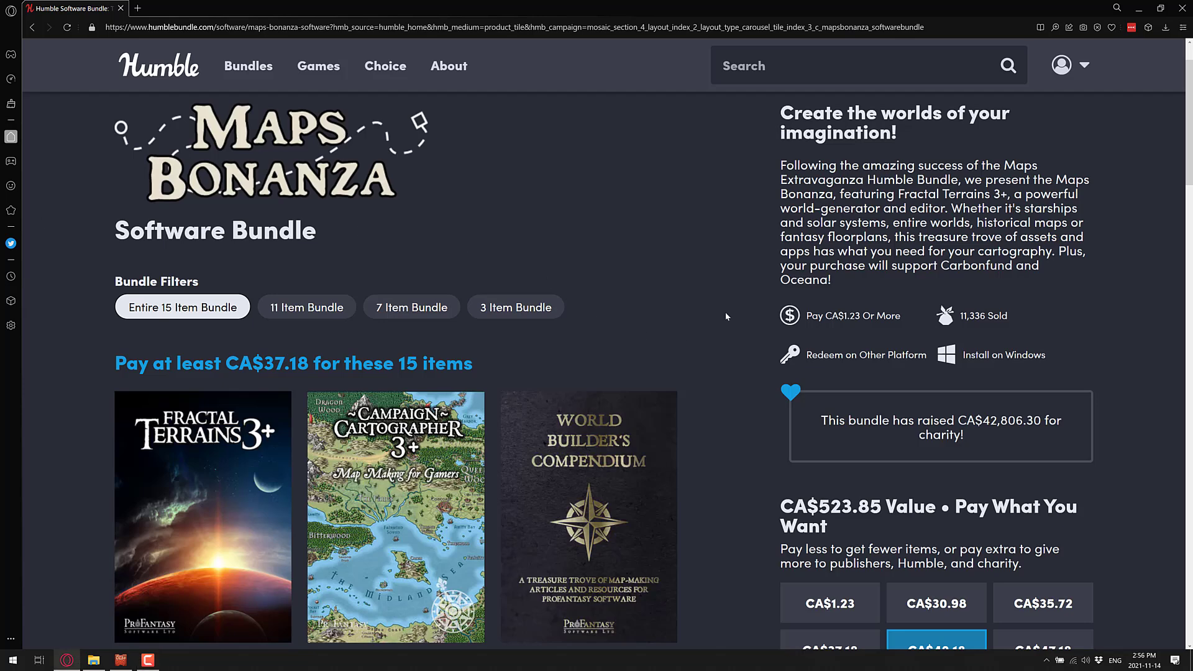
Step: Scroll through the Examples\Maps folder to reach and open the CC3 13thAge.FCW continent map
scroll("down", 3)
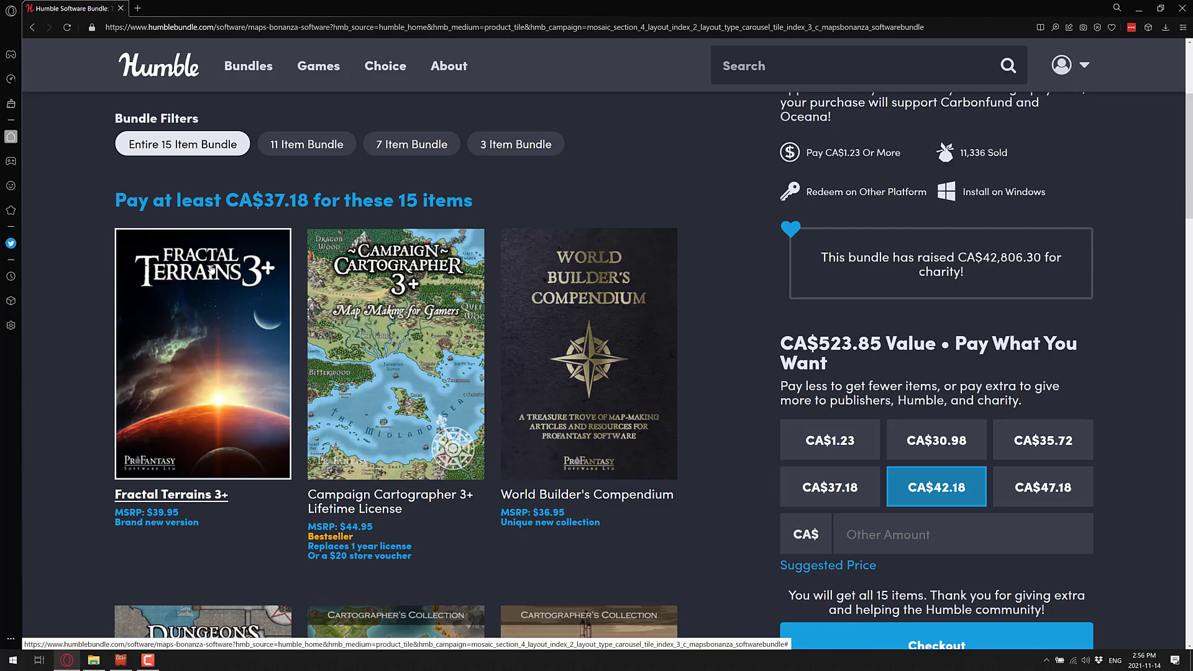
mouse_move(181, 330)
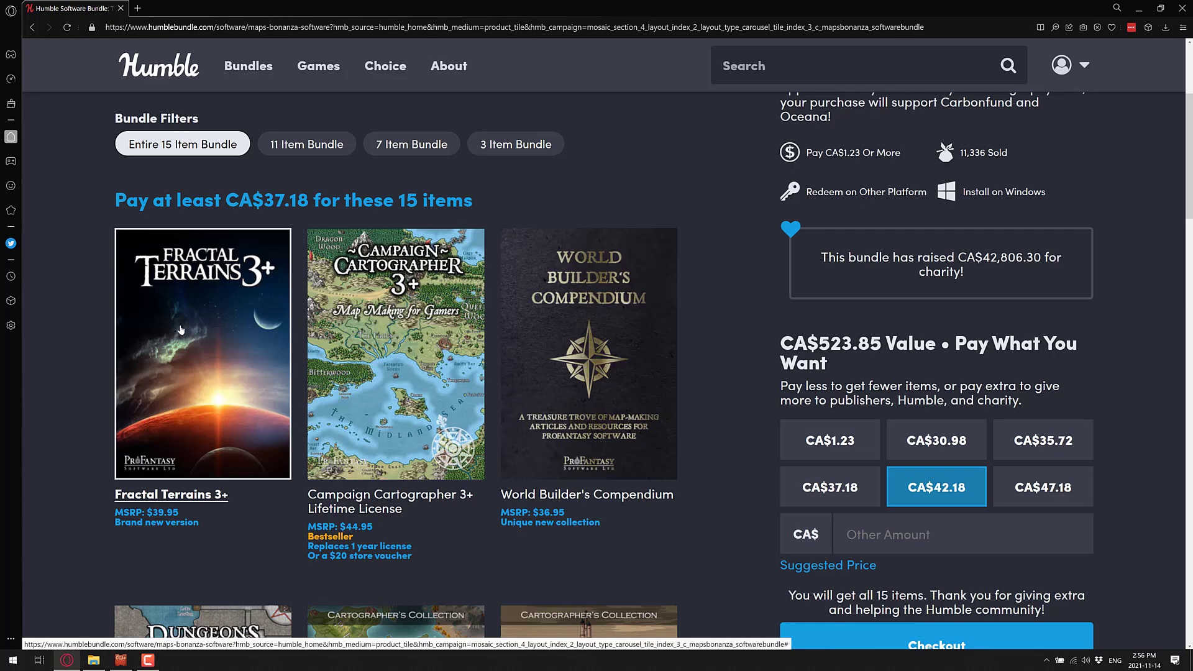
scroll("down", 3)
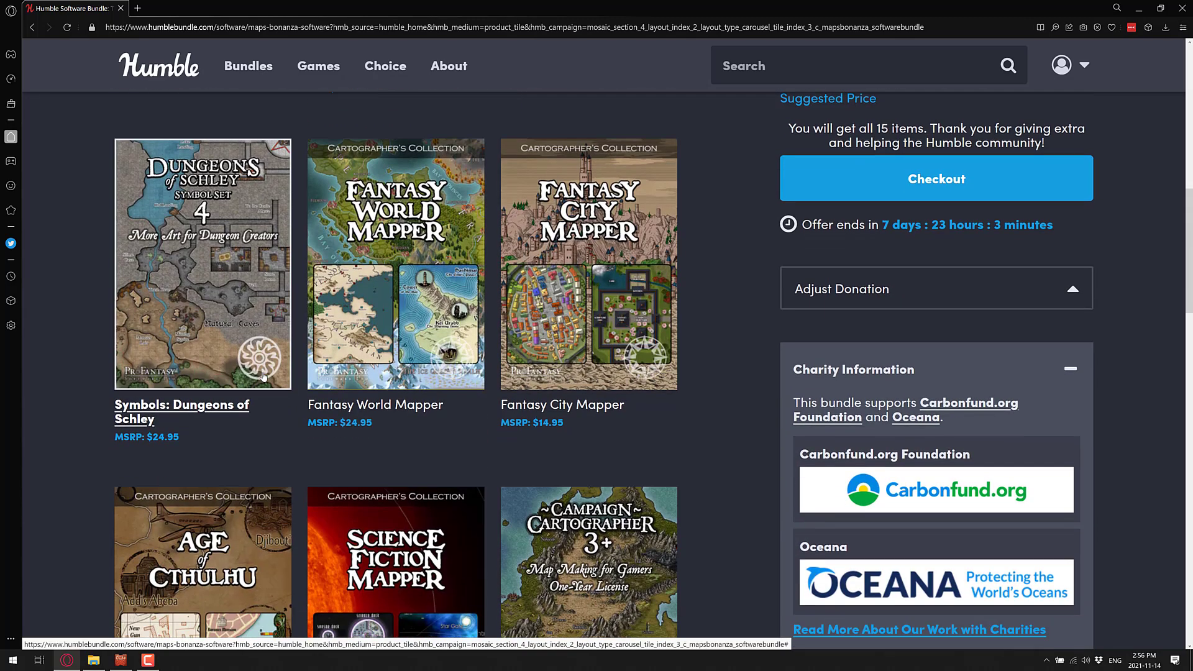
scroll("down", 3)
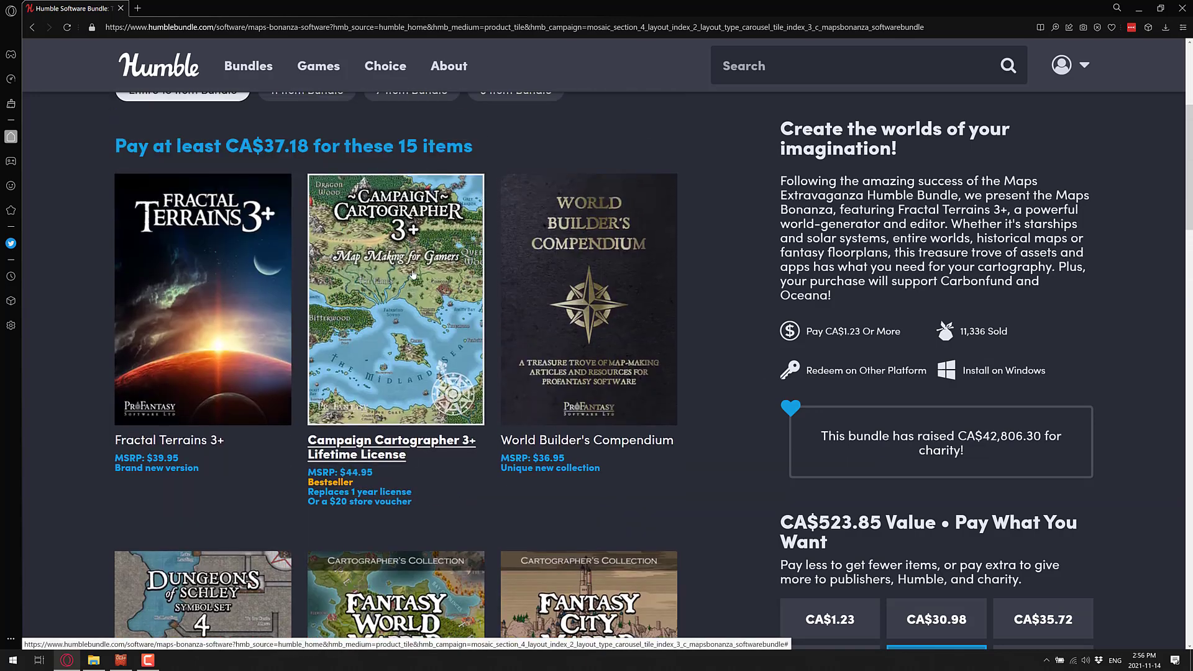
mouse_move(412, 265)
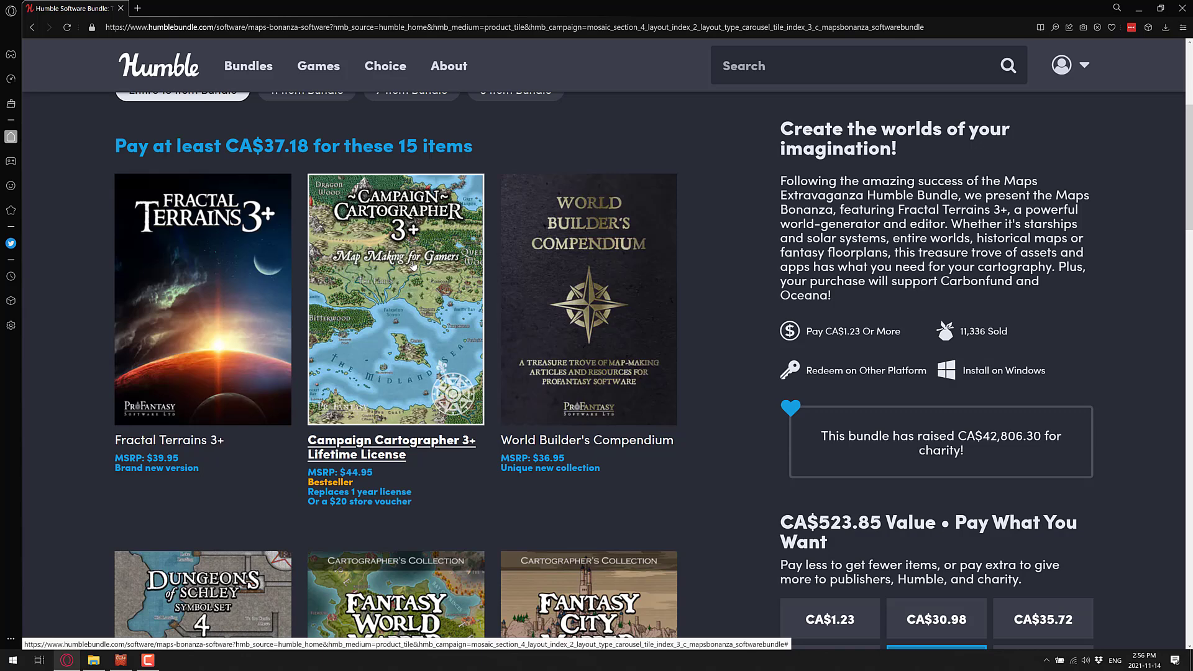
mouse_move(567, 288)
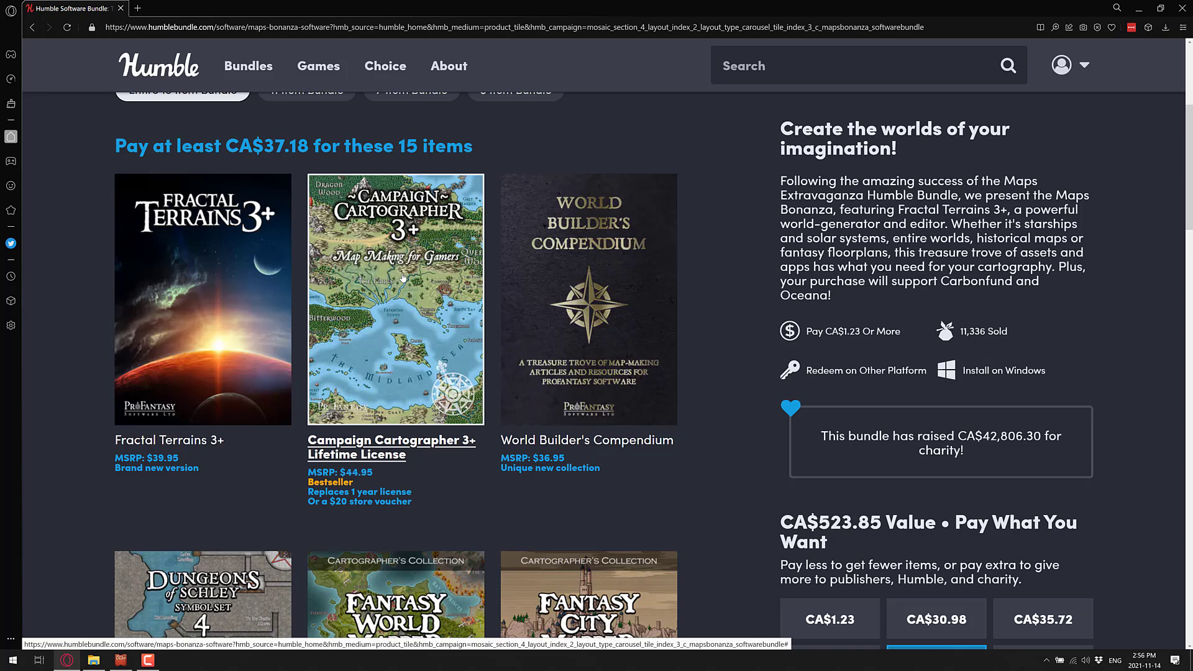
mouse_move(433, 267)
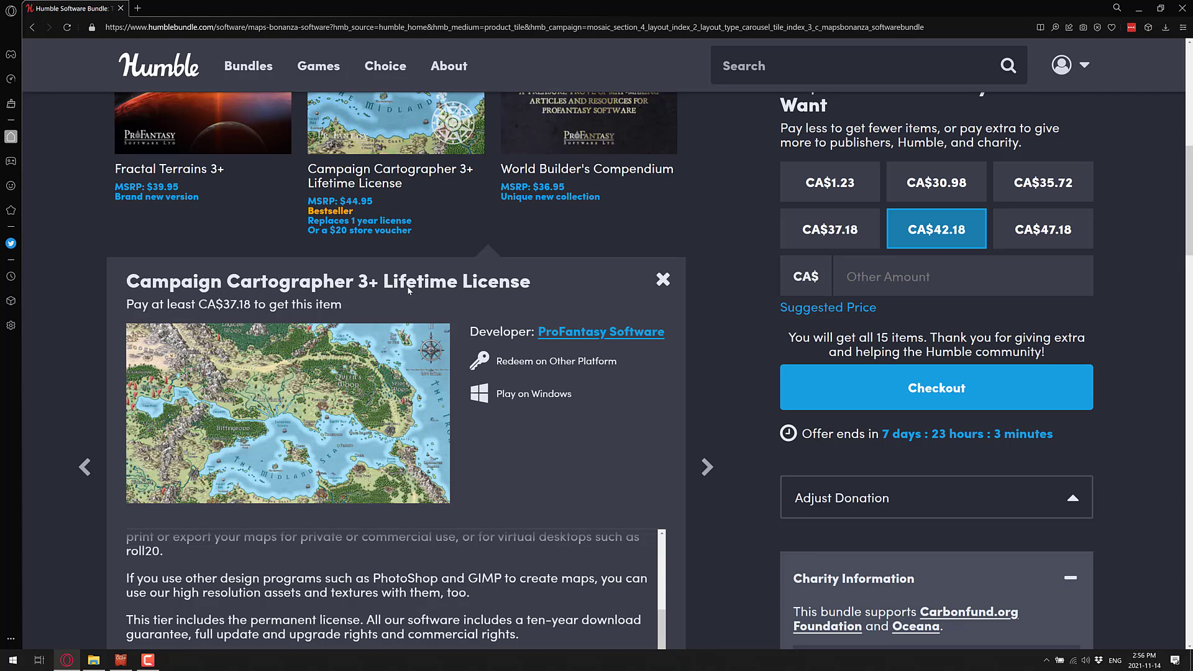
scroll("down", 3)
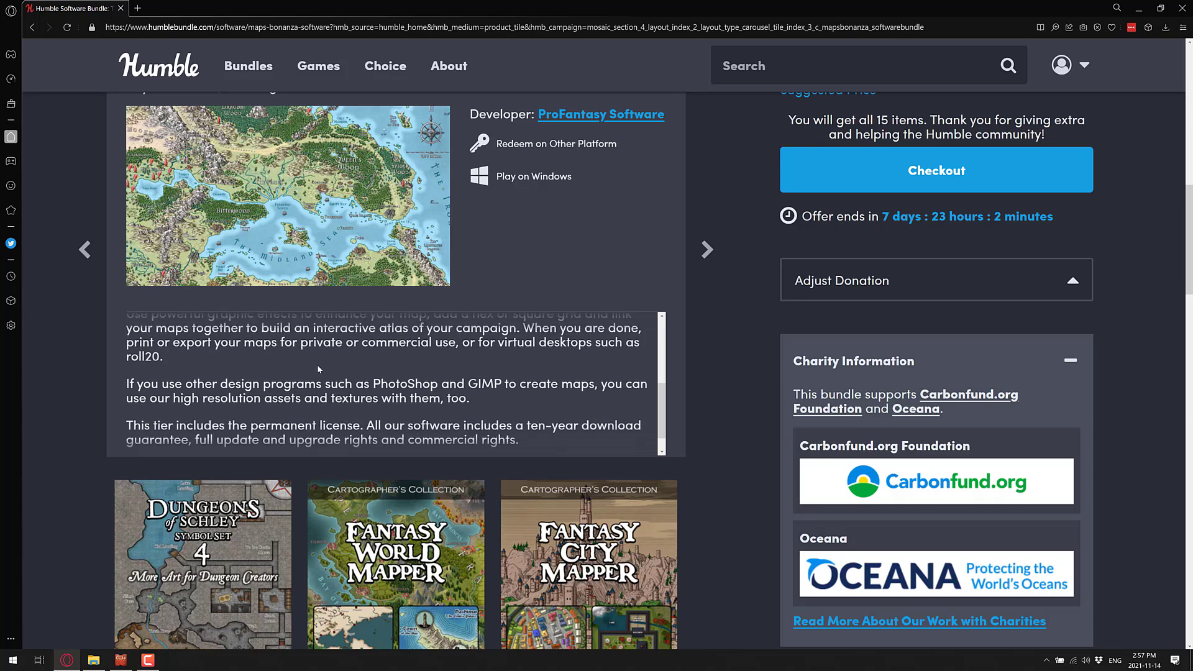
scroll("down", 3)
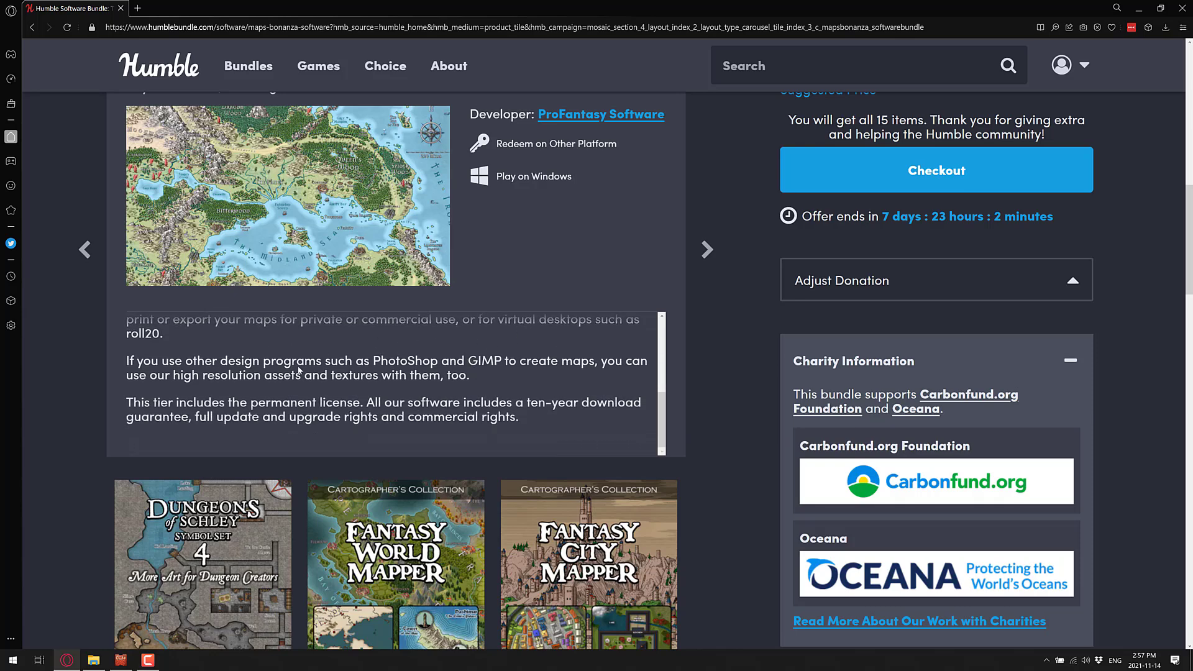
mouse_move(197, 365)
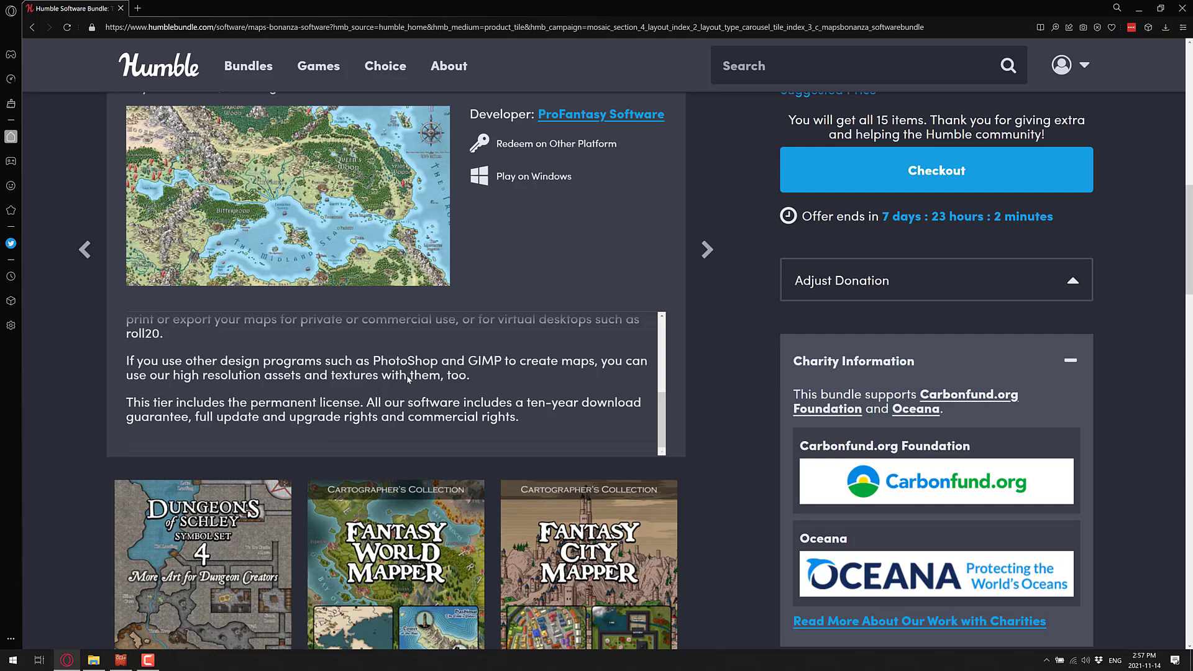
mouse_move(443, 370)
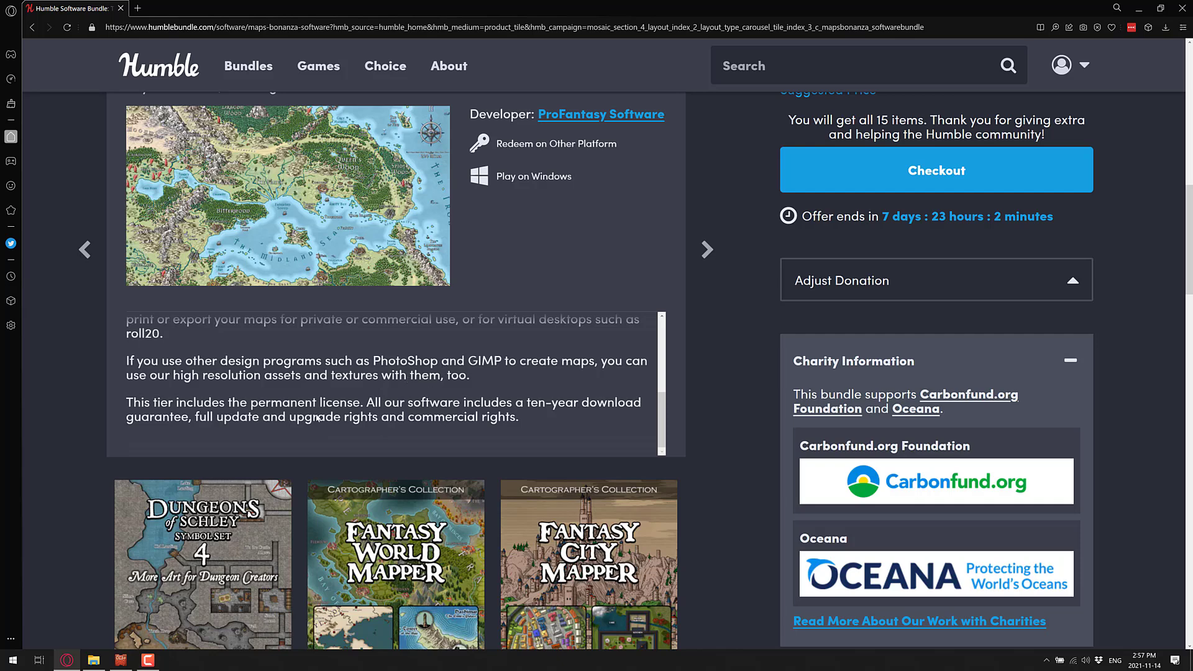
mouse_move(597, 407)
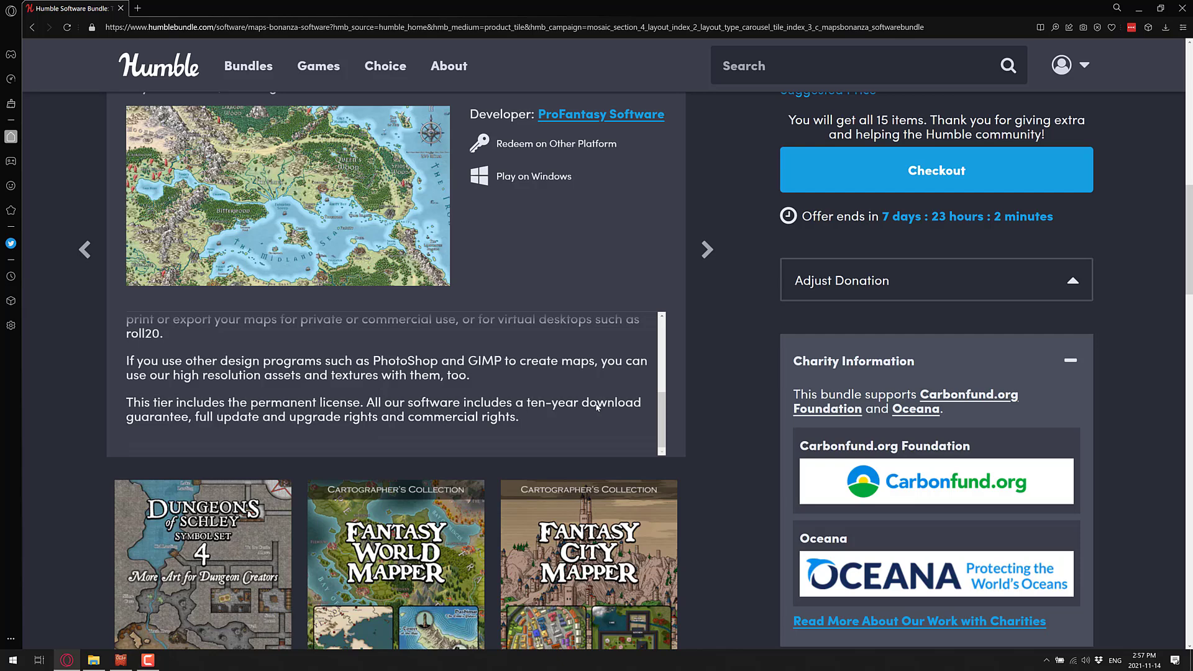
mouse_move(353, 427)
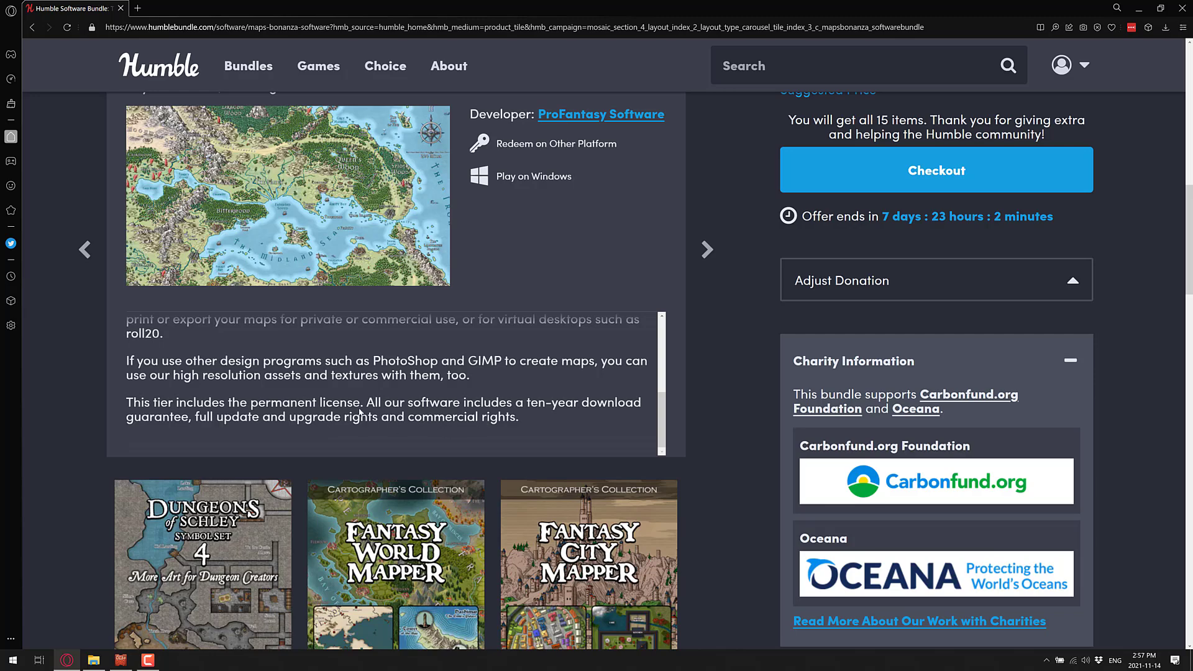
scroll("down", 3)
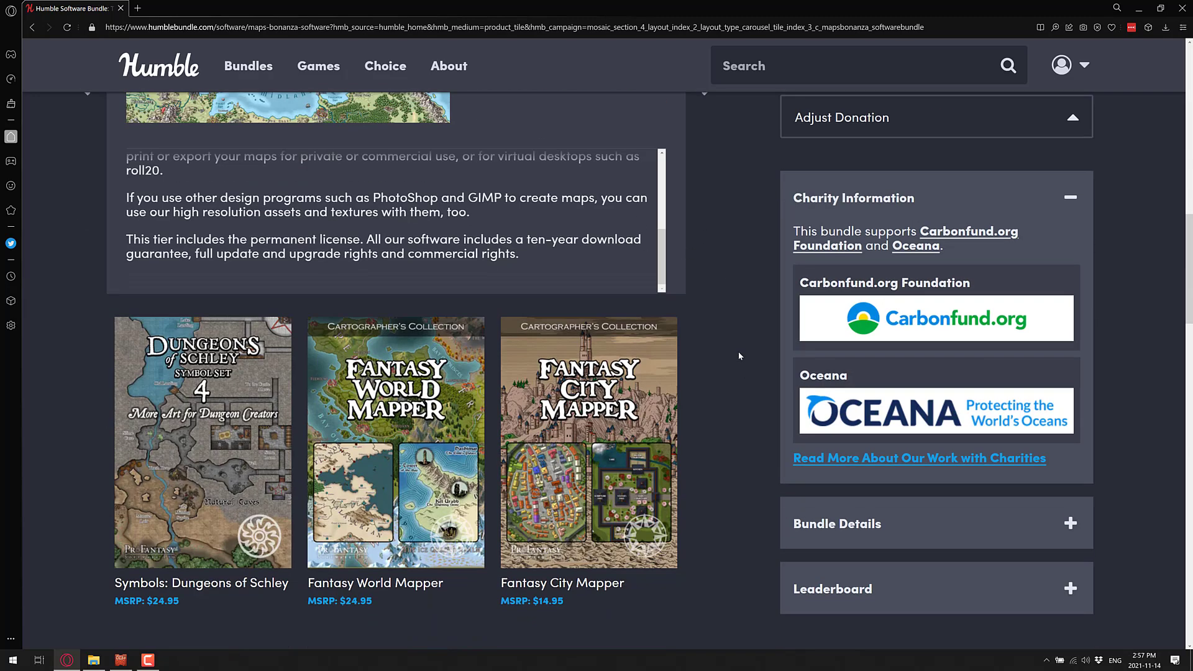
scroll("down", 3)
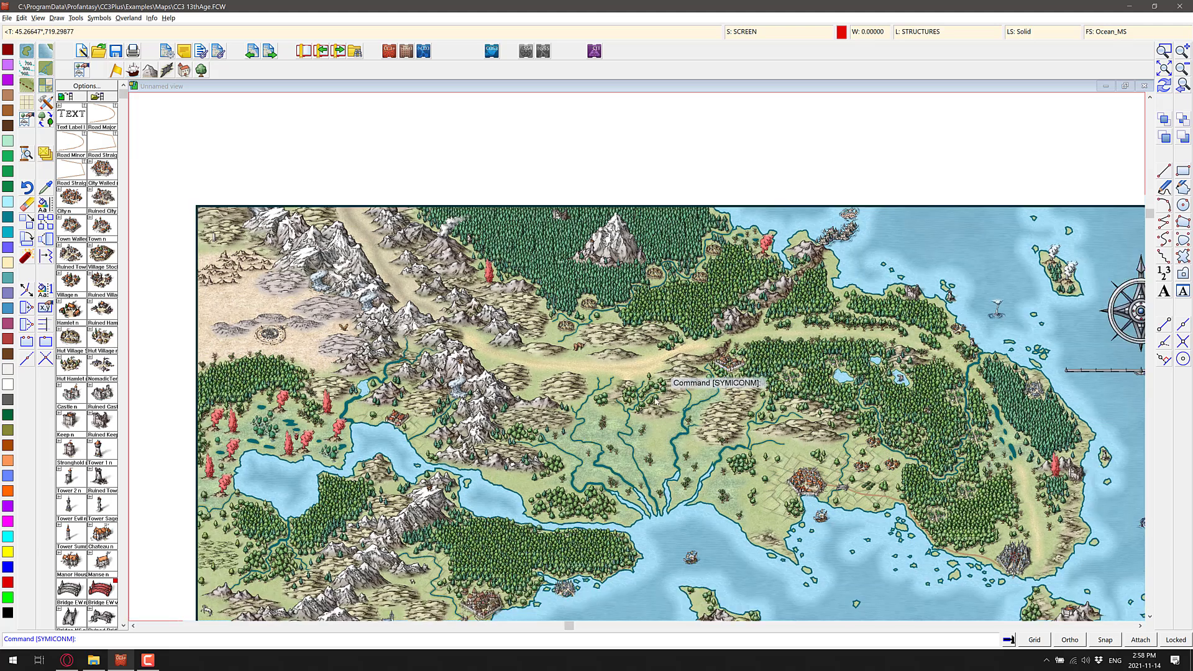
mouse_move(700, 399)
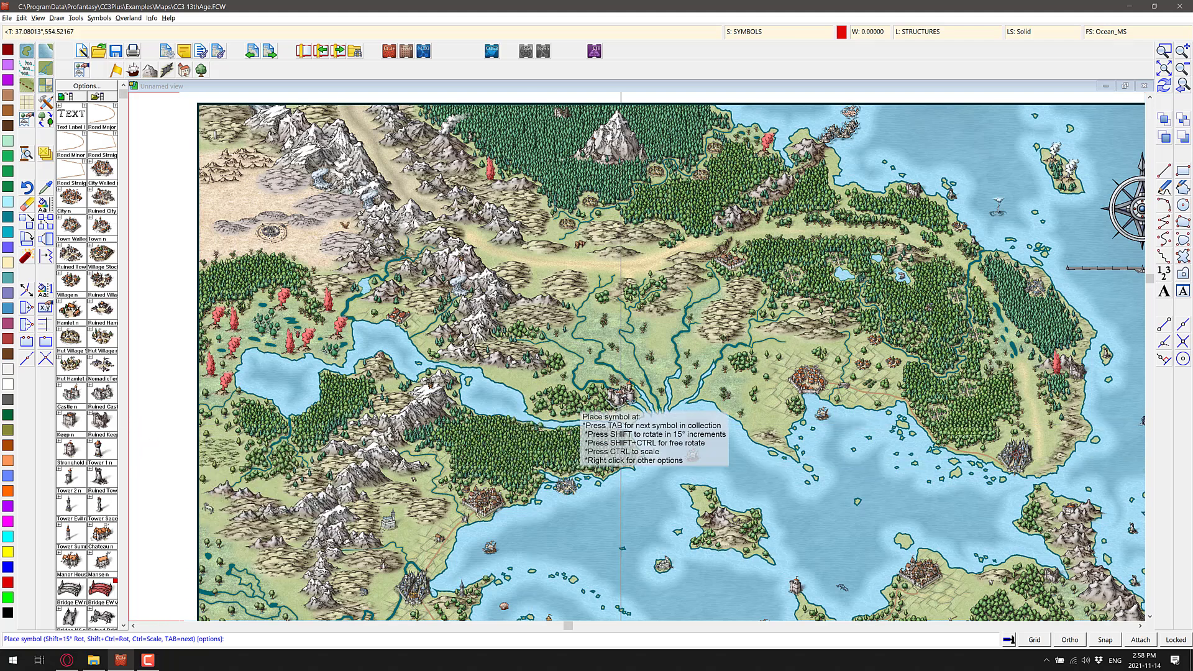
mouse_move(681, 373)
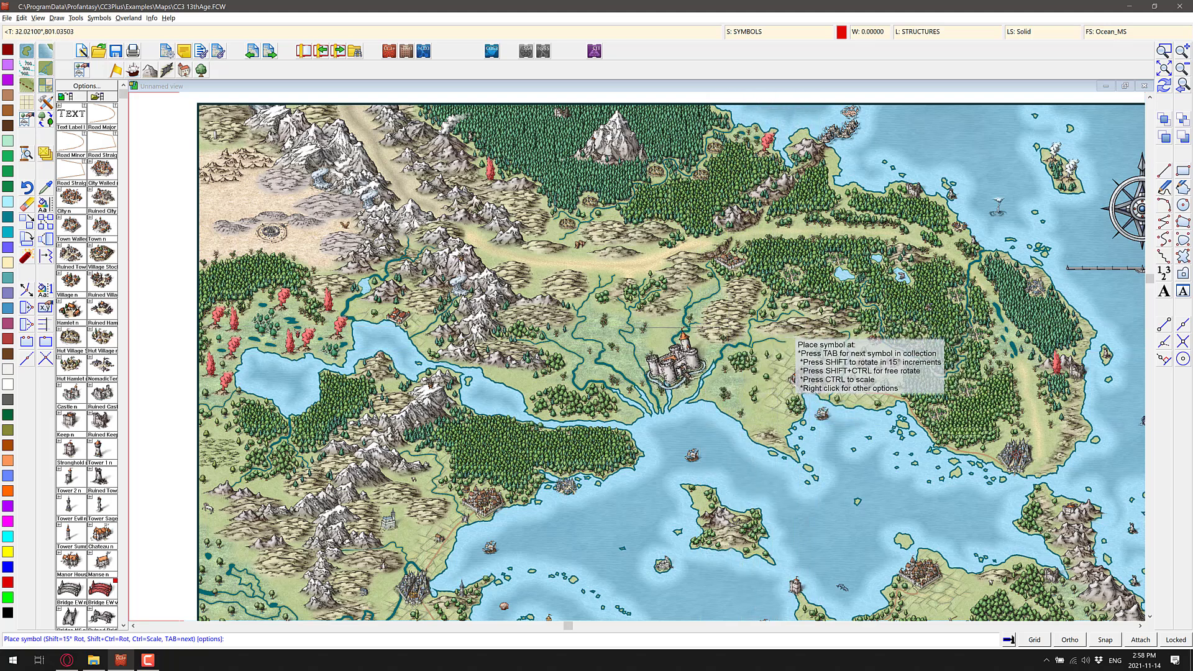
mouse_move(664, 327)
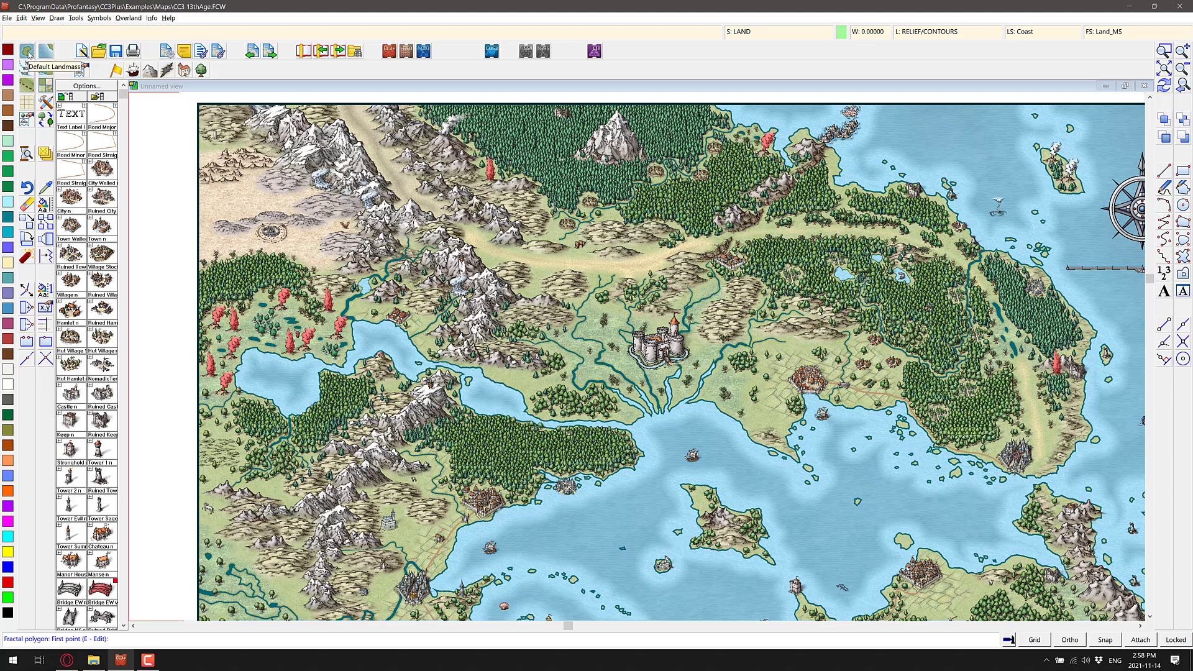
mouse_move(568, 534)
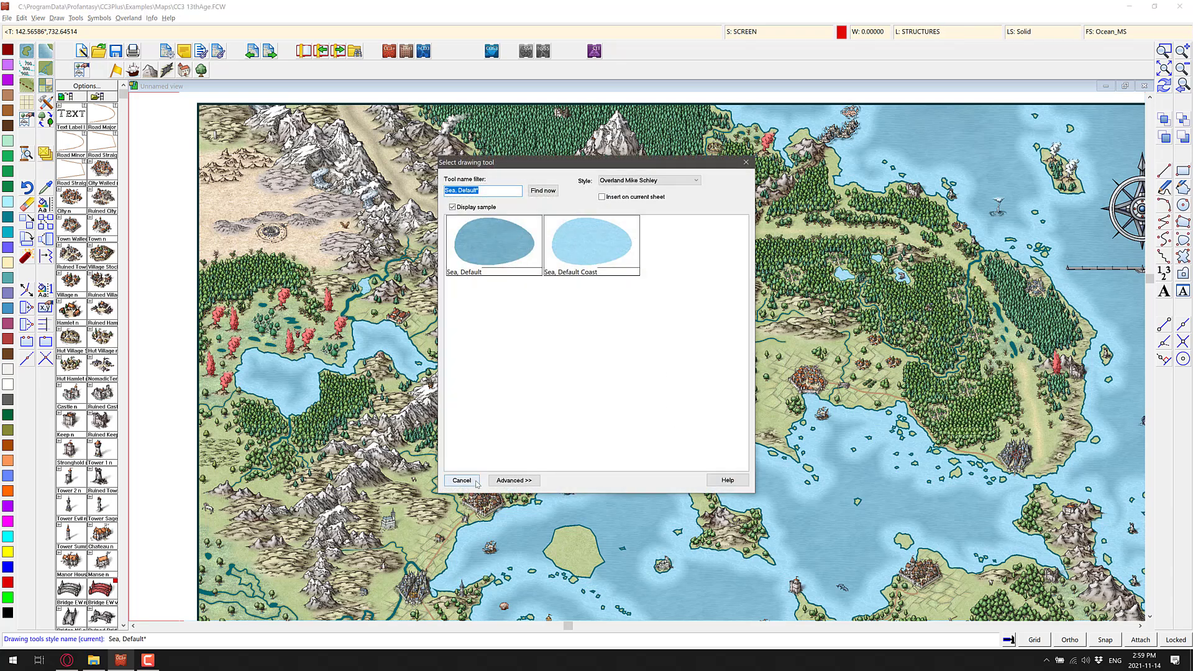
Step: Confirm the Sea, Default drawing tool to start a smooth sea polygon
left_click(461, 479)
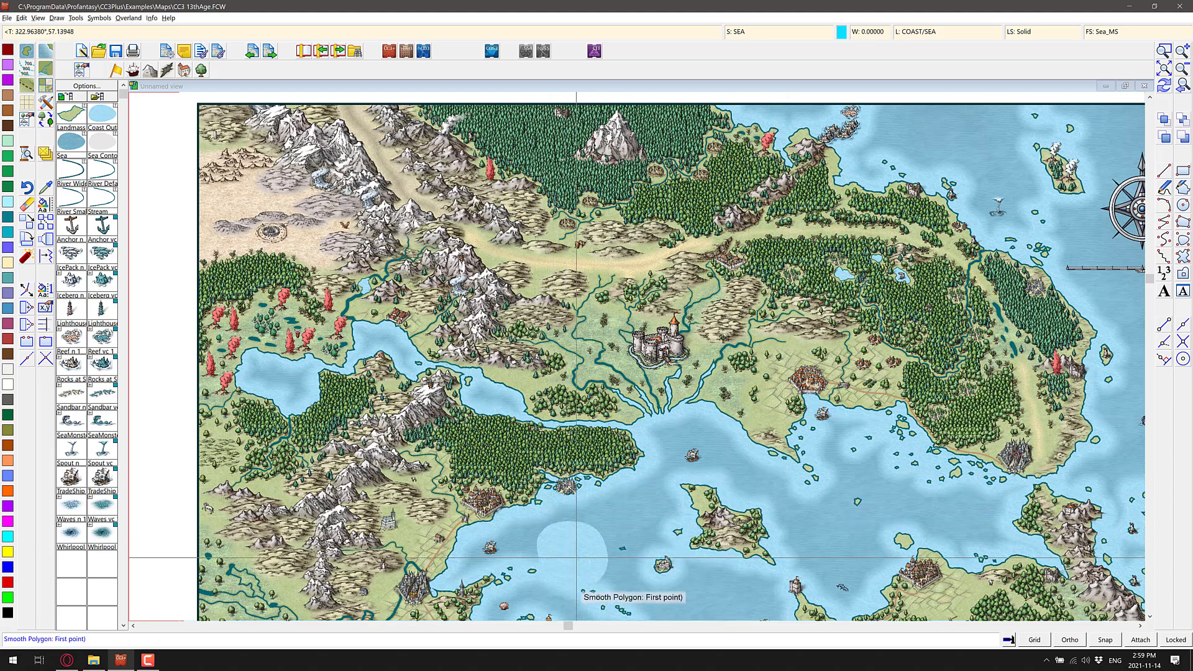
mouse_move(784, 263)
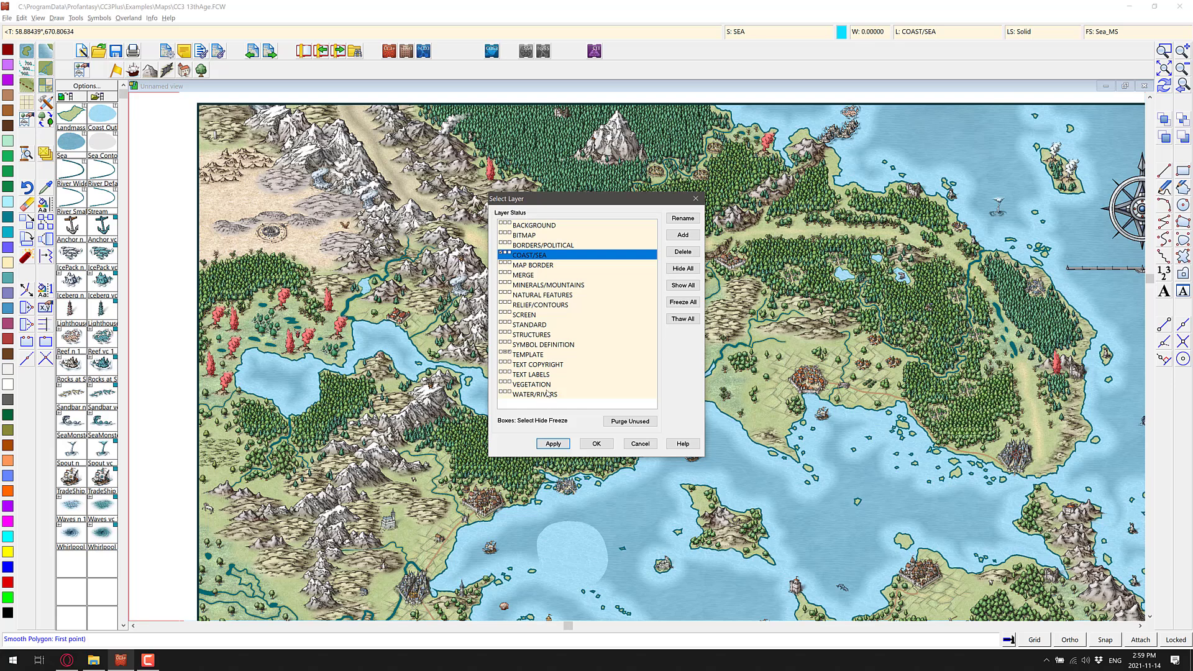
left_click(596, 443)
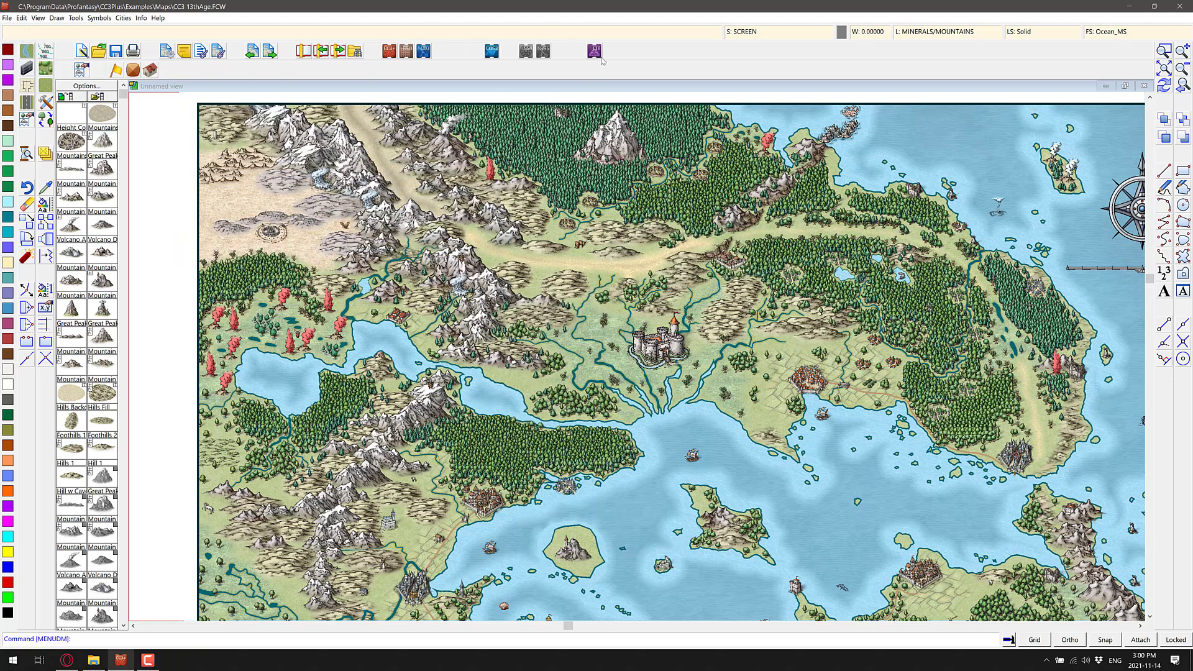
mouse_move(569, 54)
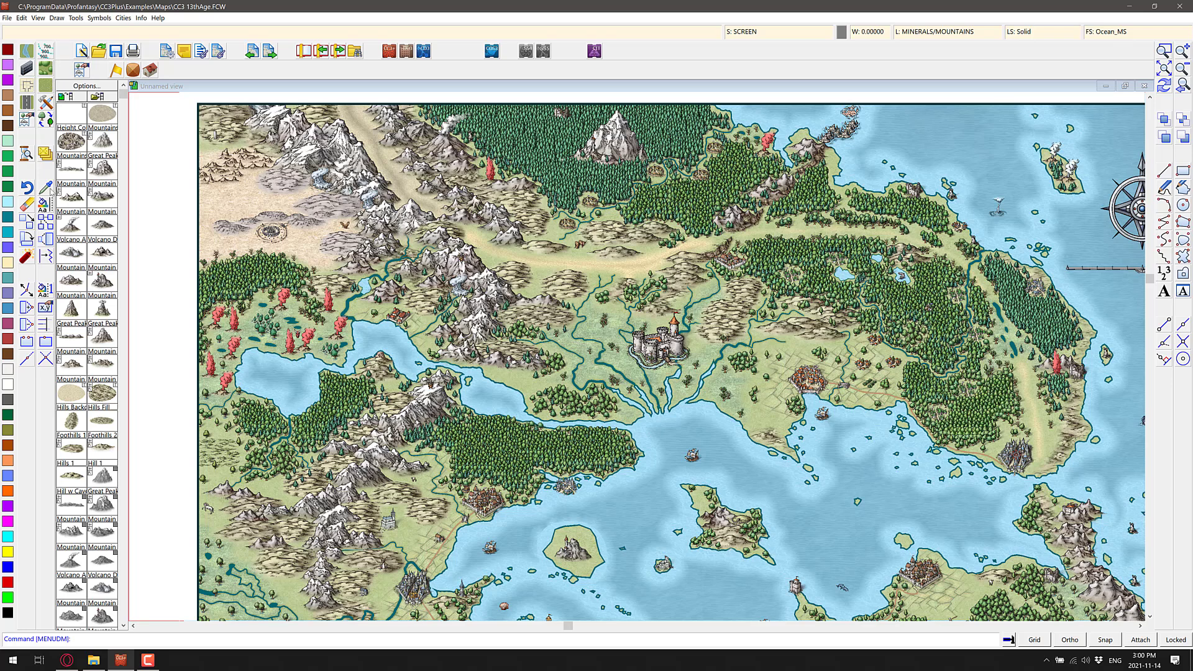
Step: Bring up the Cities drawing options to load the carts and wagons symbol catalog
left_click(123, 17)
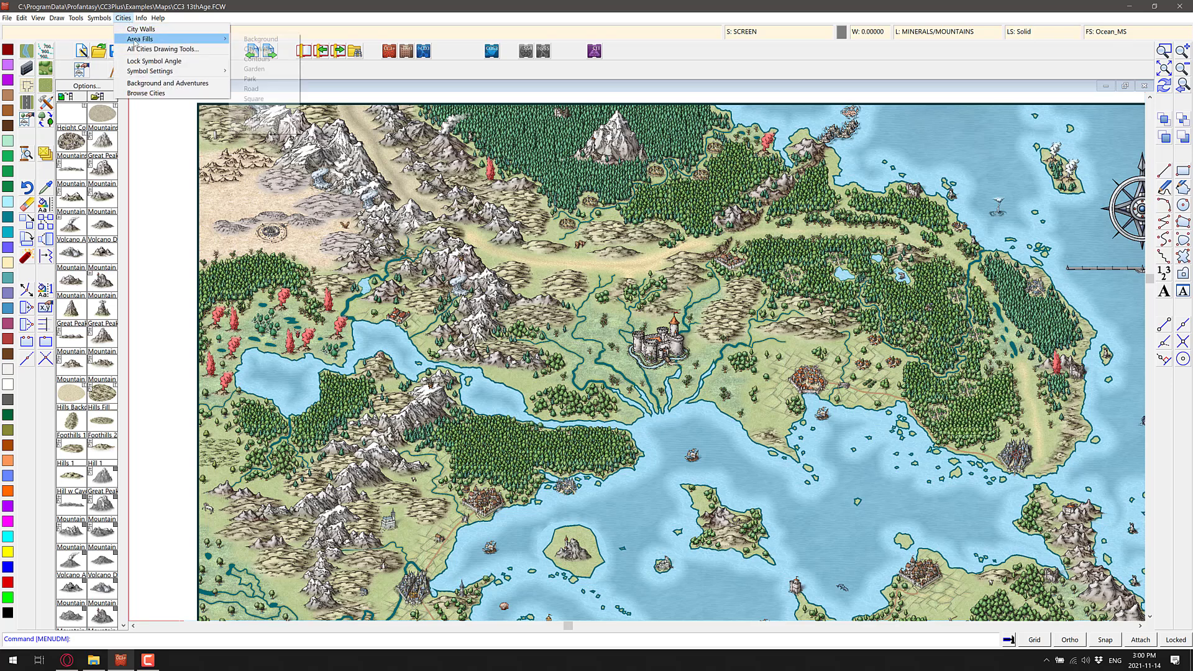
mouse_move(611, 58)
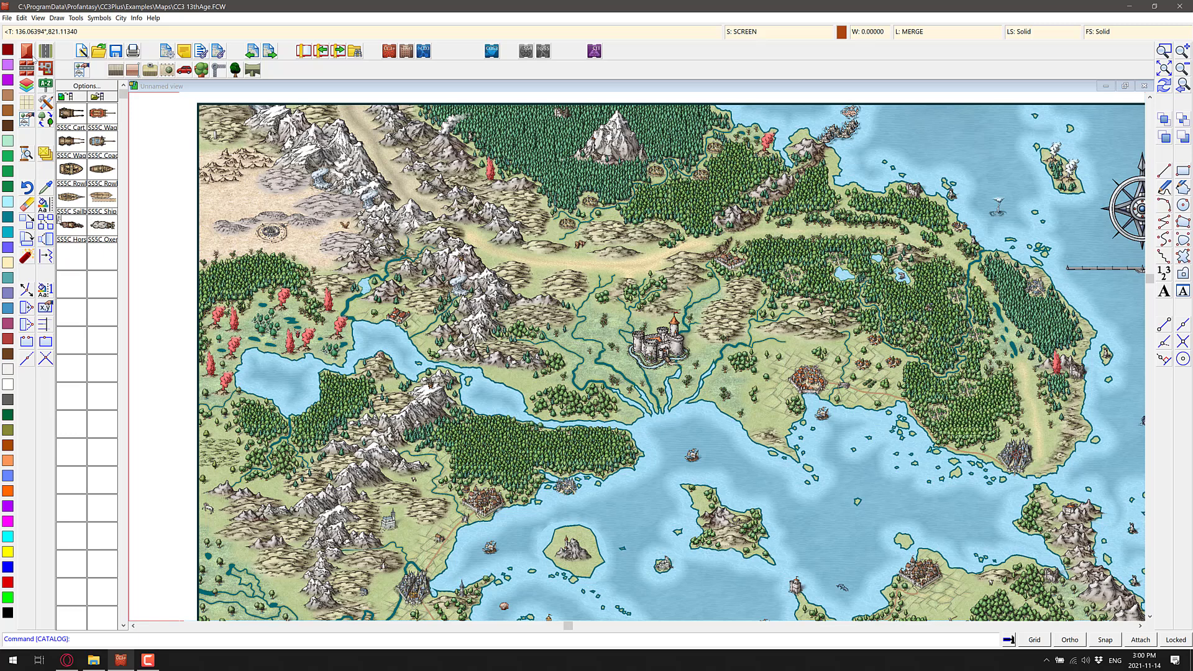
mouse_move(54, 302)
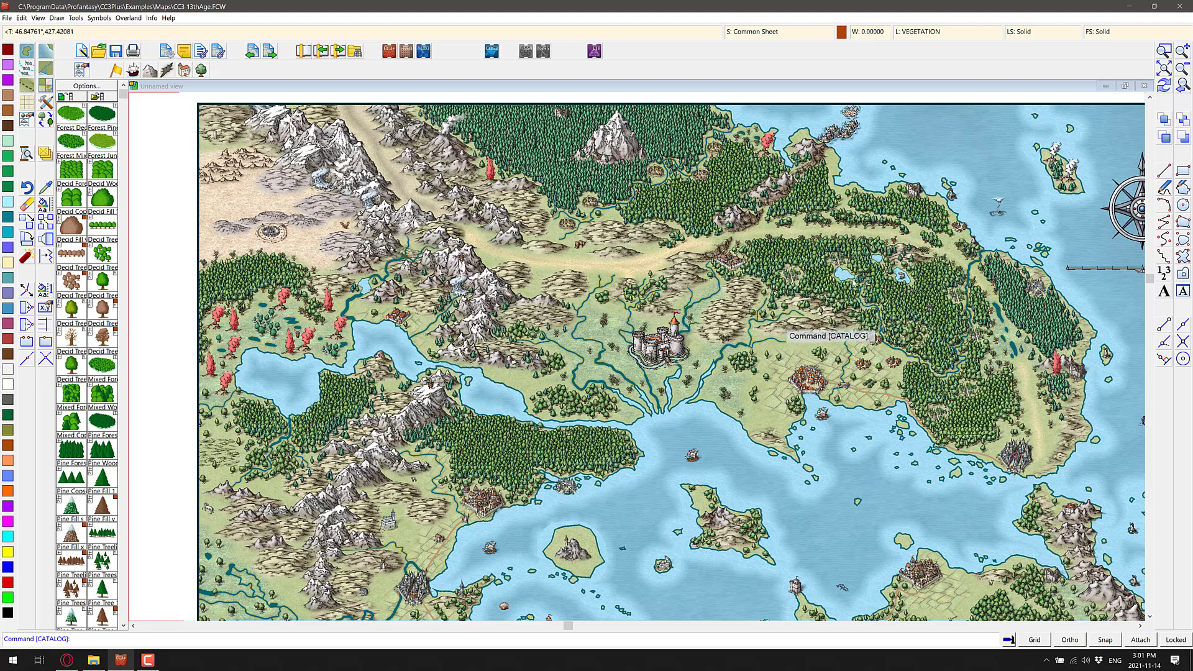
mouse_move(852, 284)
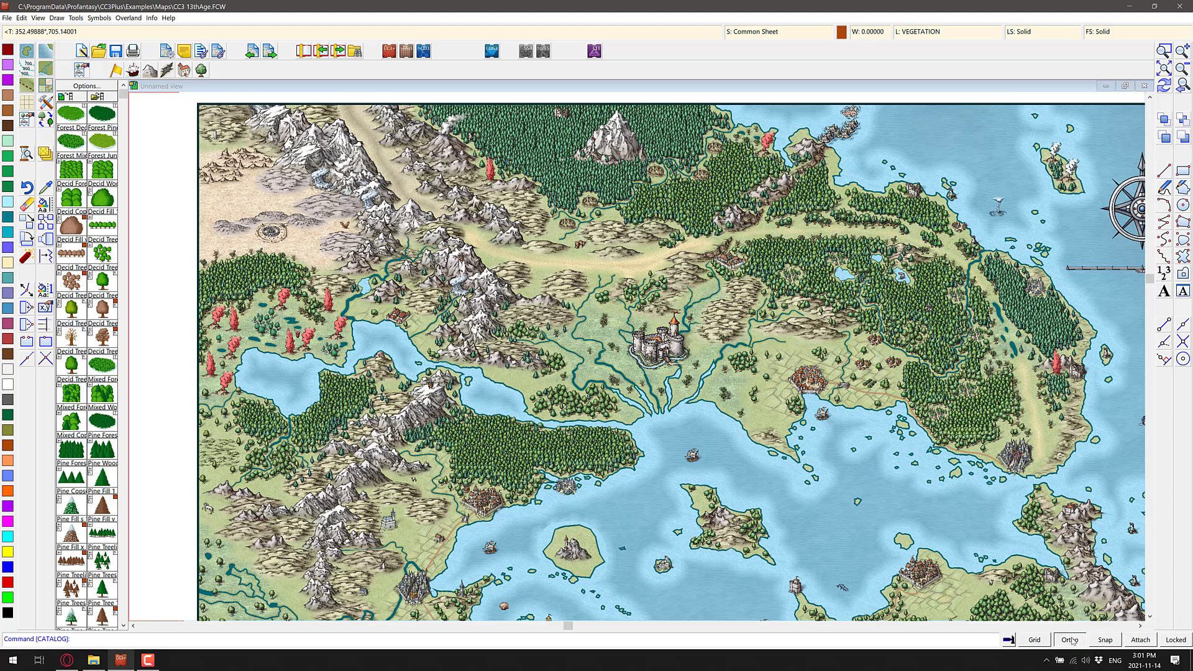
Step: Move the small southern island up and right from an origin point, redraw the map, and cancel the Select Layer dialog
left_click(1032, 639)
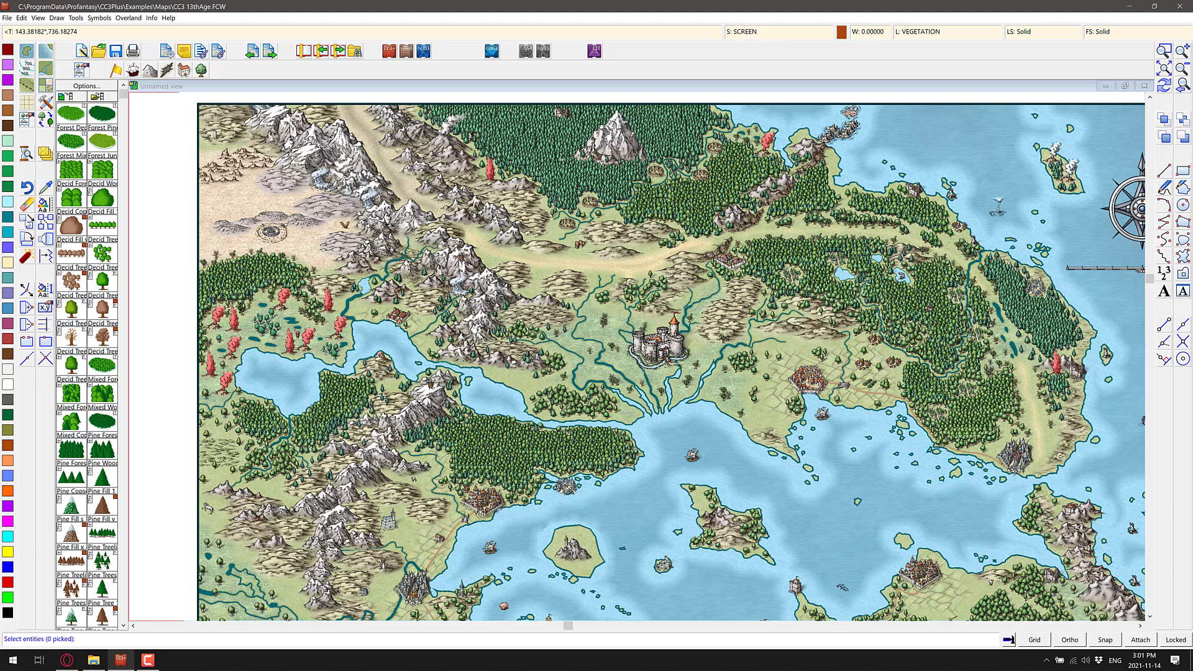
mouse_move(187, 329)
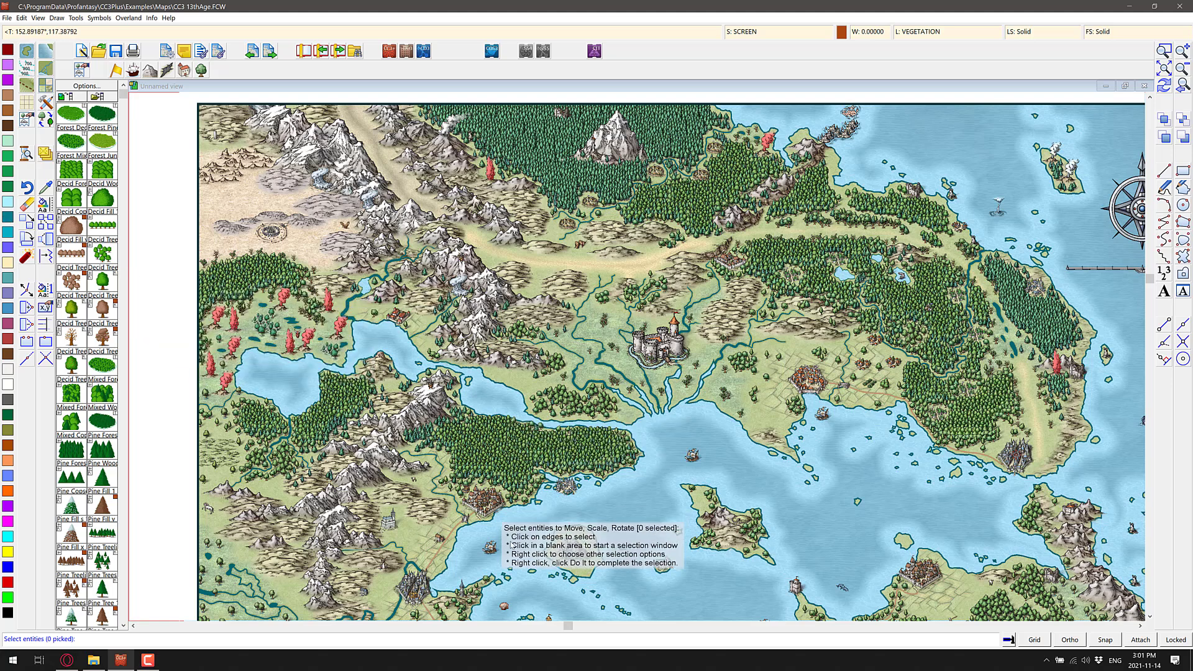
mouse_move(555, 551)
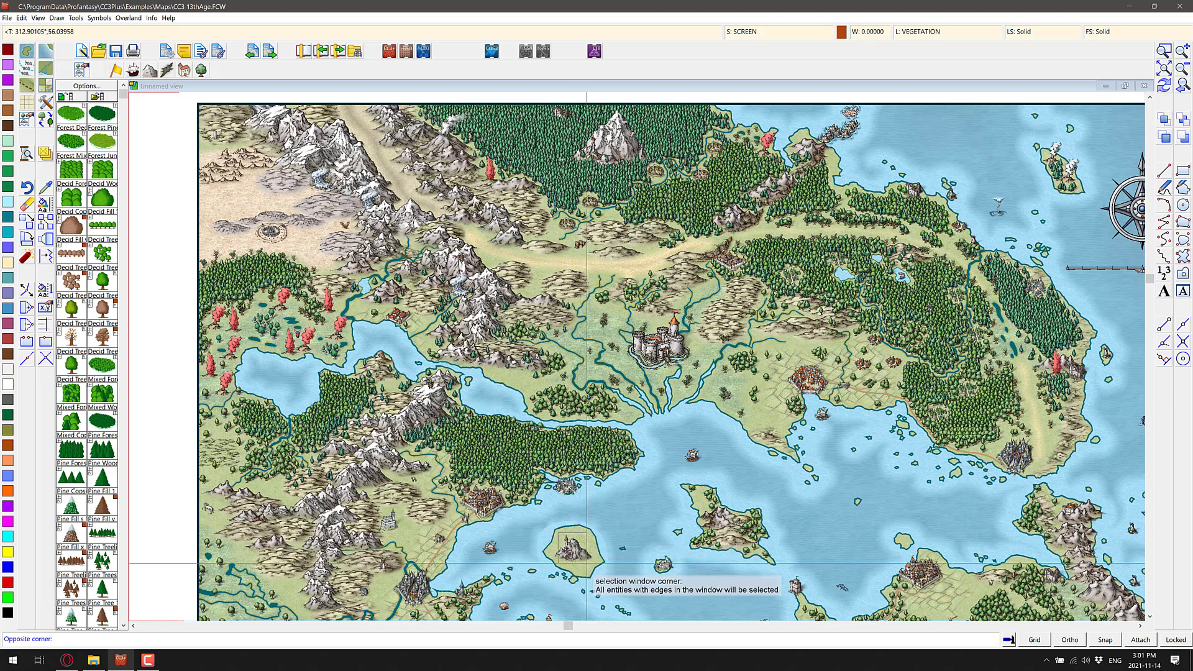
left_click(574, 550)
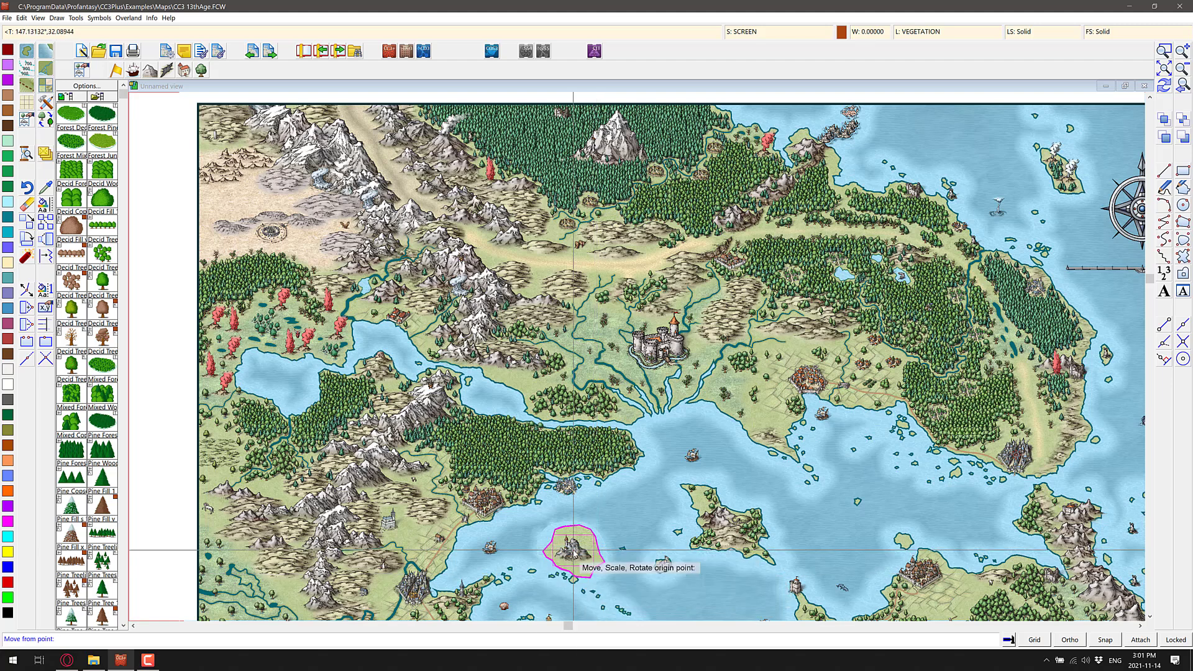
left_click(571, 554)
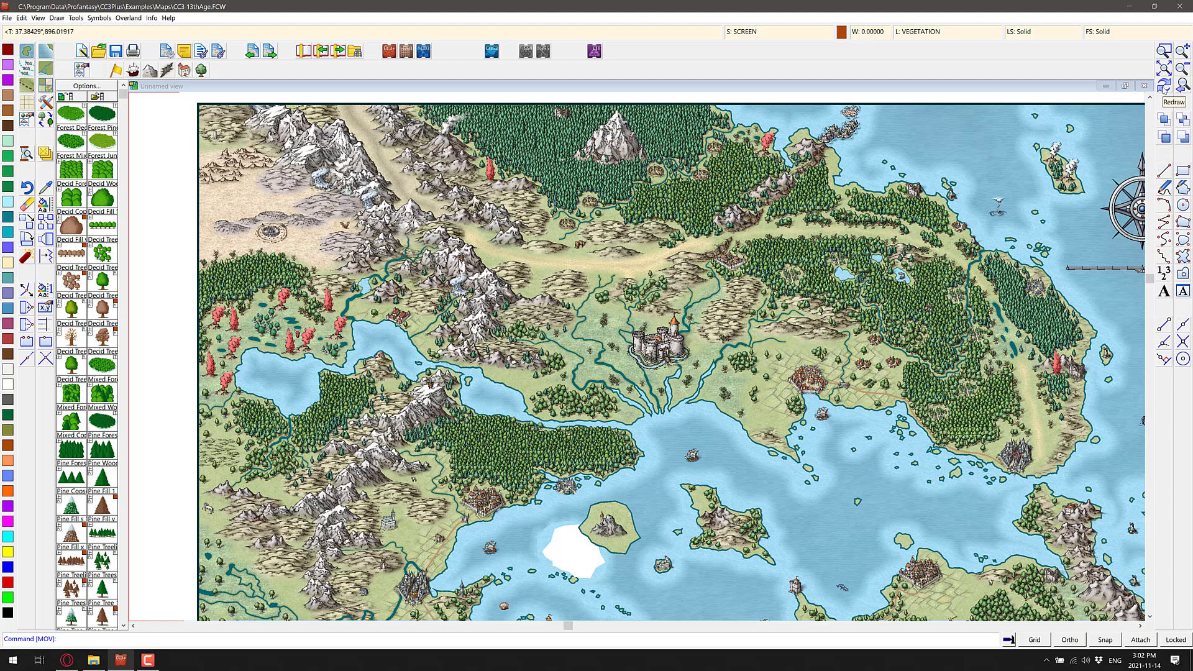
left_click(1172, 80)
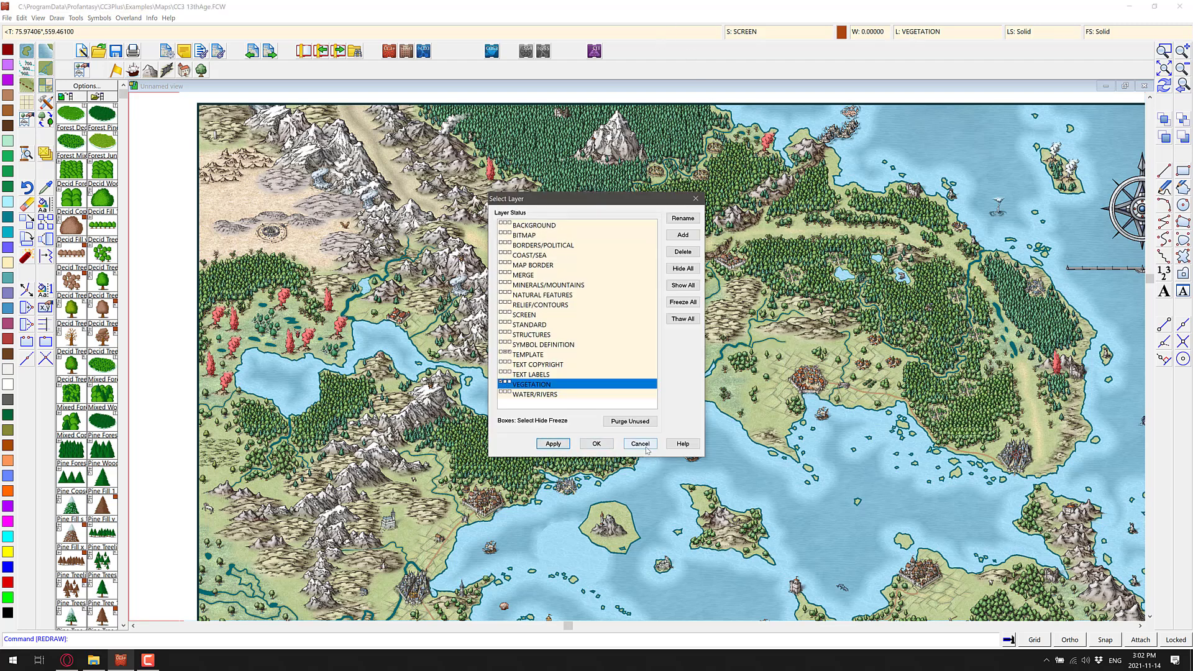
left_click(638, 443)
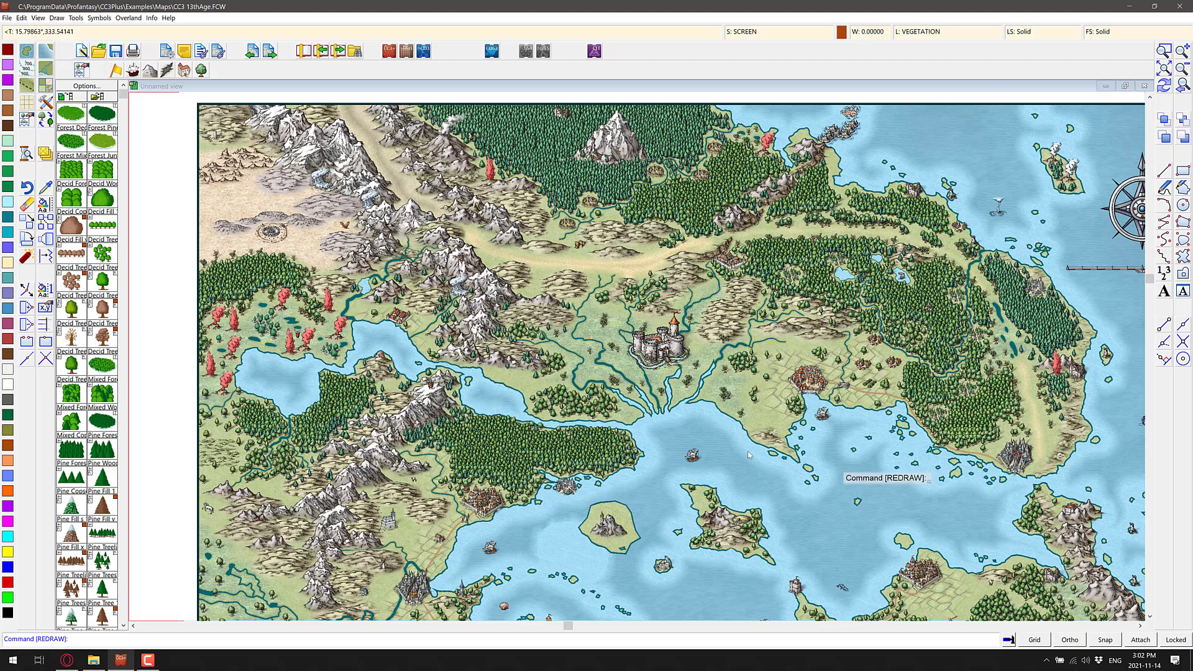
Step: Start opening a drawing and navigate into the Examples\Cosmographer folder
left_click(7, 17)
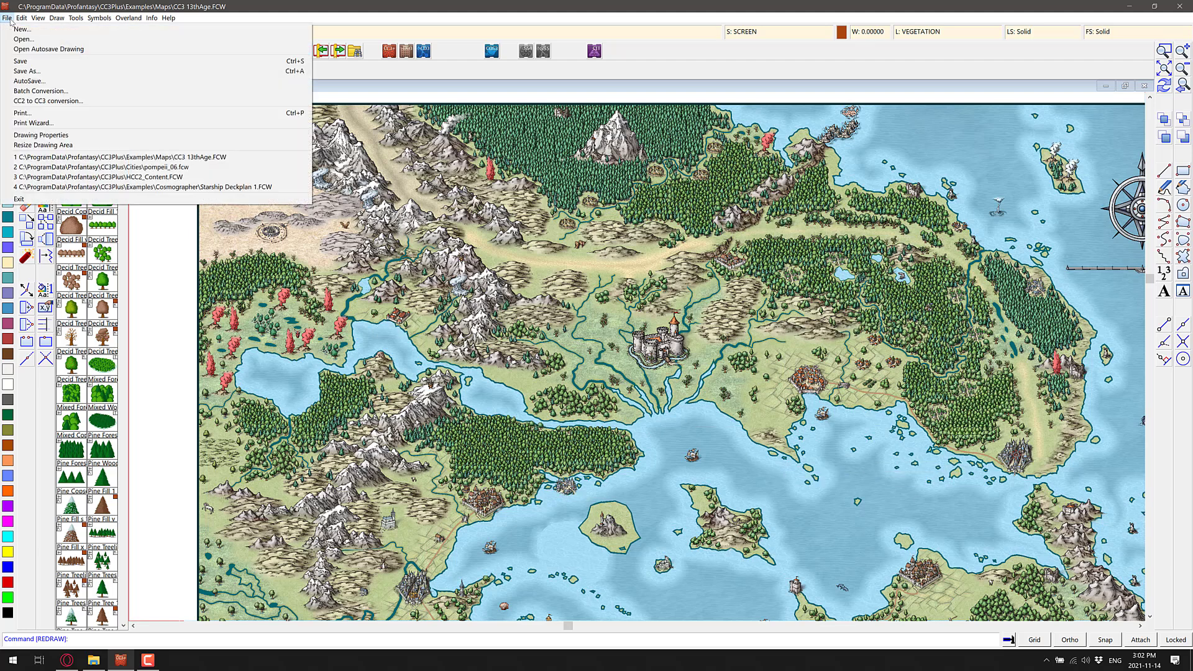
left_click(23, 39)
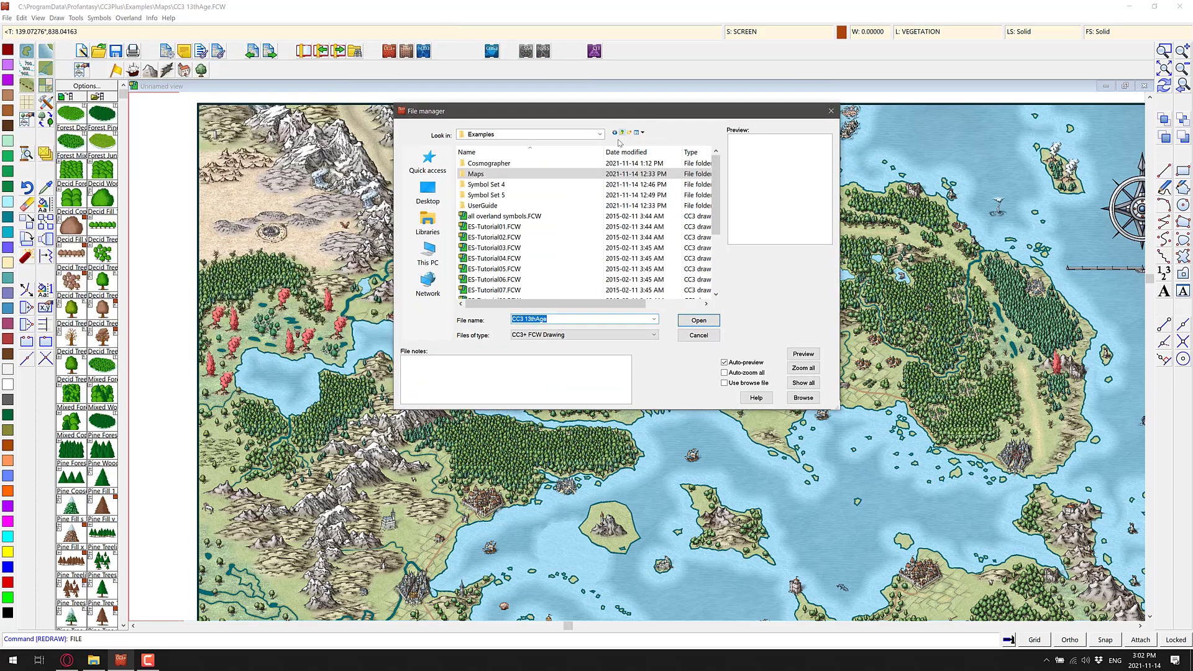
left_click(488, 162)
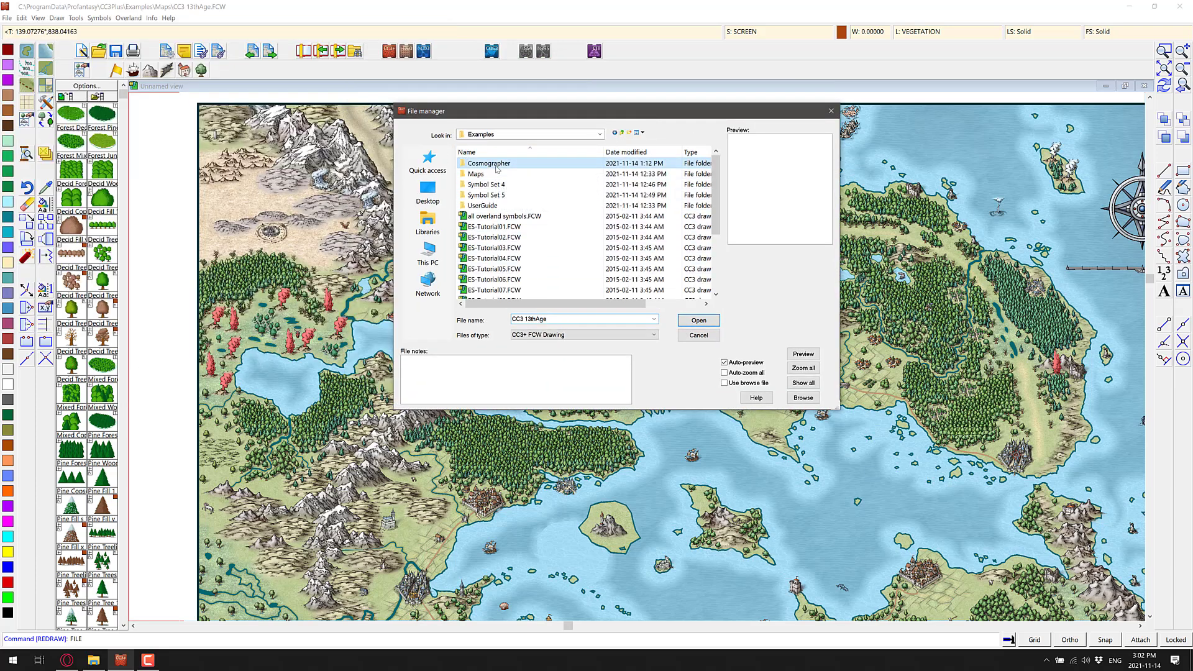
double_click(488, 163)
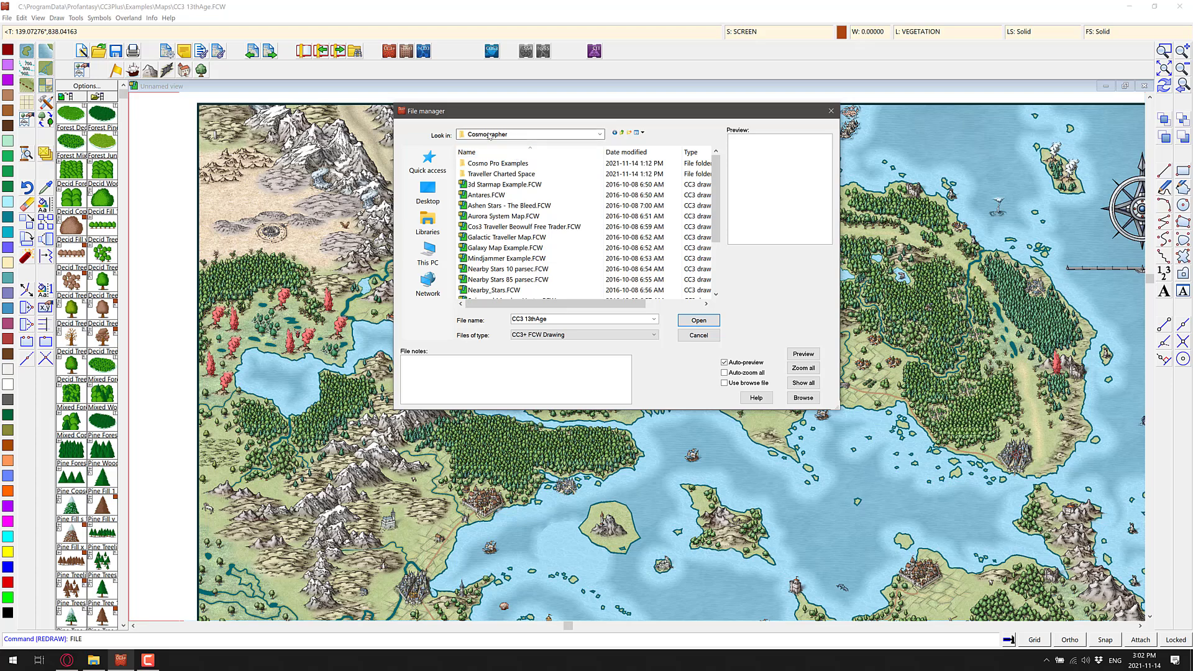
Step: Select Starship Deckplan 1.FCW from the Cosmographer examples and confirm Open
left_click(506, 247)
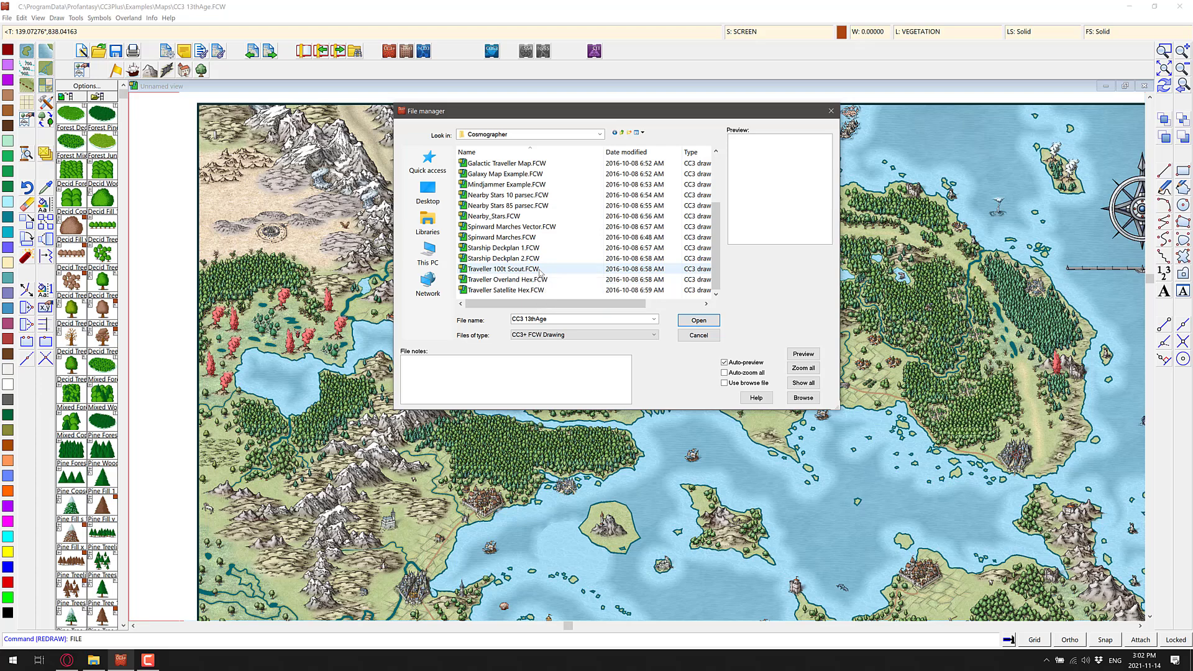
left_click(503, 248)
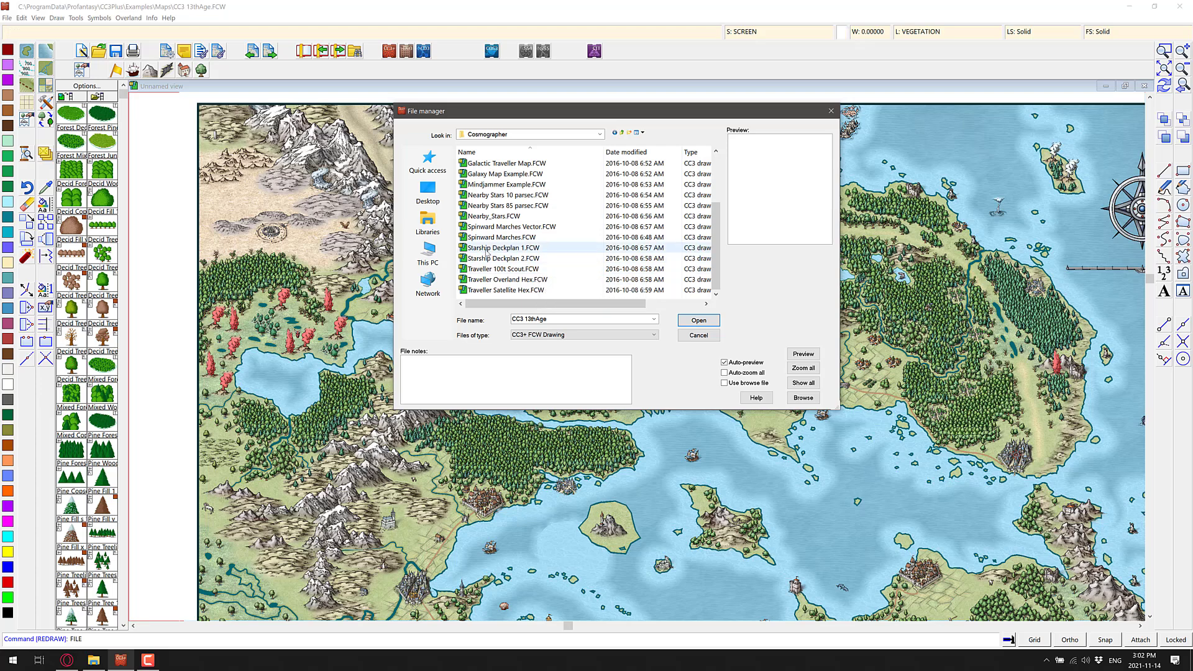
left_click(696, 319)
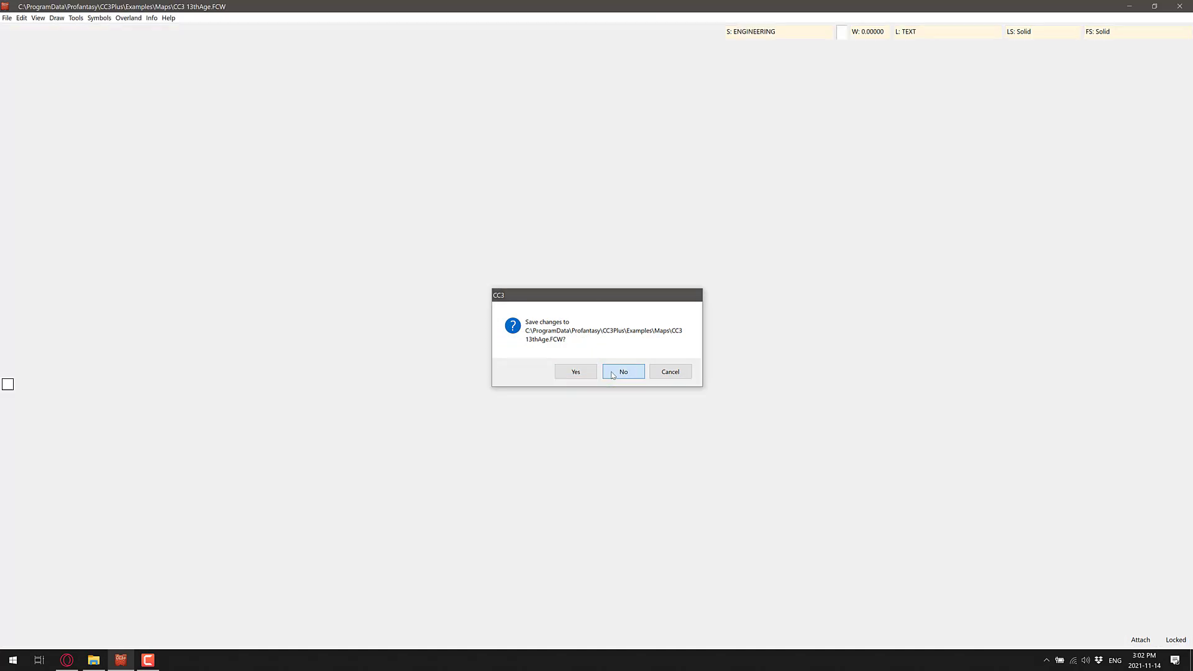
Step: Discard the 13th Age changes to load the Huxley's Pride deckplan, then return to the File menu
left_click(623, 371)
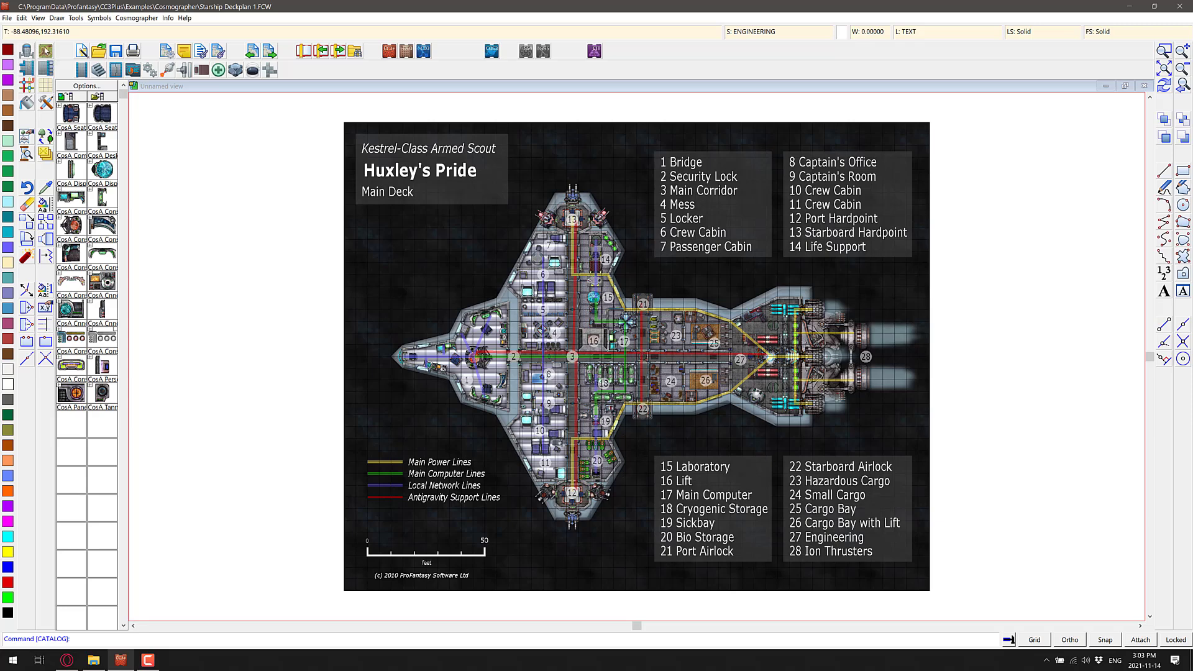
mouse_move(36, 69)
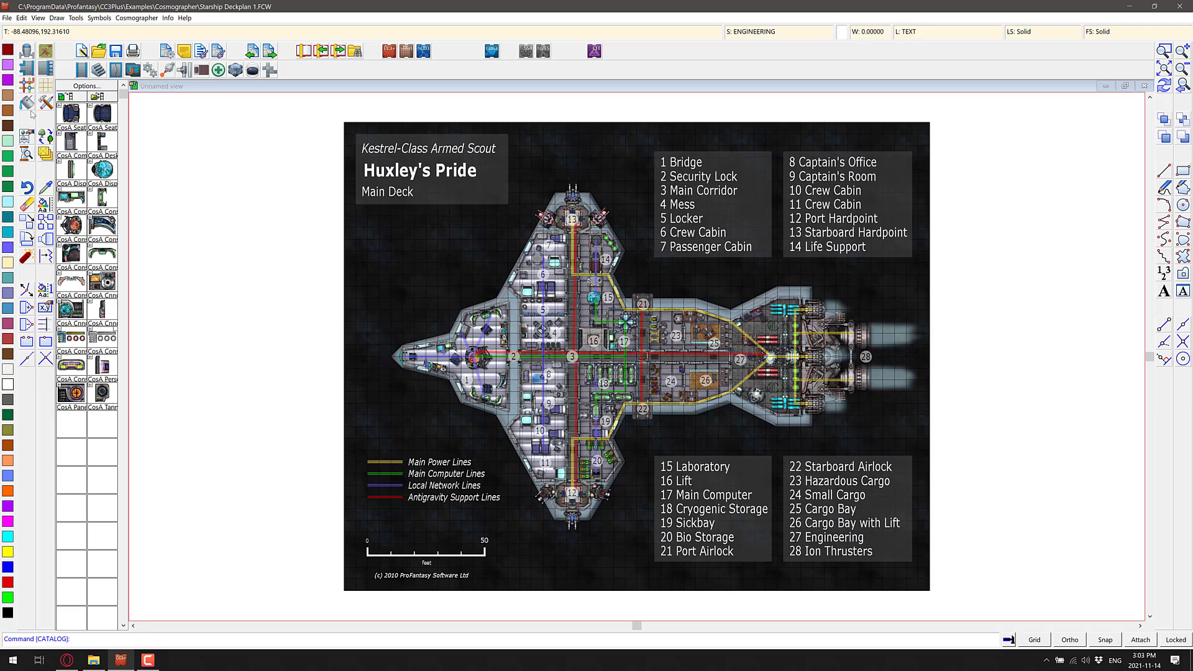
mouse_move(33, 114)
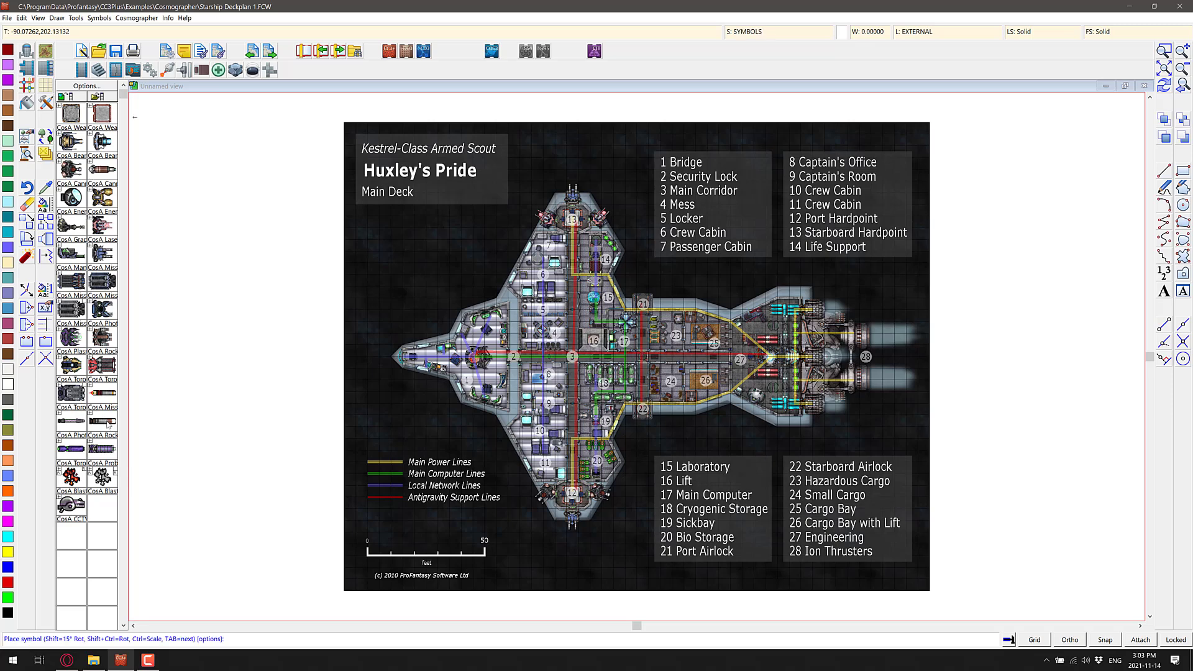
mouse_move(121, 421)
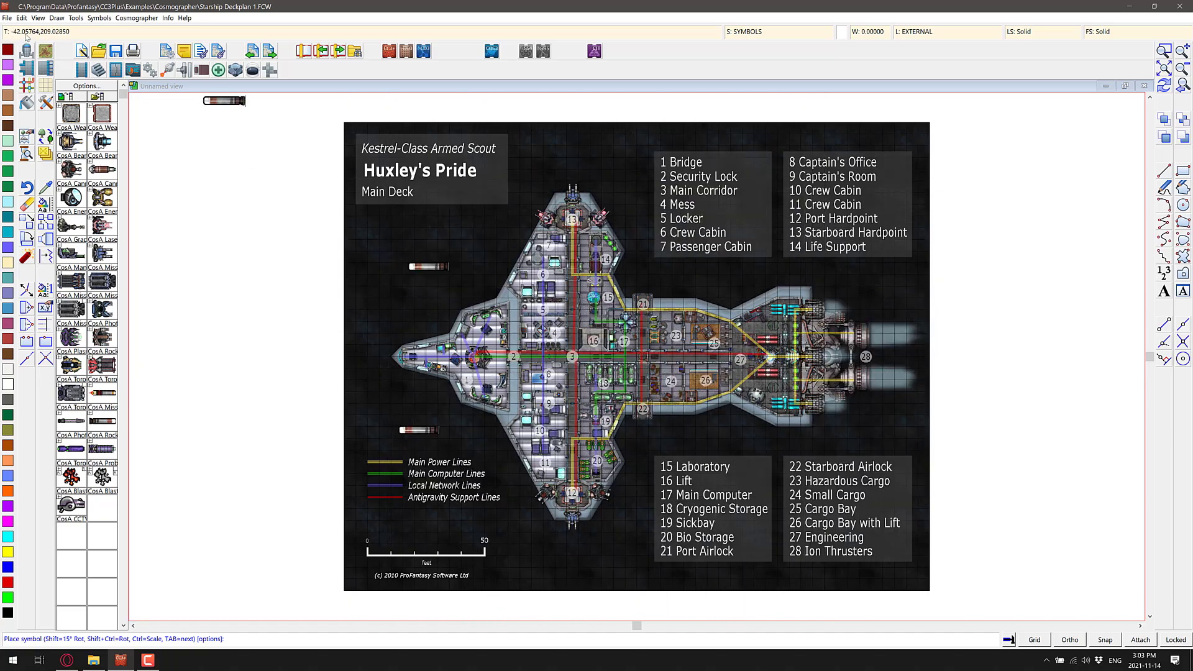
left_click(7, 17)
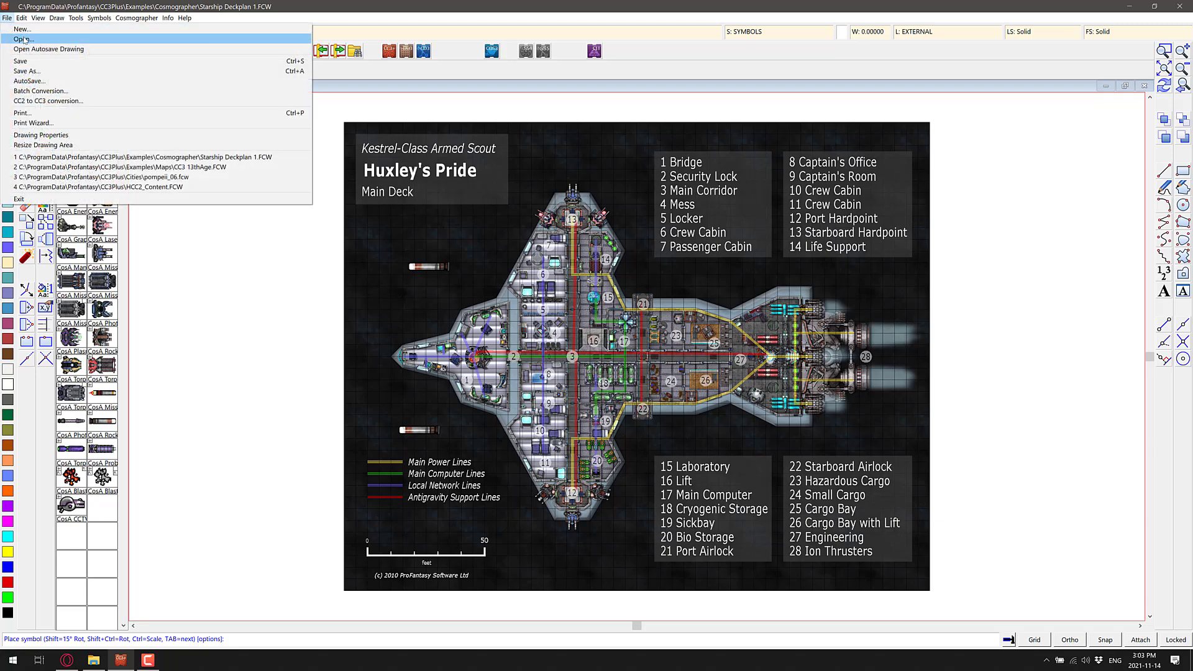
Step: Start opening pompeii_06.fcw, the Roman Provincial Capital Gladiator Barracks map
left_click(23, 38)
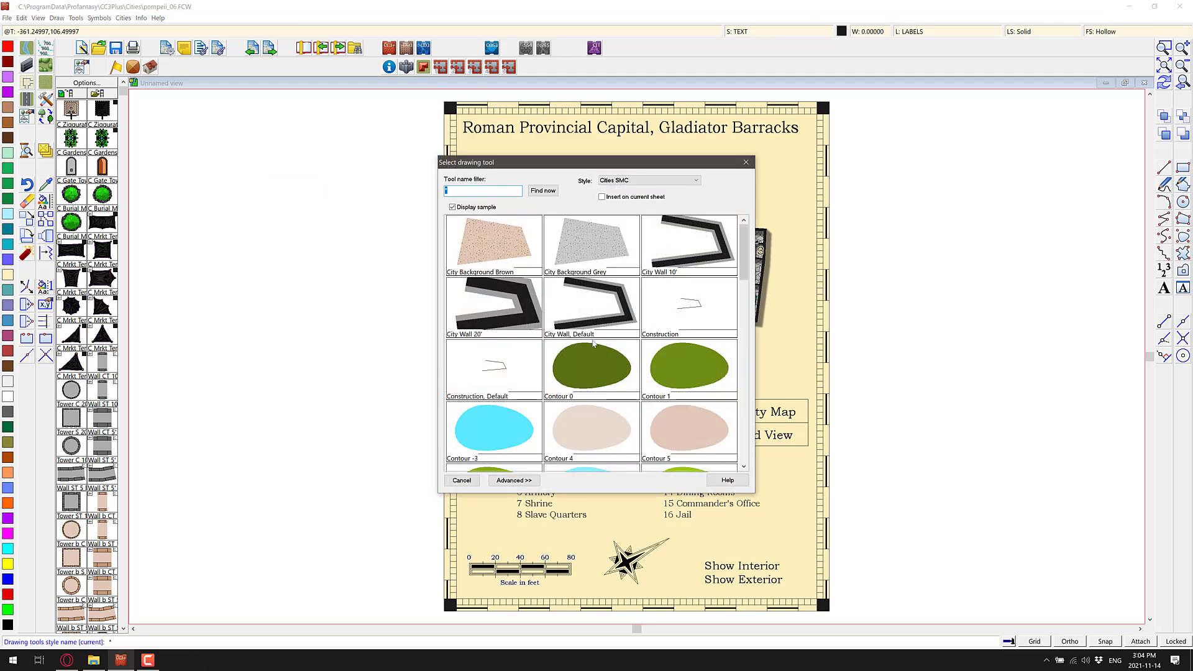
Step: Switch the drawing tool chooser to the Annual Cthulhu City style, review its tools, and cancel
scroll("down", 3)
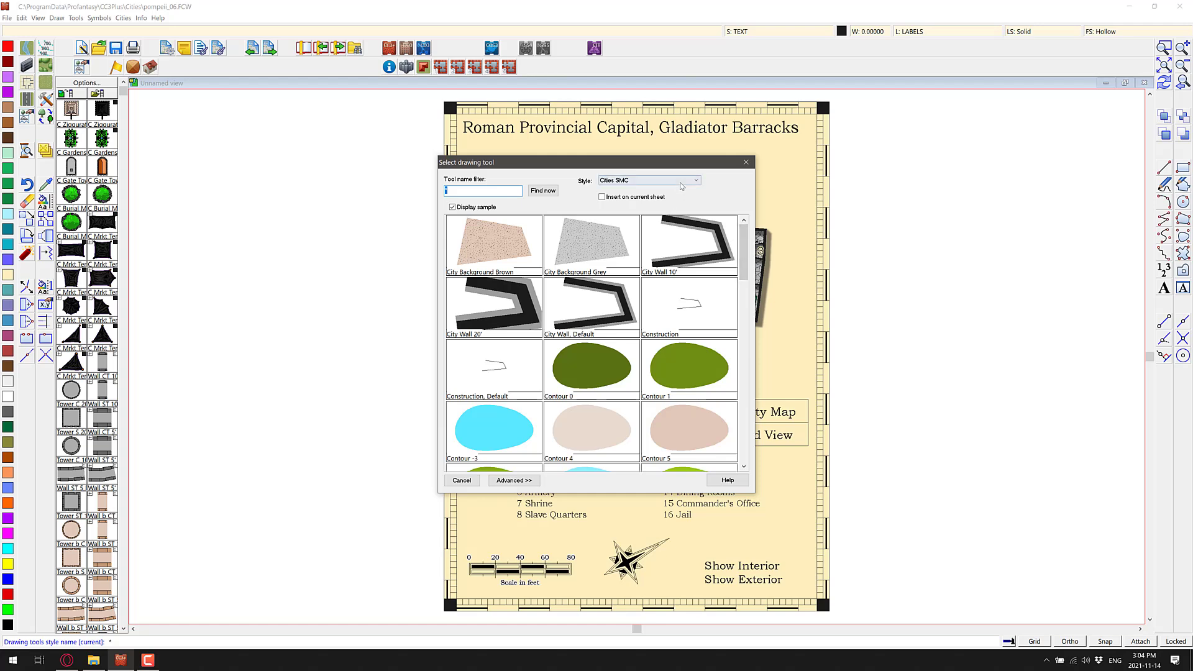
left_click(693, 181)
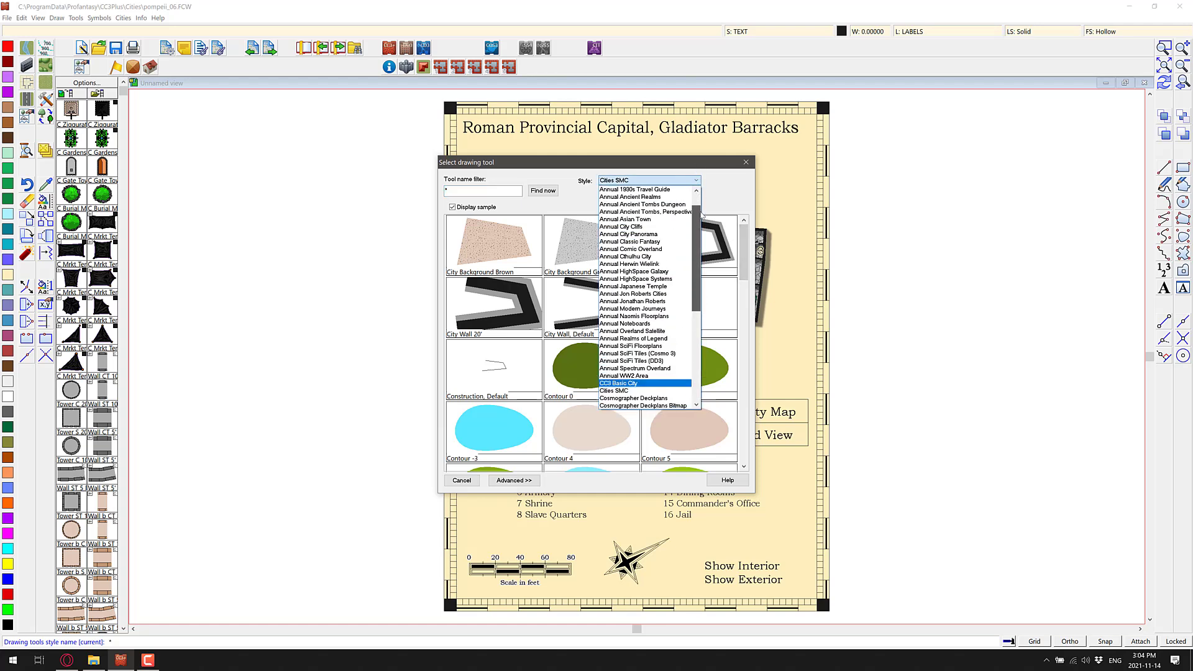
left_click(624, 256)
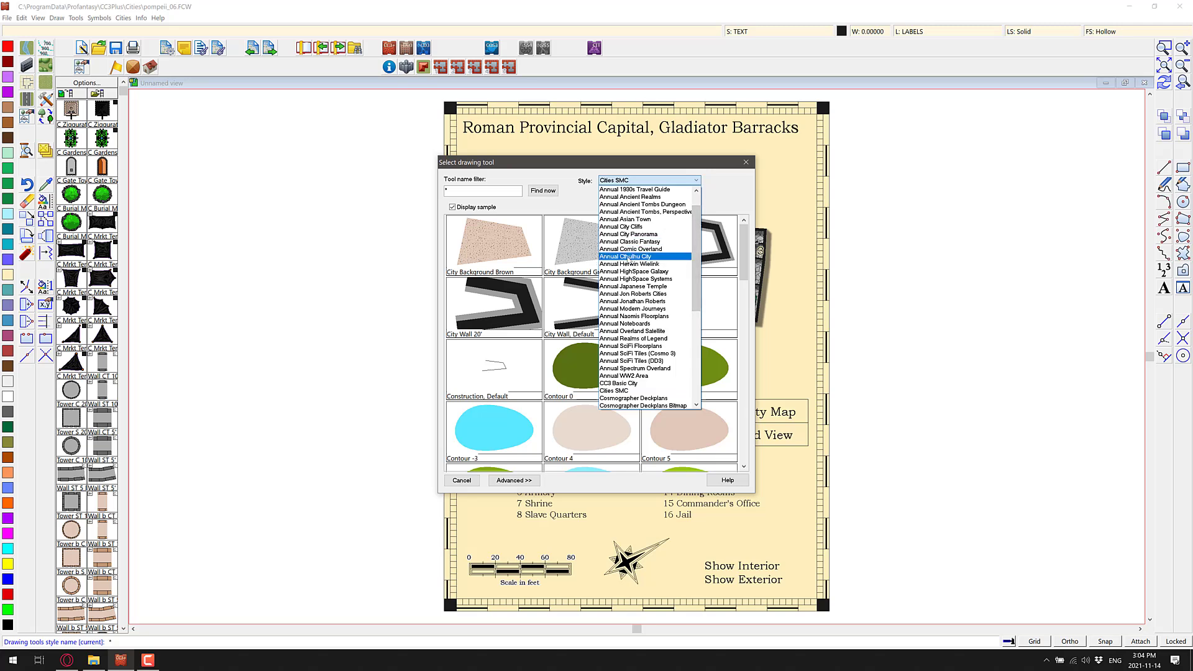
left_click(629, 255)
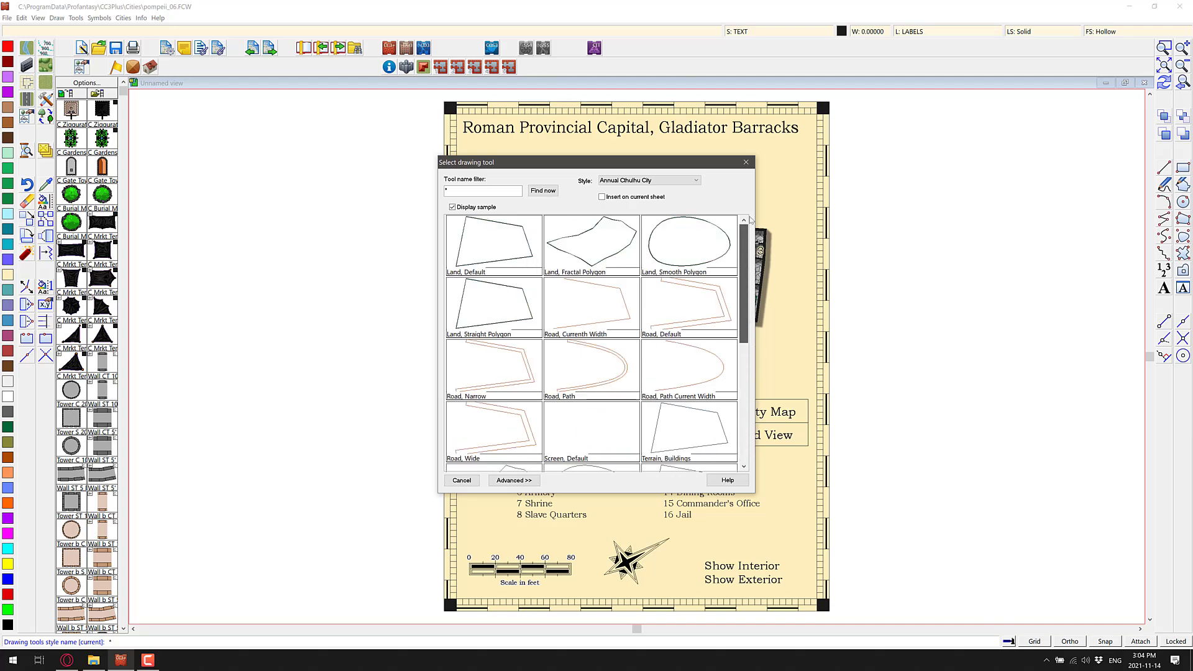
left_click(461, 479)
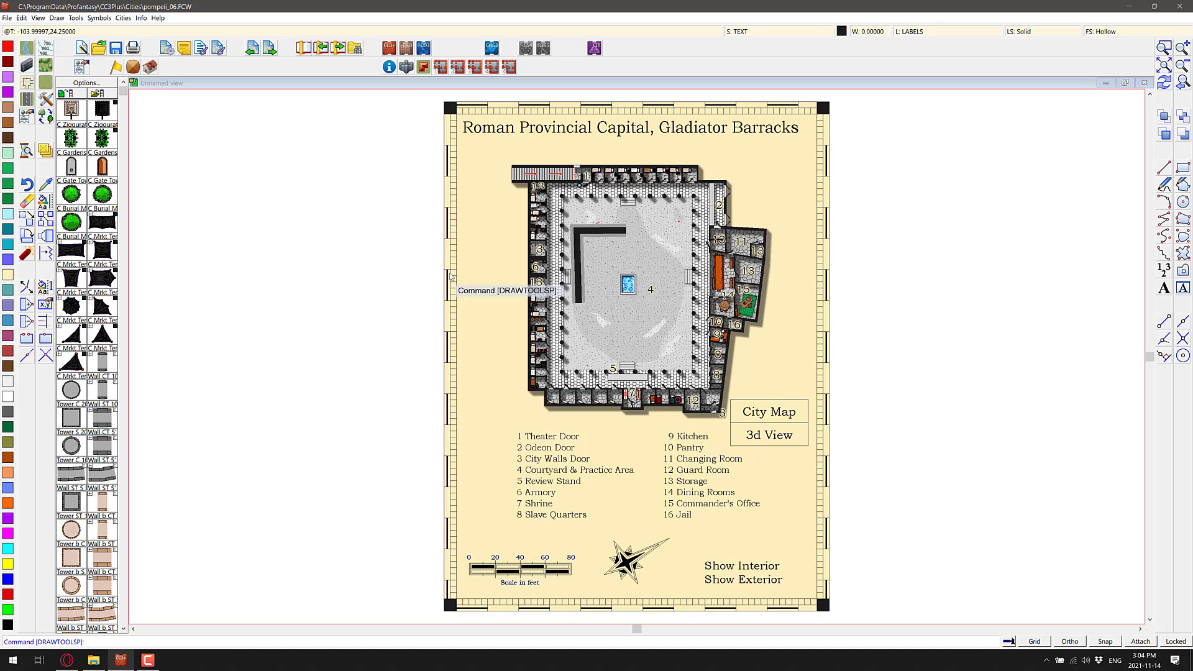
mouse_move(305, 136)
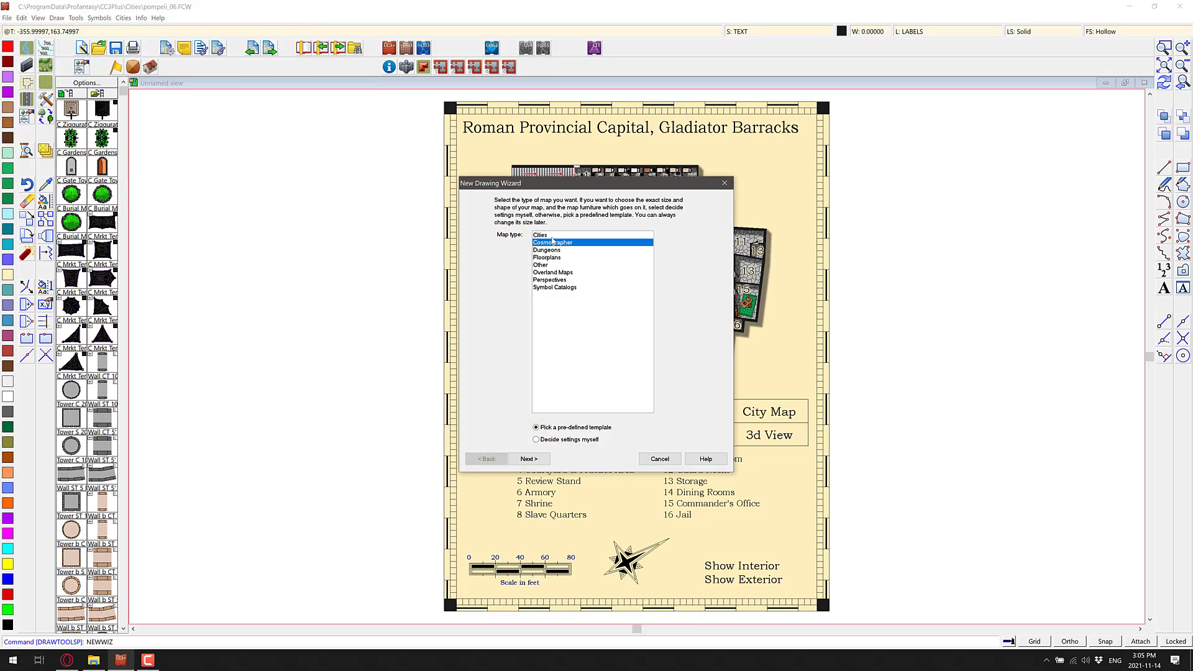
Step: Step through Dungeons, Overland, Perspectives map types in the New Drawing Wizard, settle on Other and continue
left_click(546, 250)
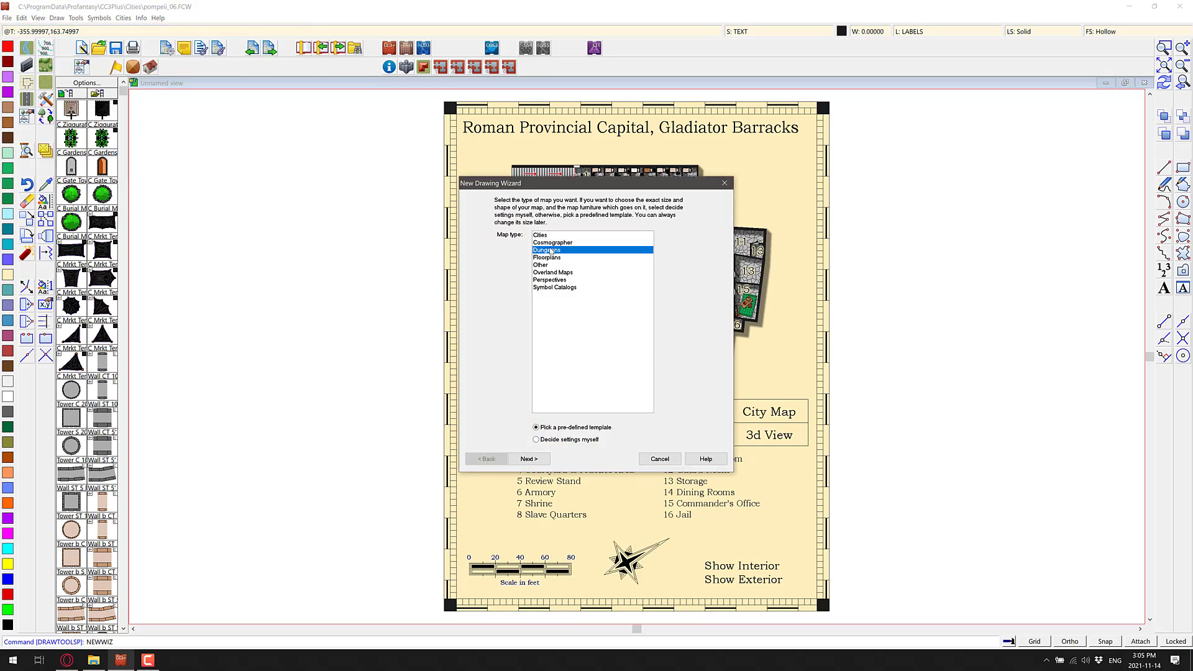
left_click(553, 272)
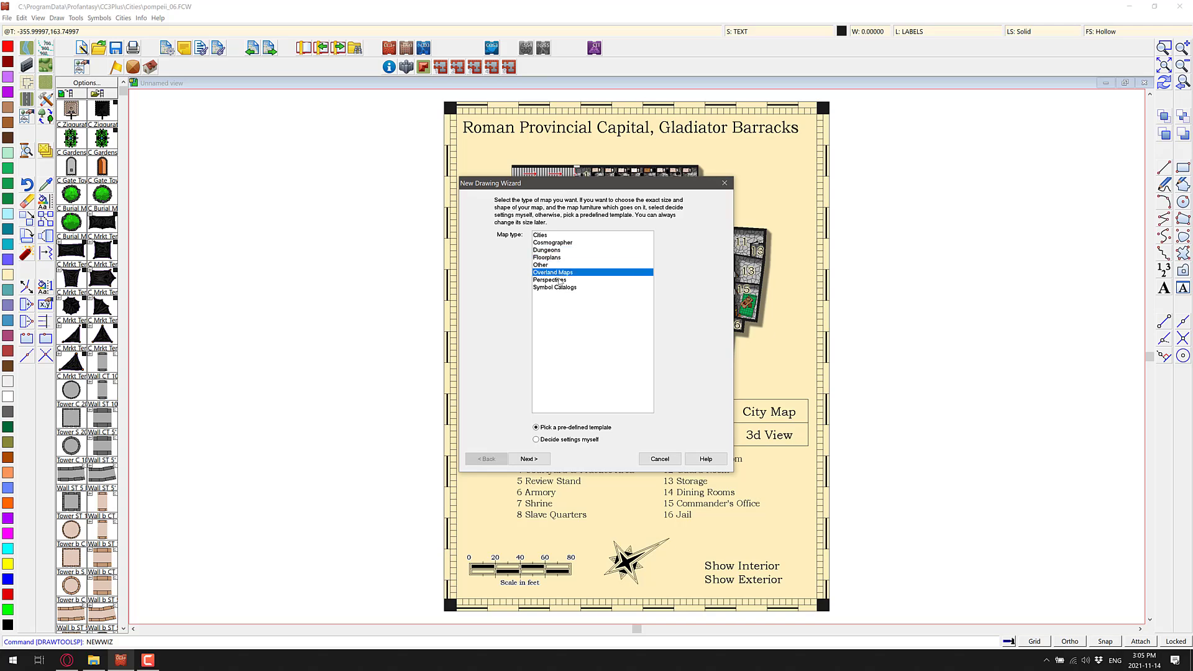
left_click(549, 280)
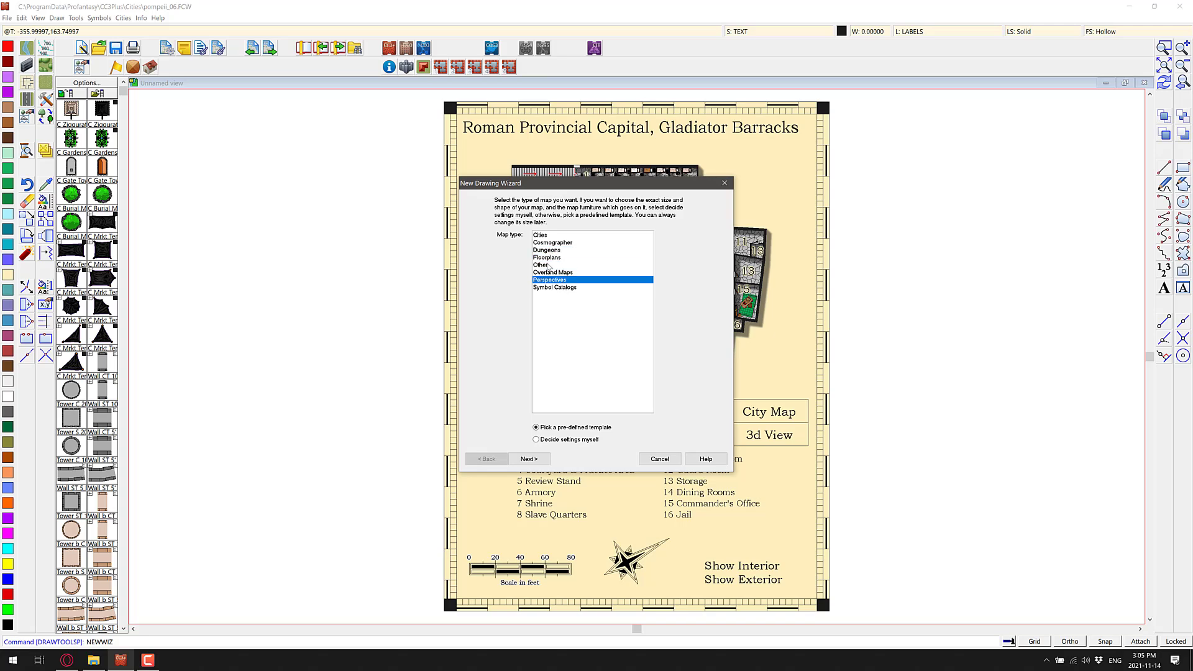
left_click(541, 264)
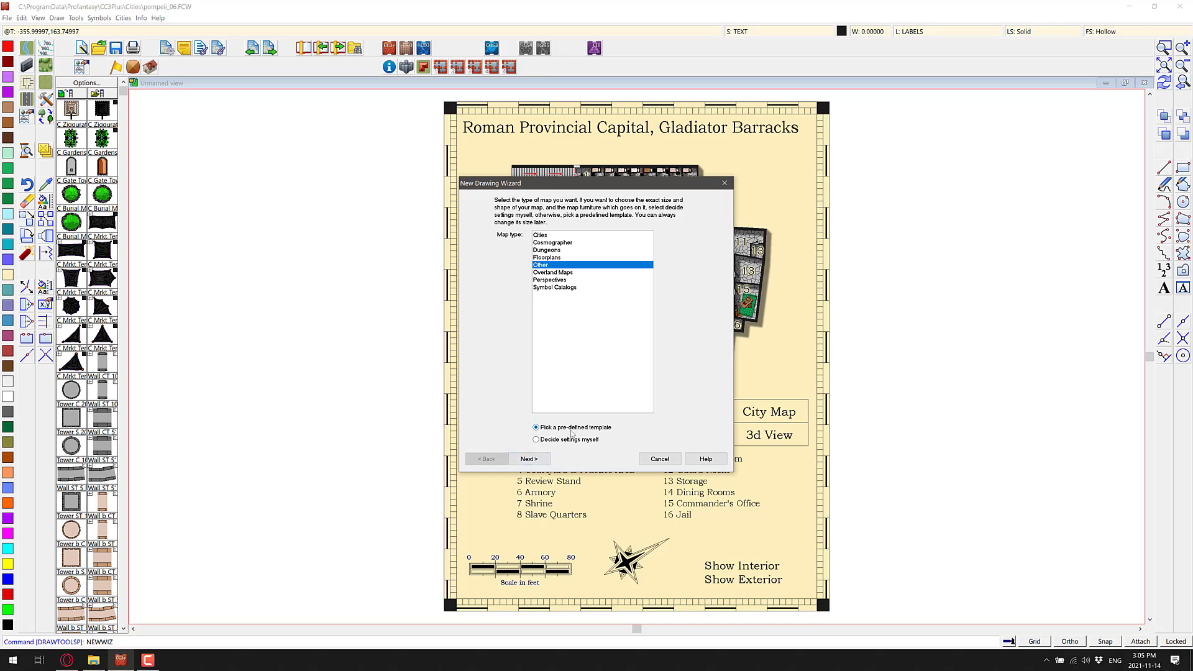
left_click(527, 459)
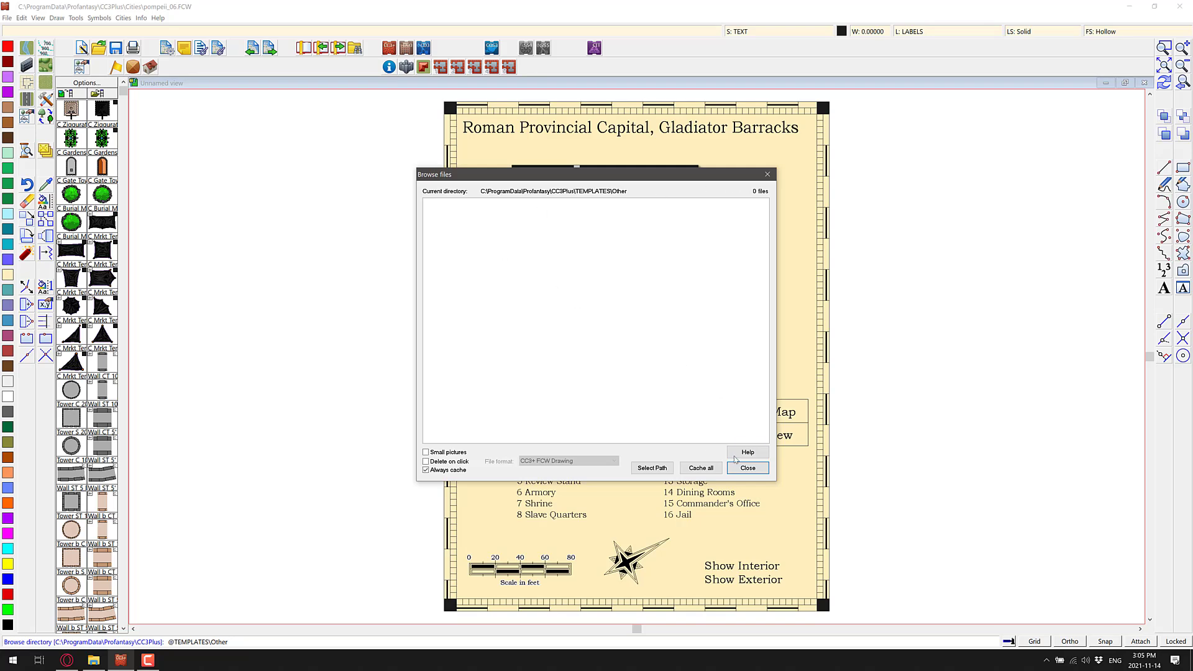
Step: Browse the Cities templates folder listing the 26 predefined city templates
left_click(746, 467)
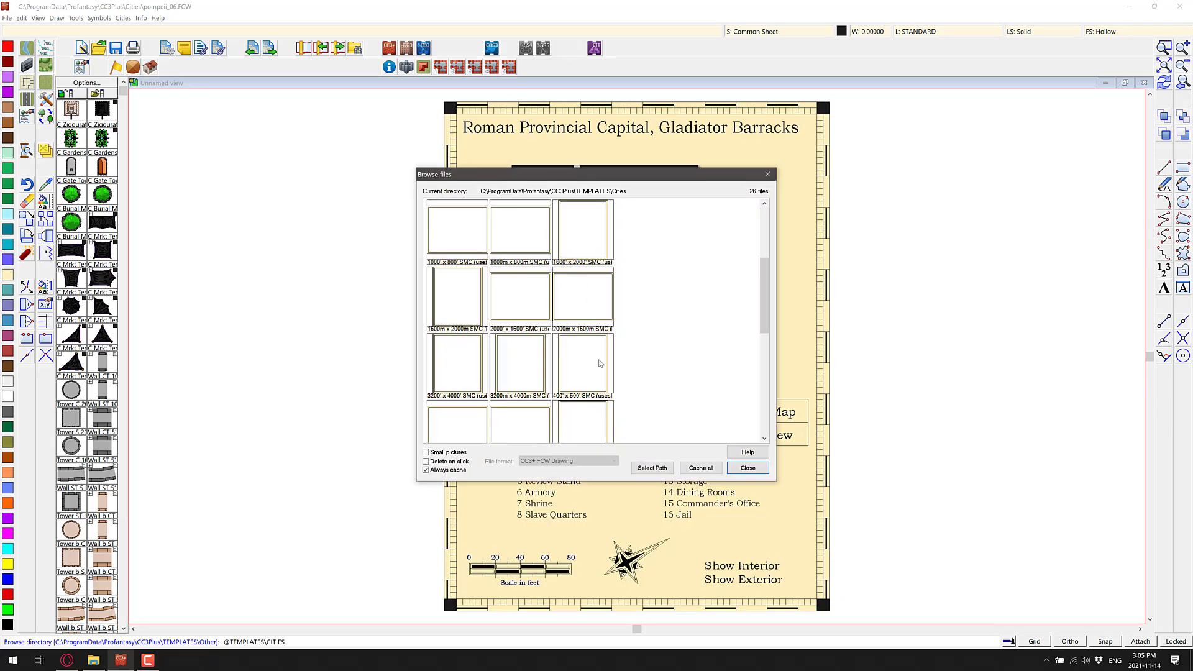
scroll("down", 3)
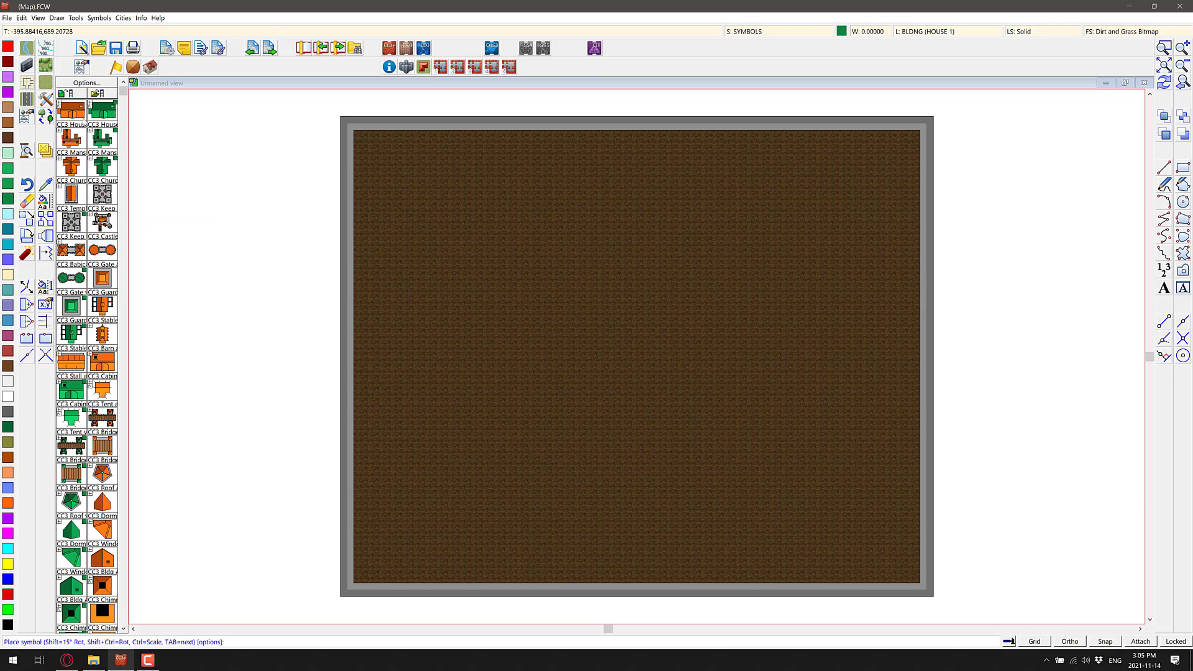
mouse_move(97, 356)
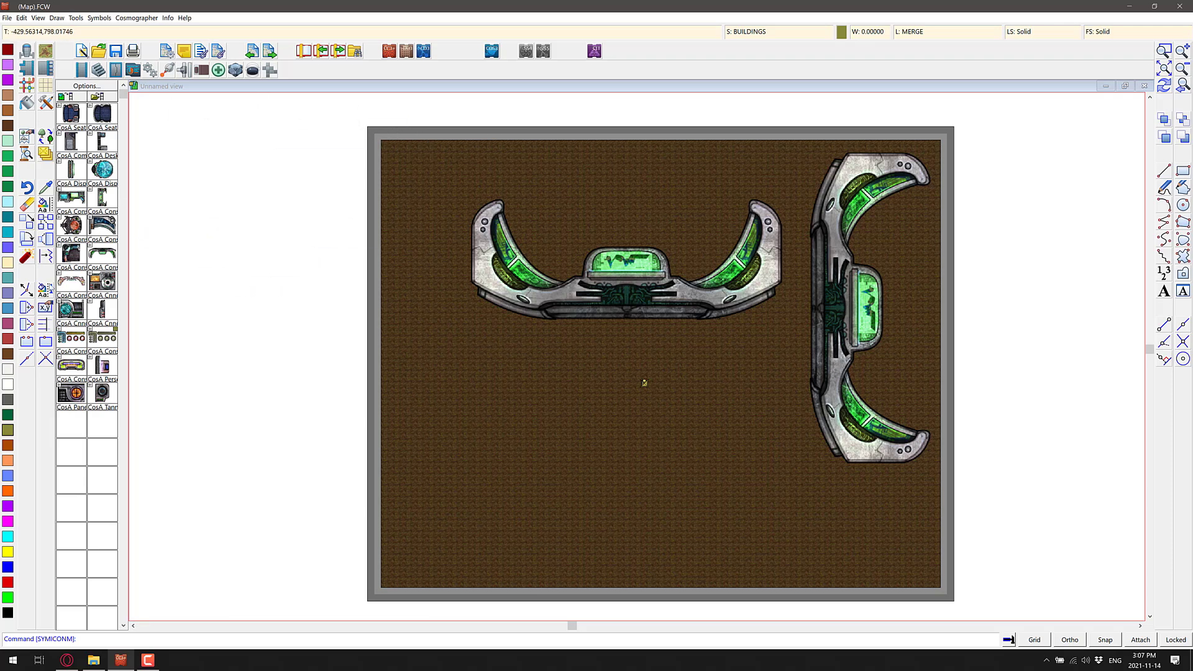
mouse_move(129, 114)
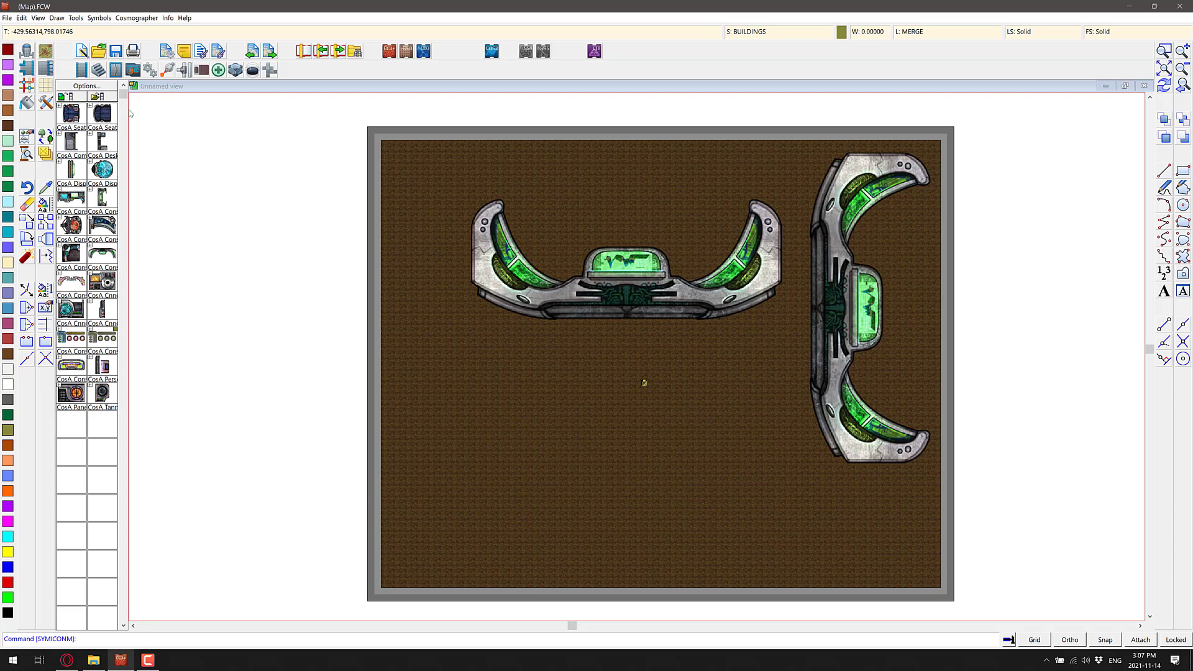
mouse_move(129, 113)
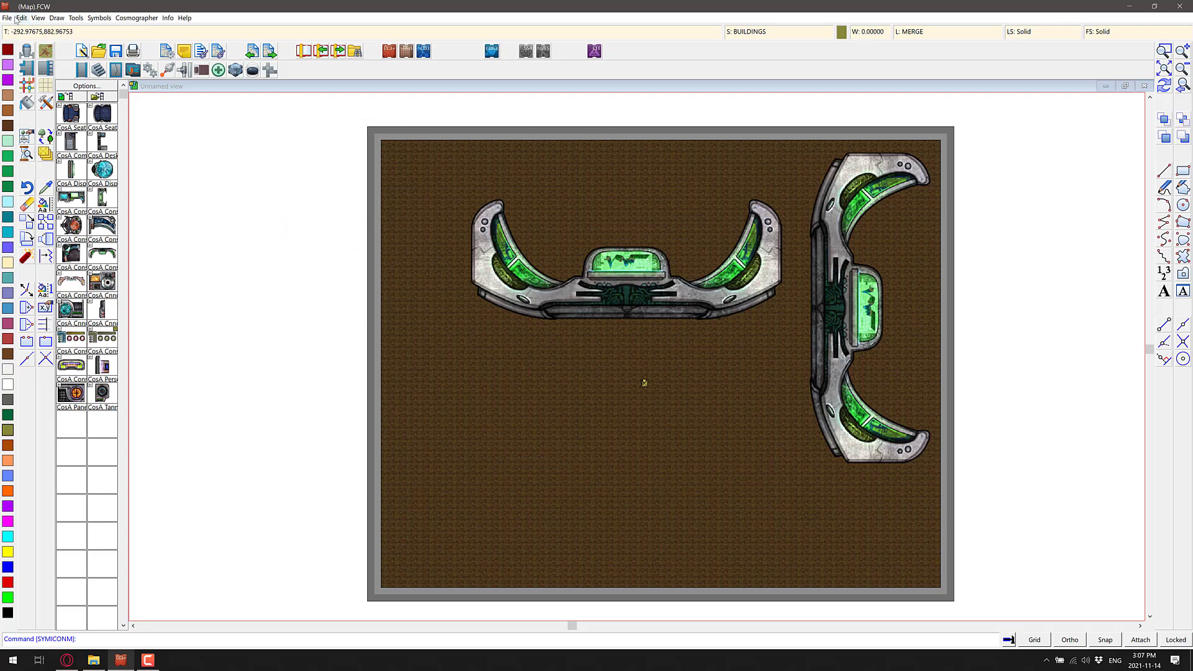
Step: Discard the unsaved console map and reopen Starship Deckplan 1.FCW
left_click(7, 17)
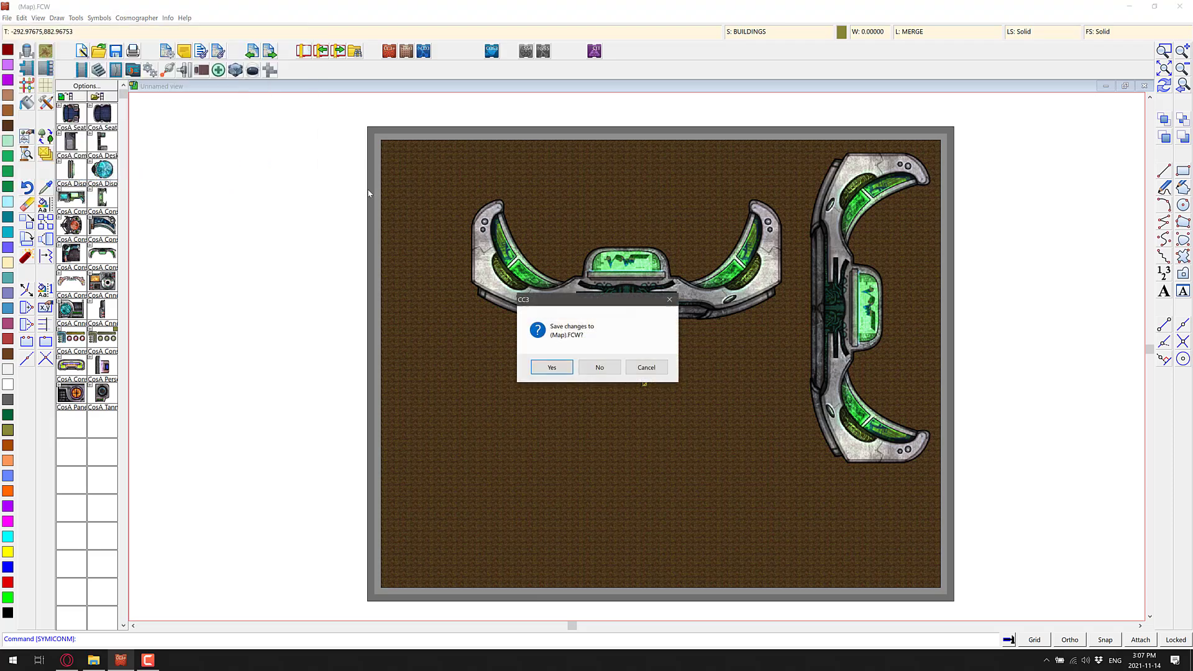
left_click(599, 368)
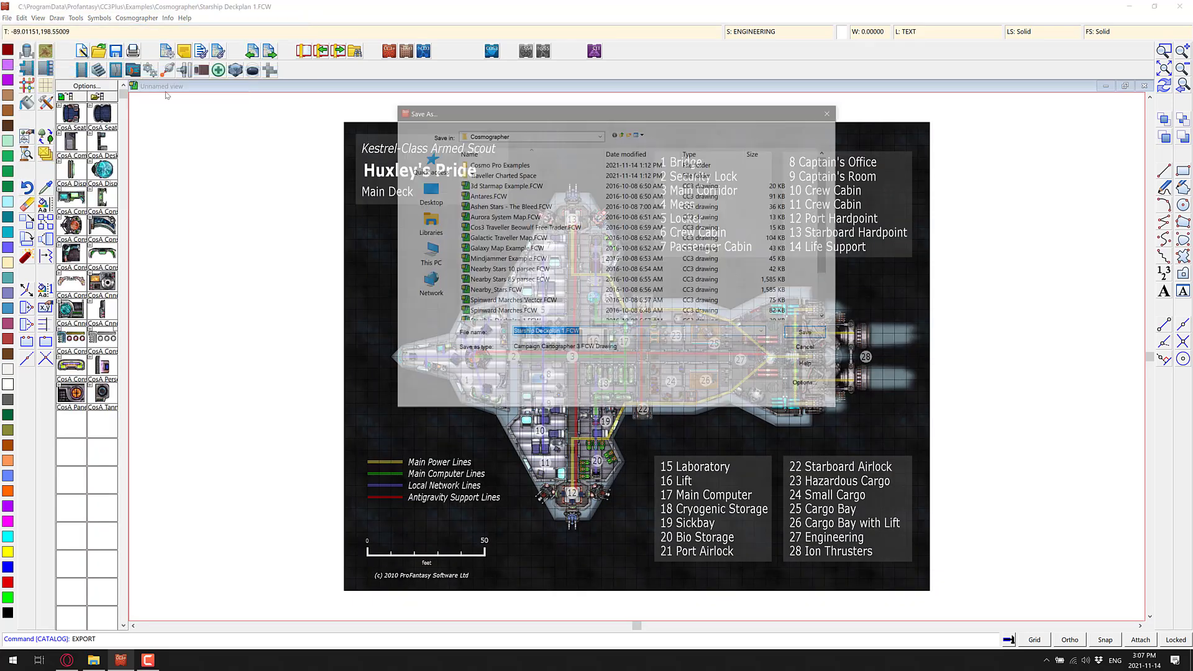
left_click(759, 348)
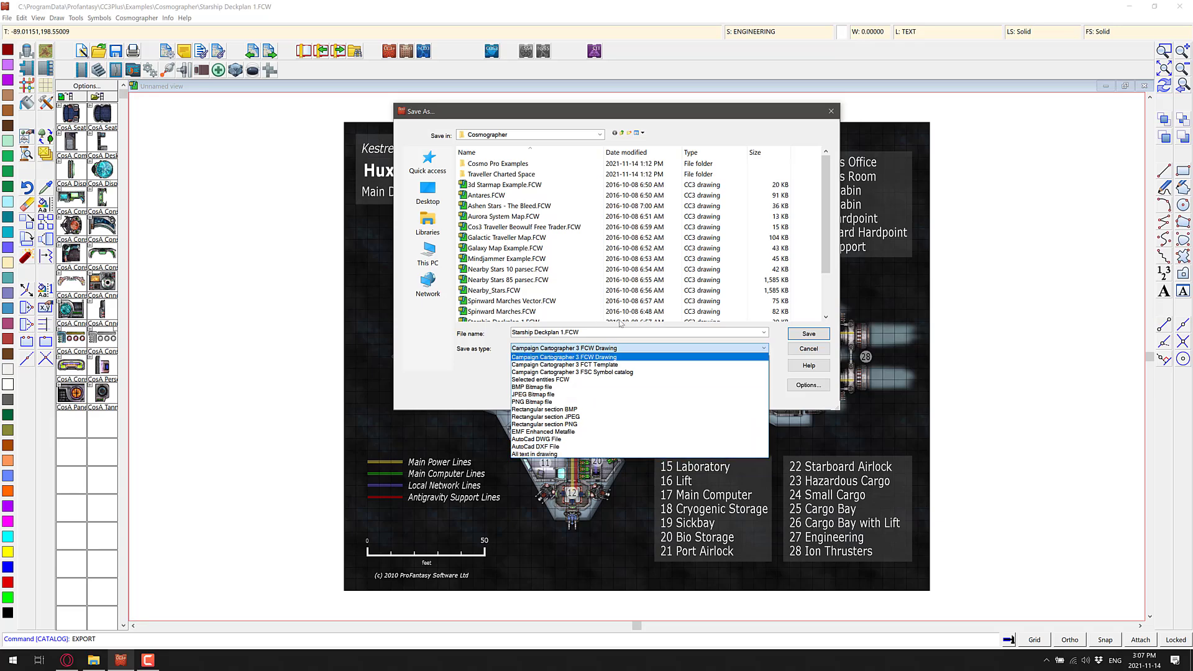
Step: Review the Save as type list with CC3 drawing kept selected, then cancel saving the deckplan
left_click(562, 356)
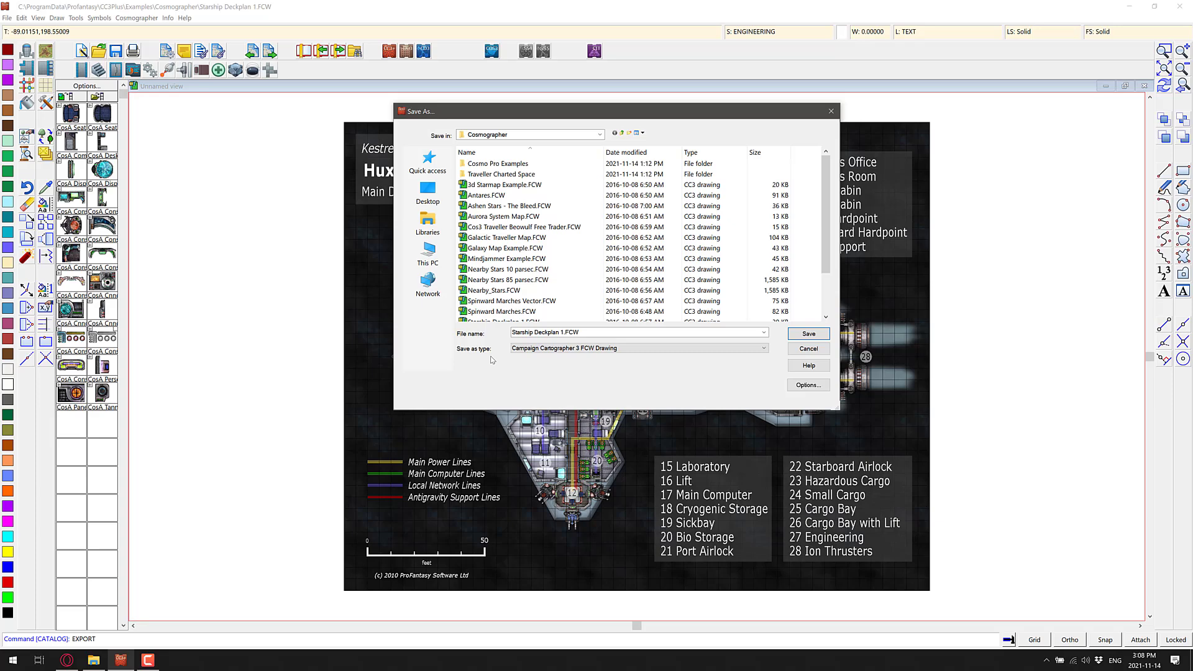
left_click(808, 333)
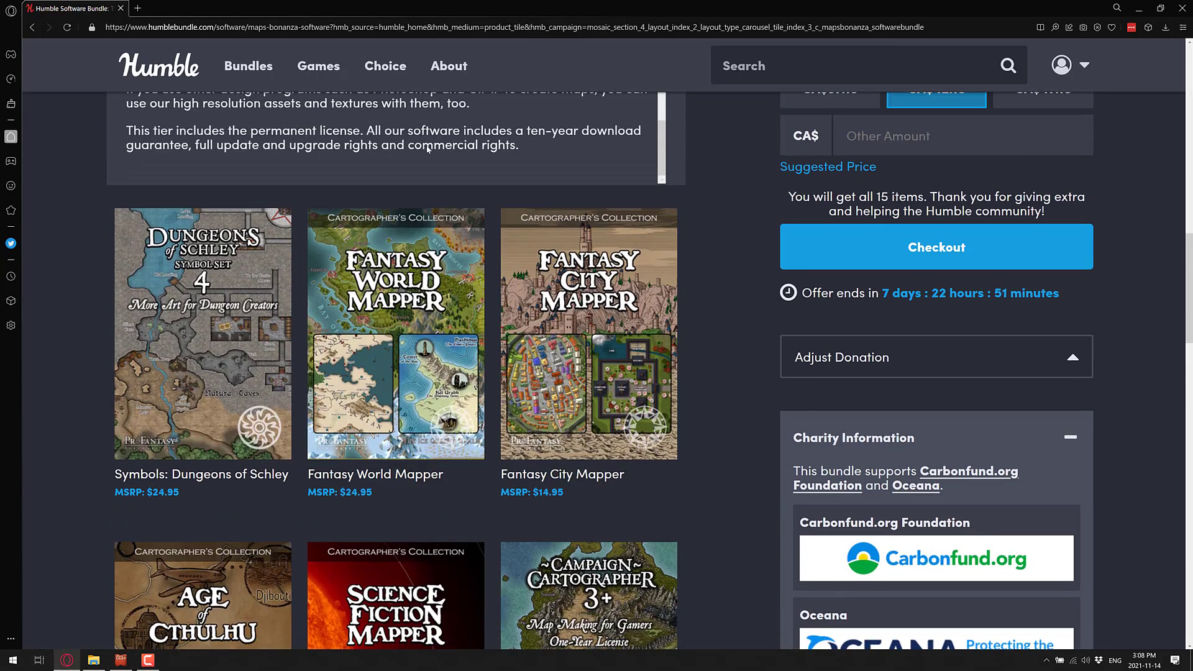
Step: Scroll through the Maps Bonanza item grid down to the Fractal Terrains 3+ tile
scroll("up", 3)
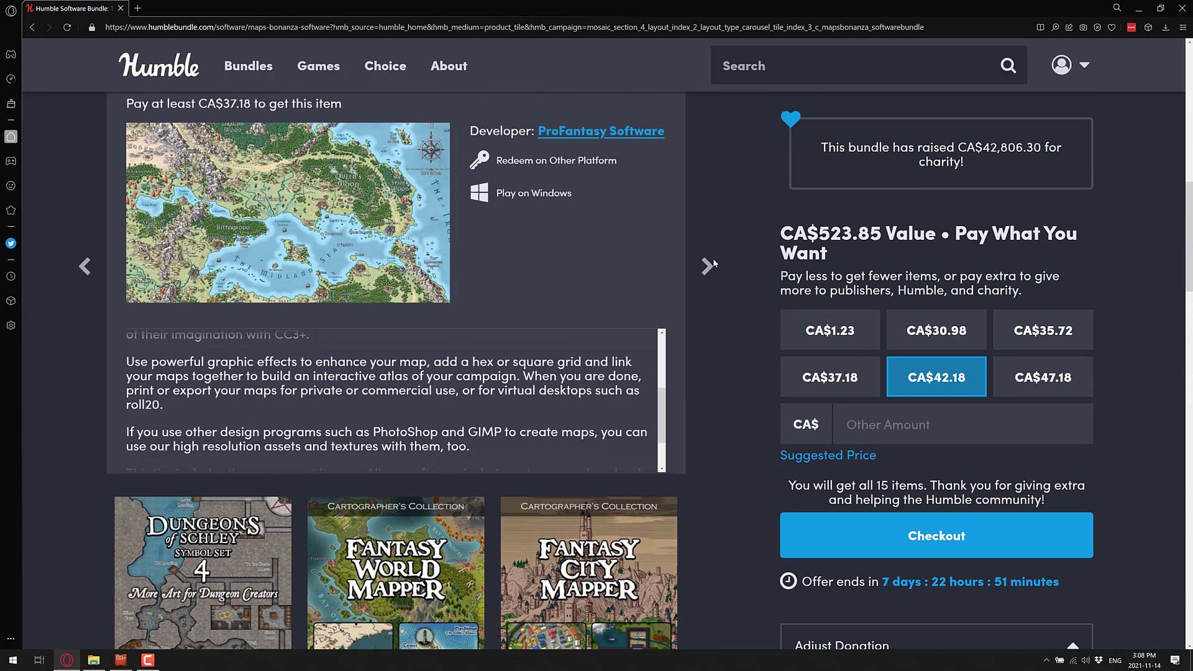
scroll("down", 3)
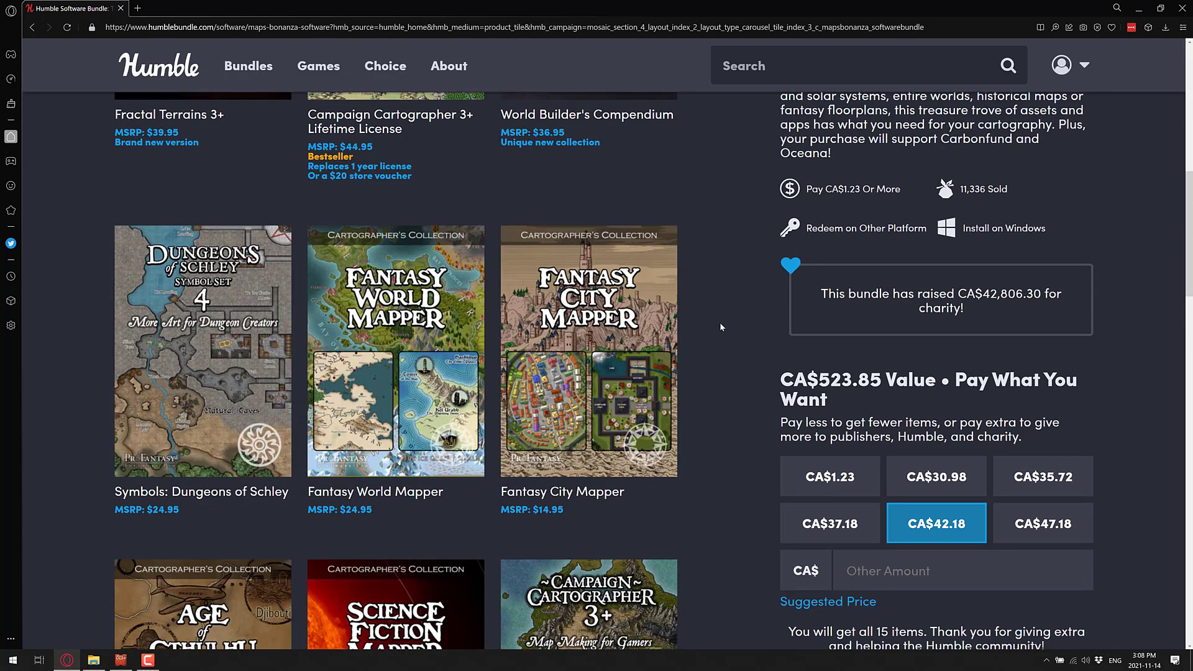
scroll("down", 3)
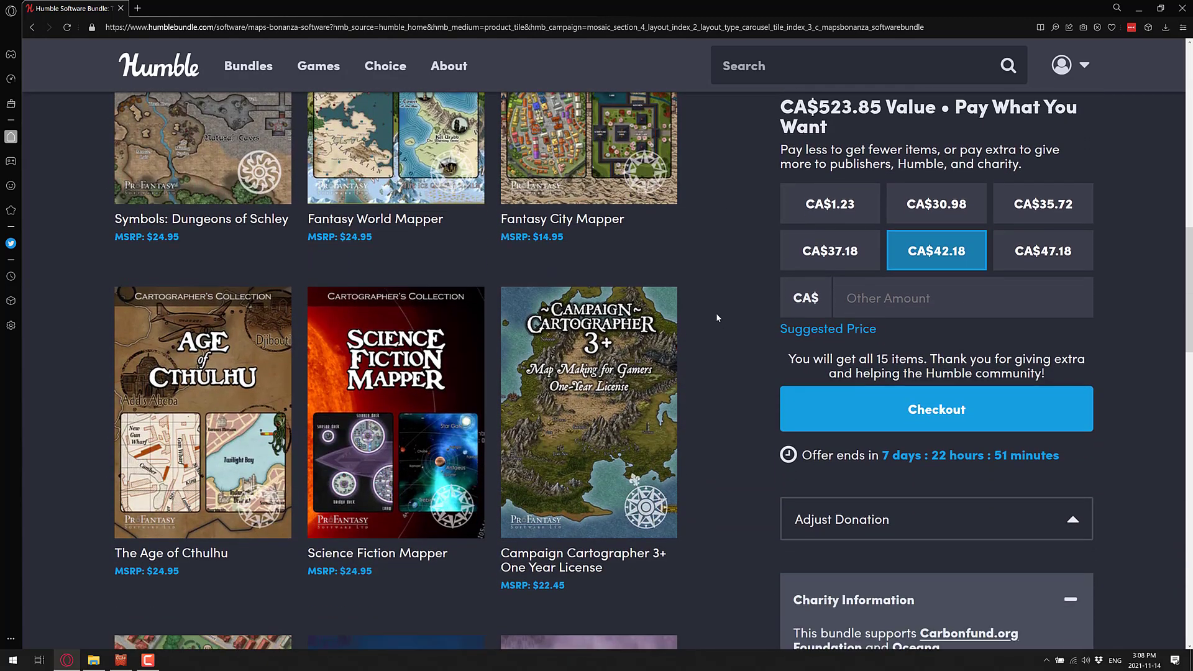
scroll("down", 3)
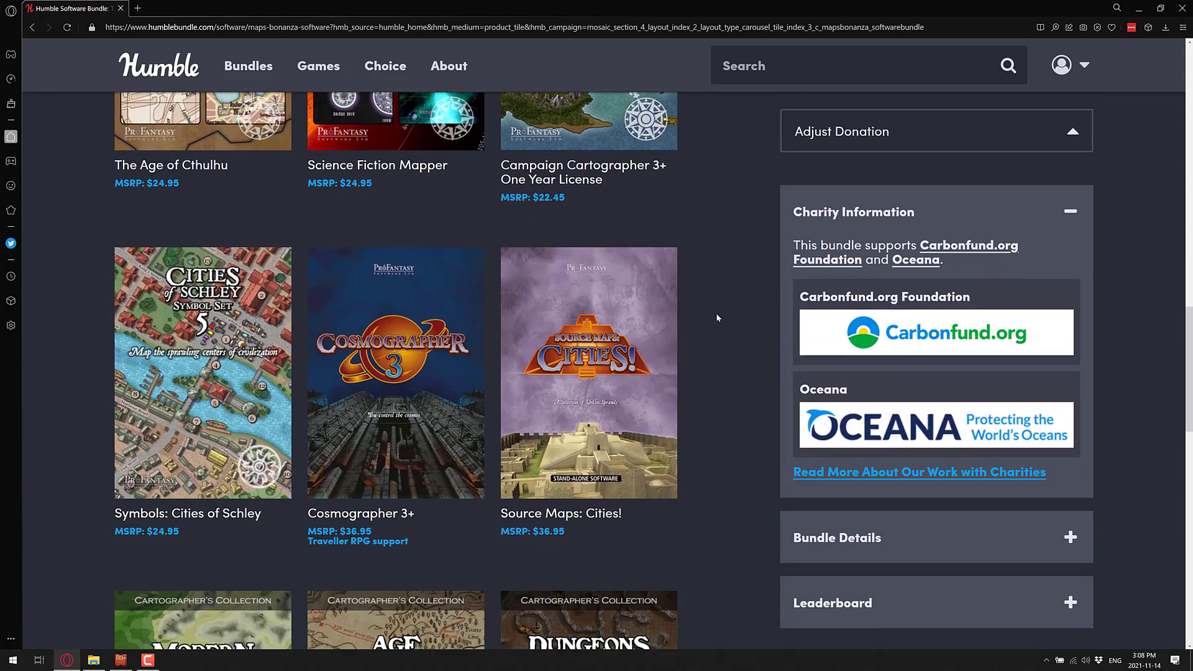
scroll("down", 3)
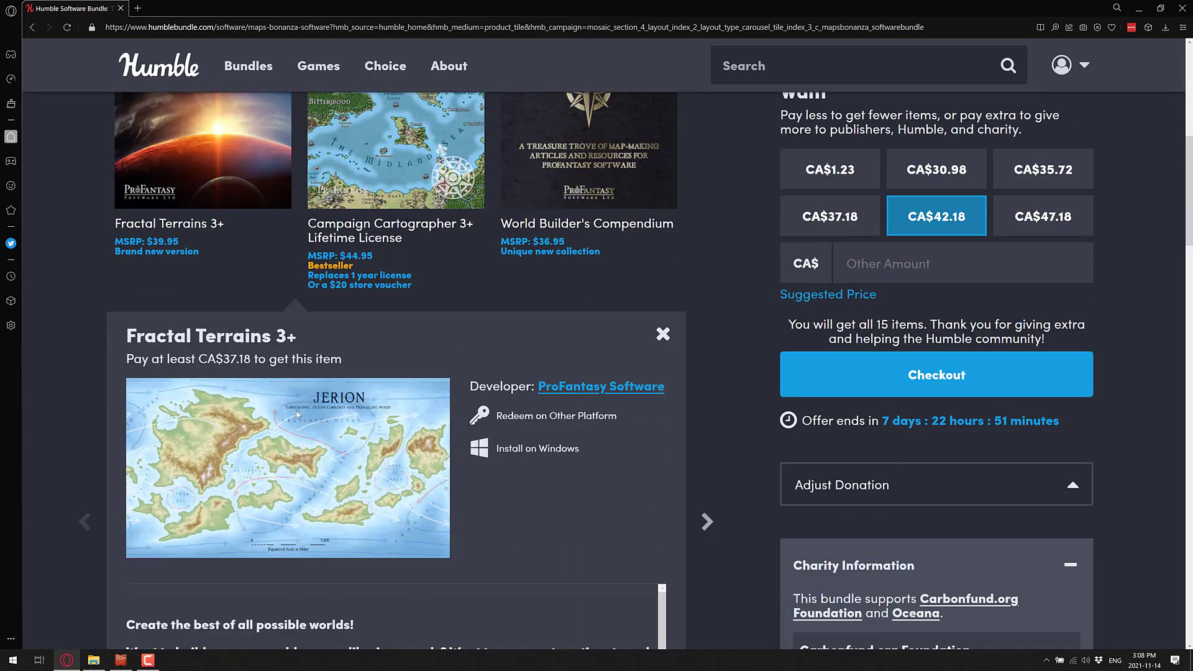
Step: Scroll down through all 15 bundle items after the Fractal Terrains 3+ details
scroll("down", 3)
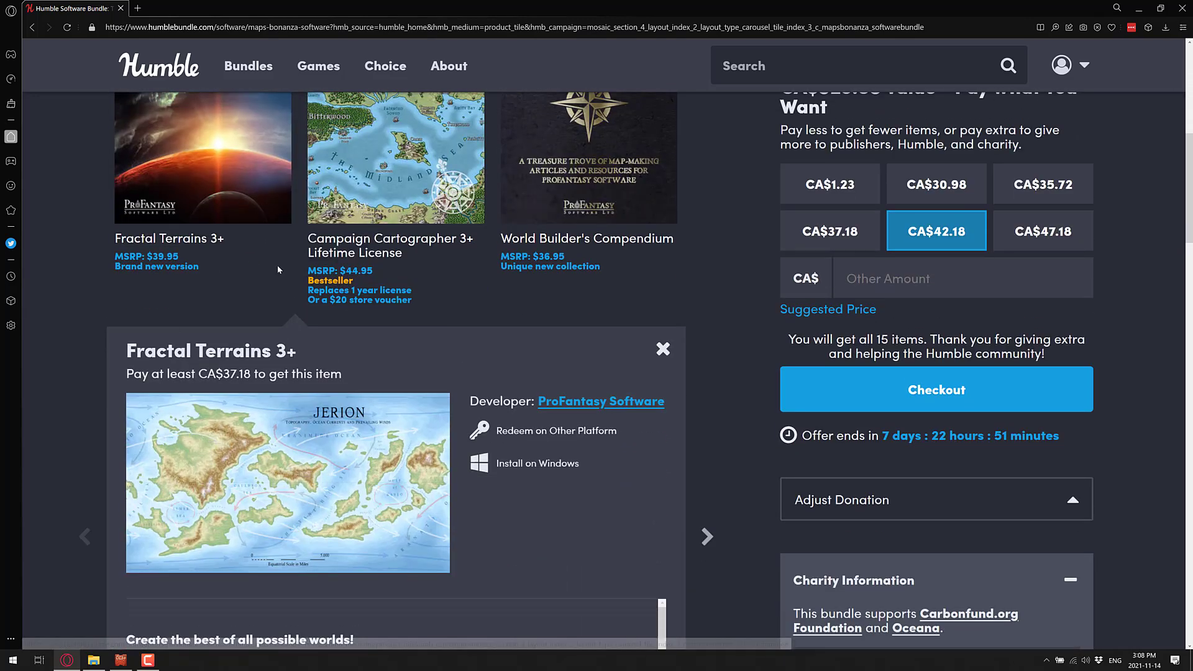
scroll("down", 3)
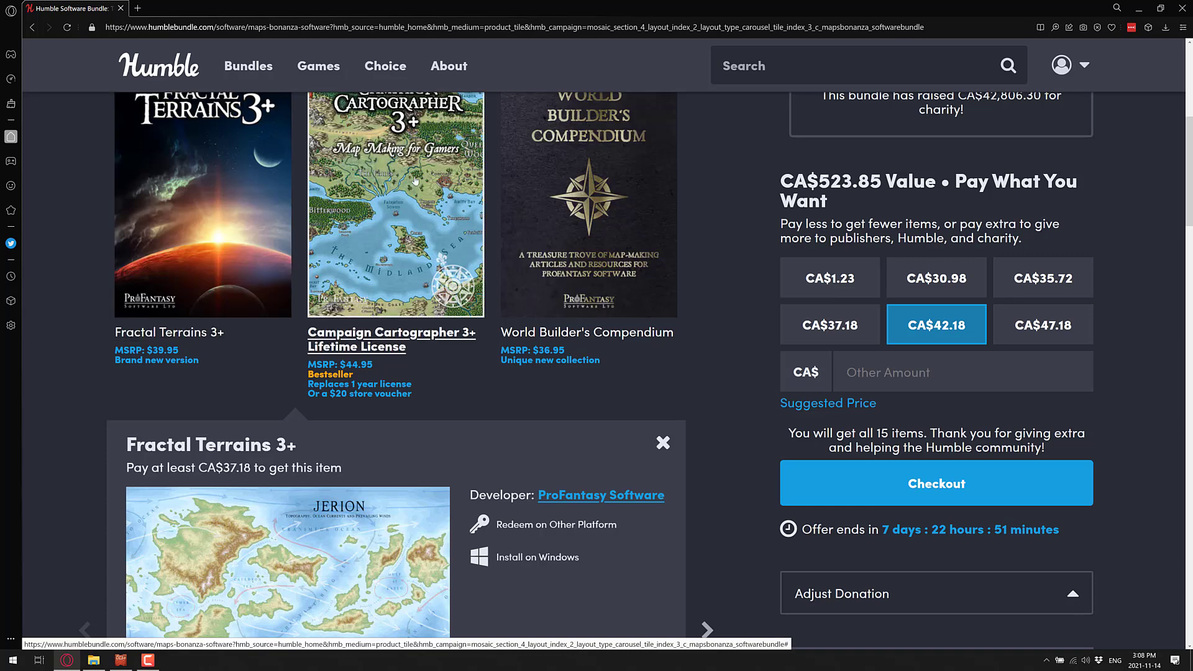
scroll("down", 3)
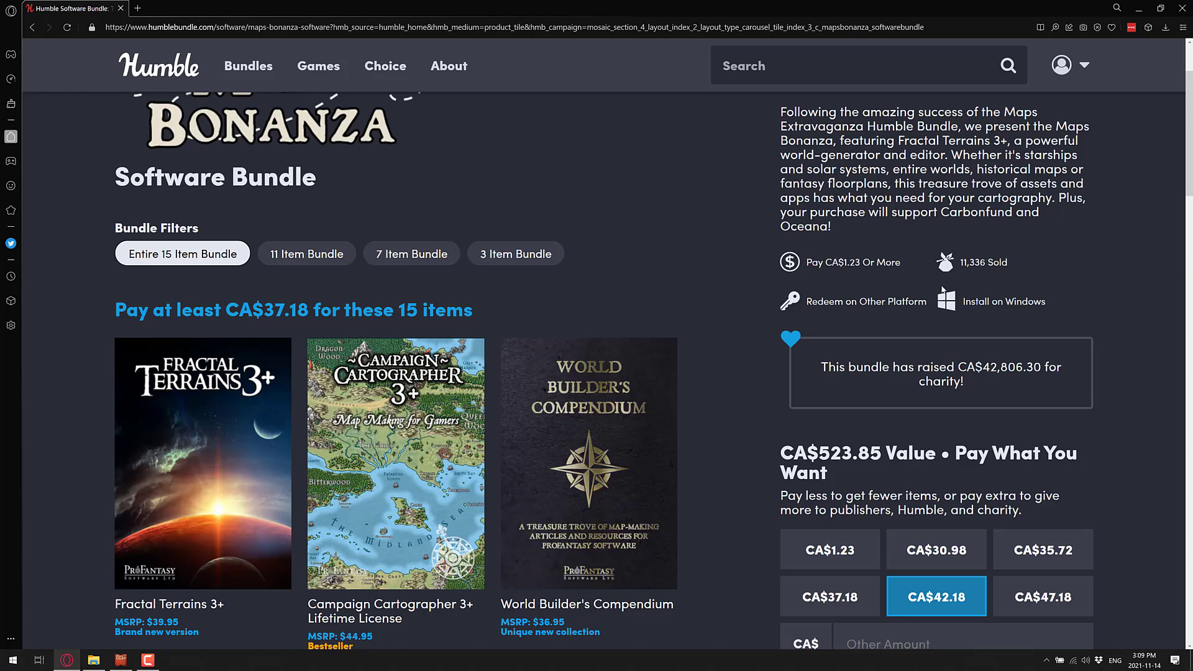
mouse_move(523, 379)
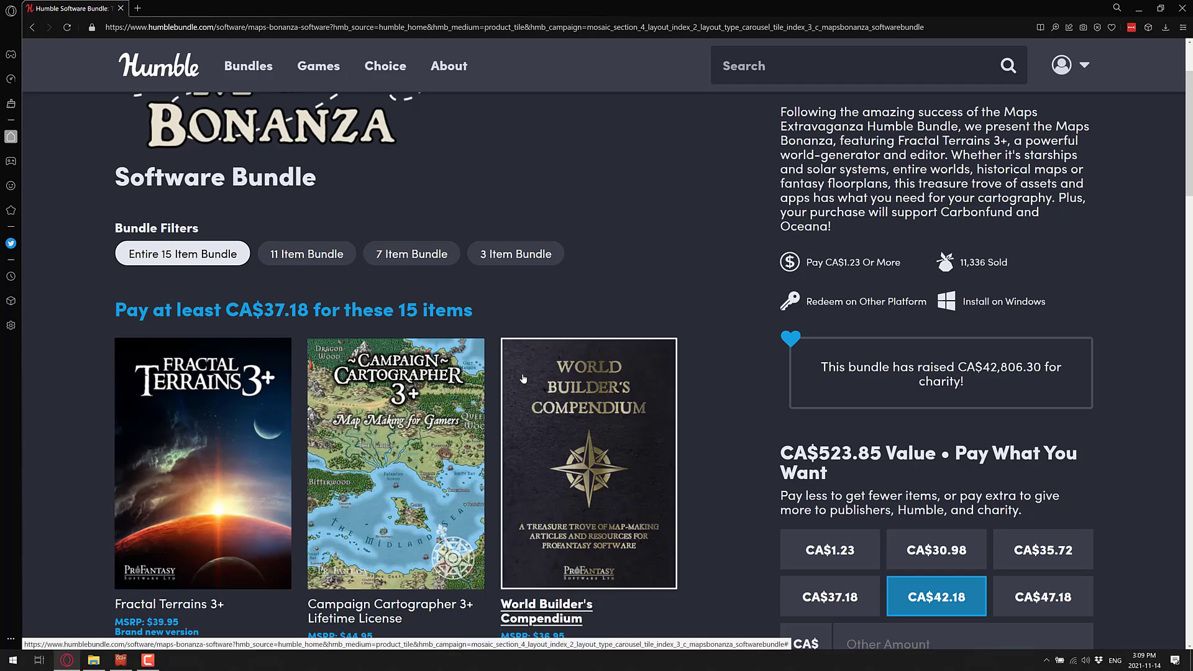
scroll("down", 3)
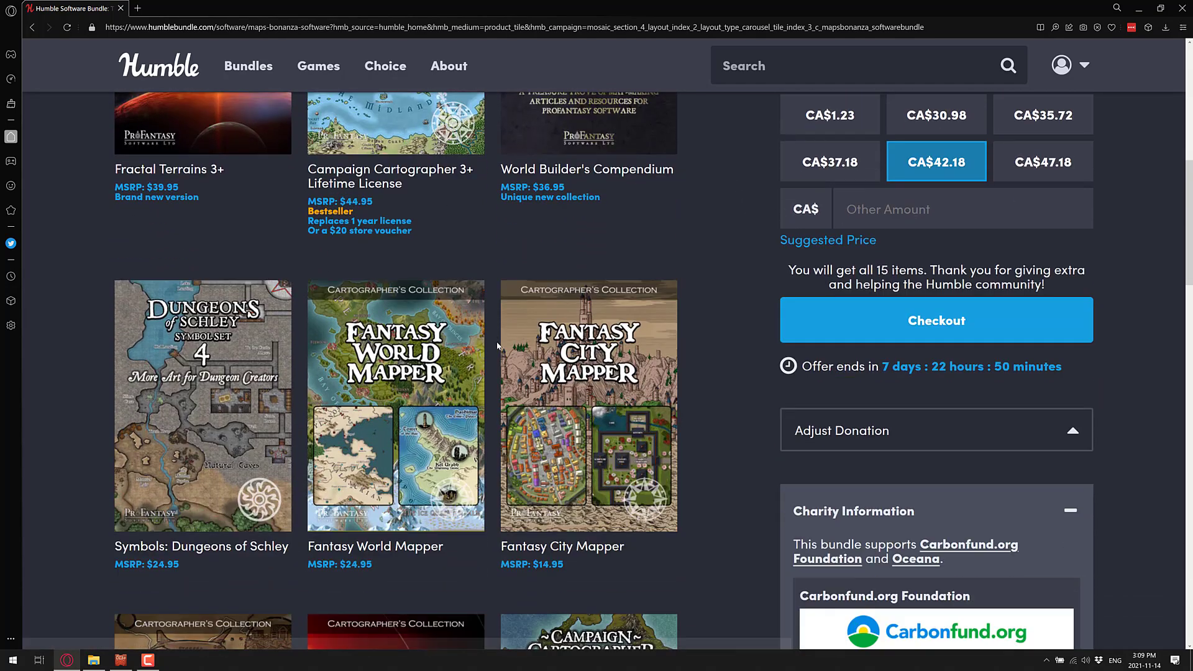
scroll("down", 3)
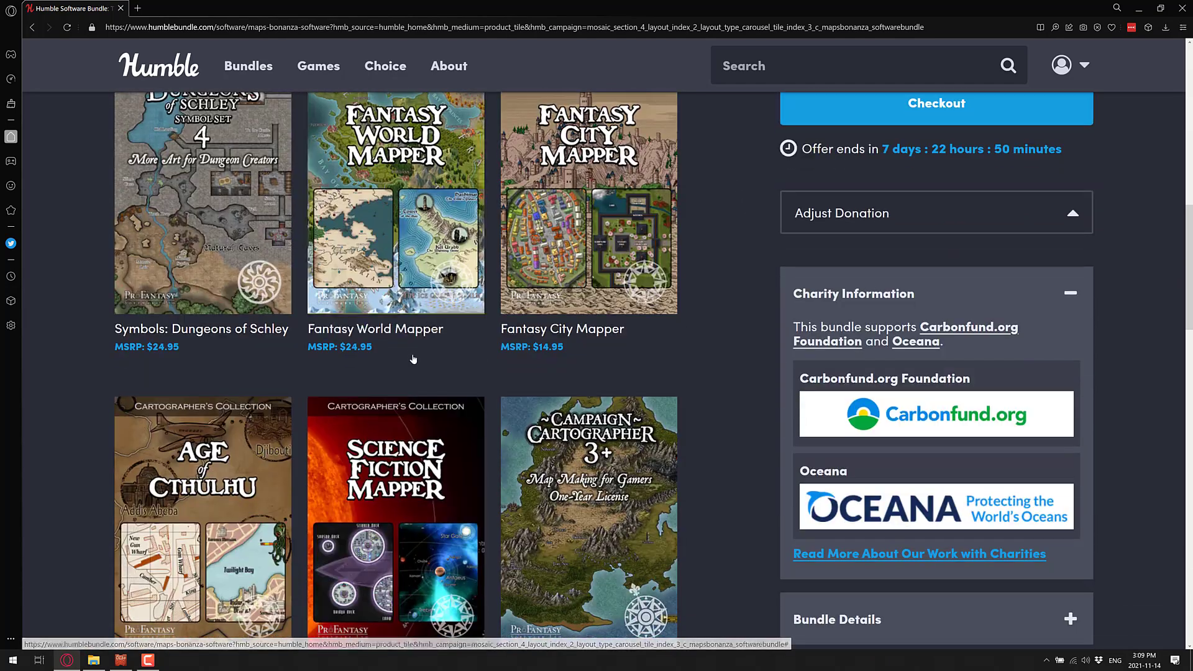
scroll("down", 3)
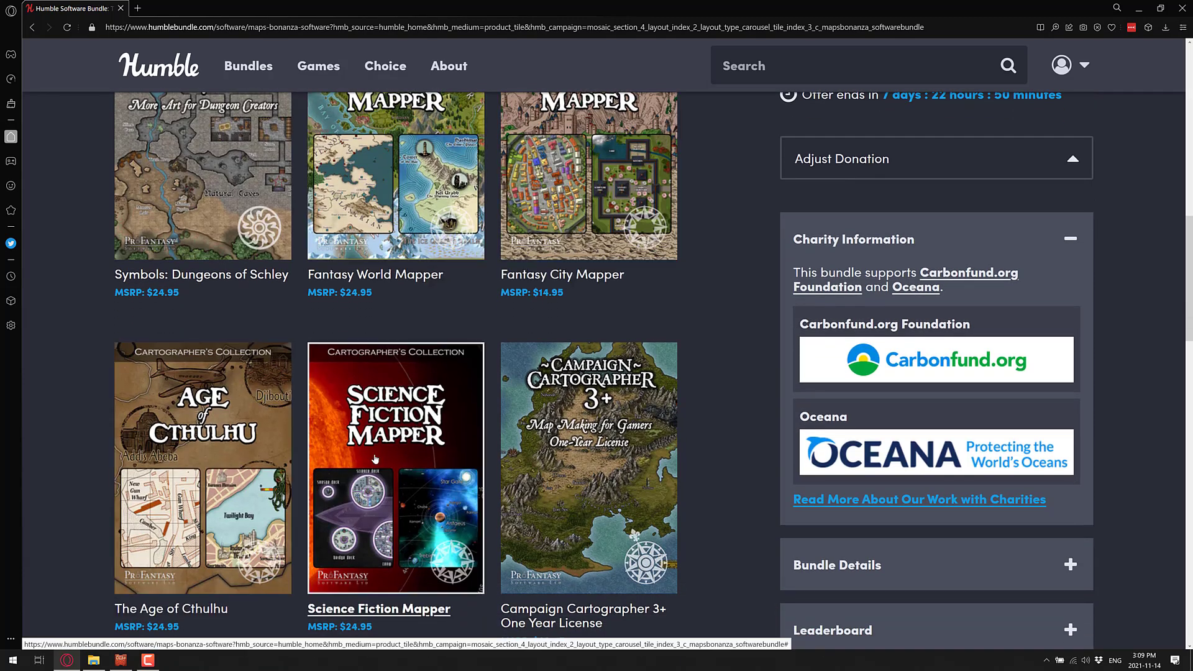
scroll("down", 3)
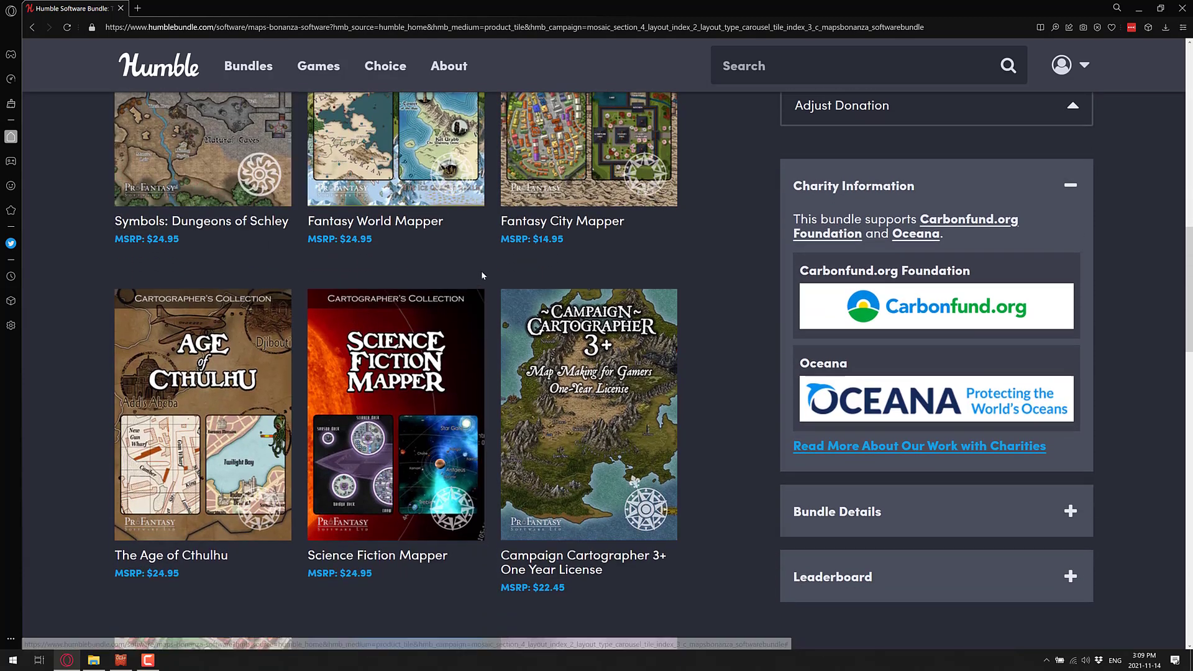
scroll("down", 3)
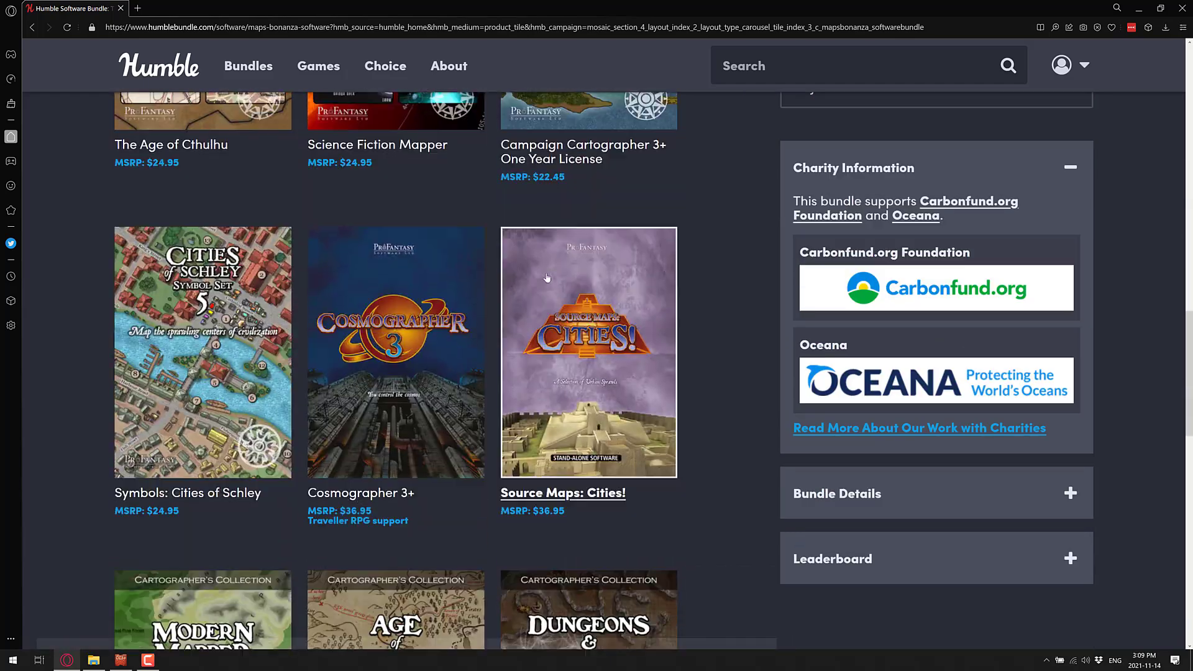
scroll("down", 3)
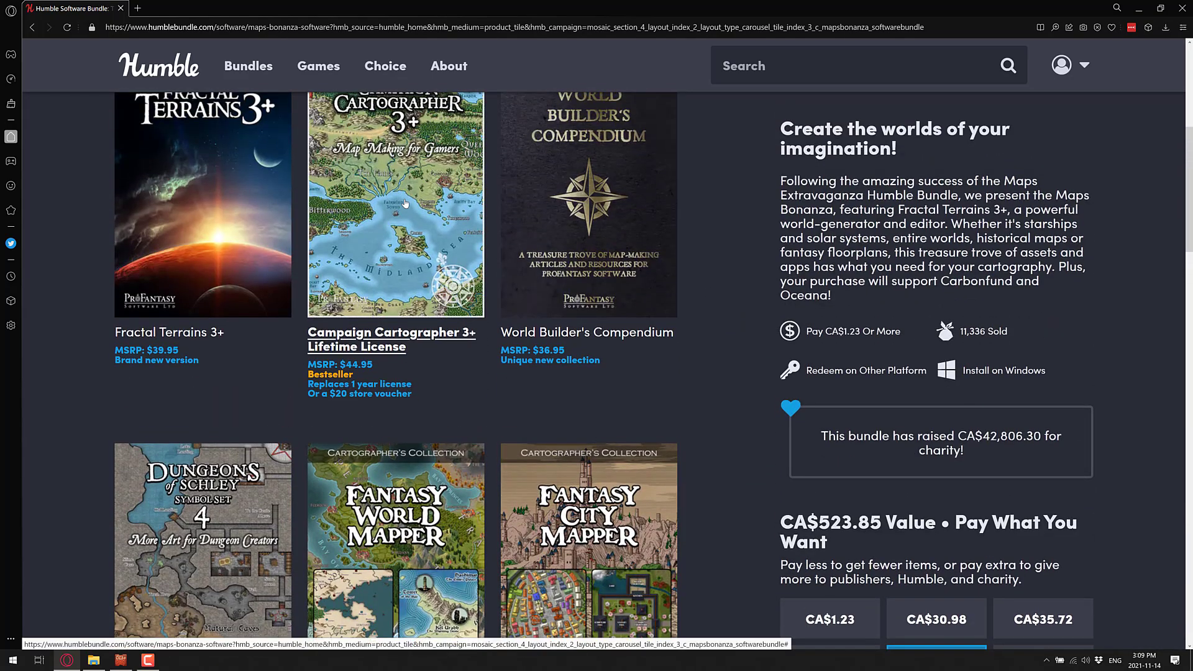
scroll("down", 3)
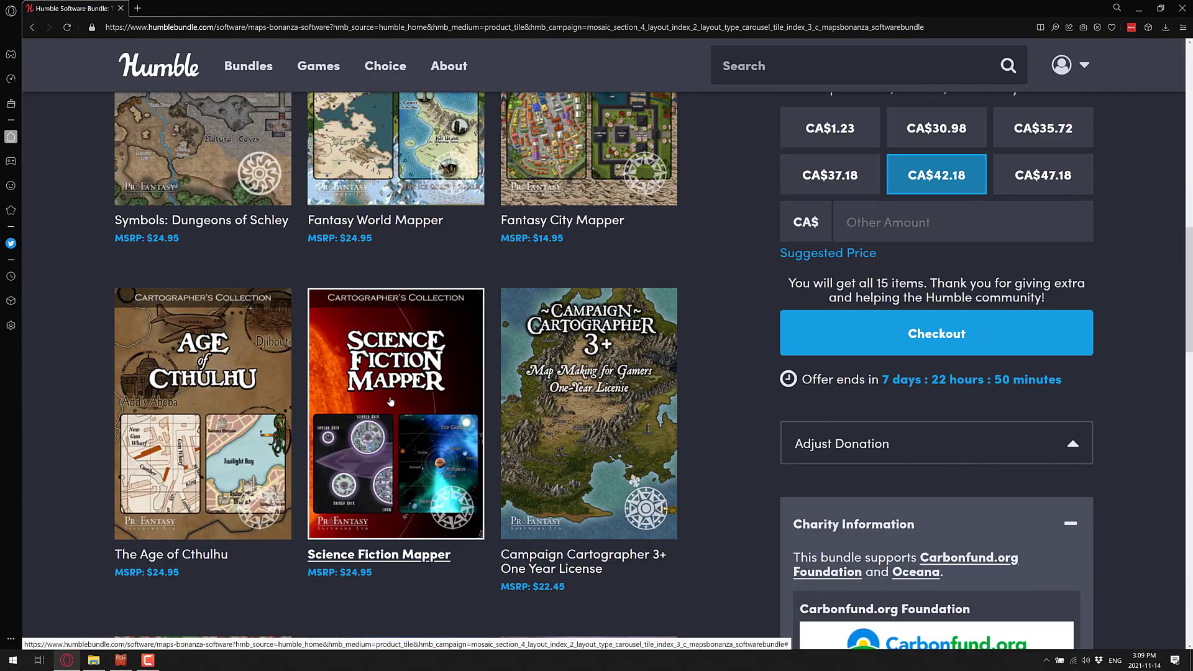
scroll("down", 3)
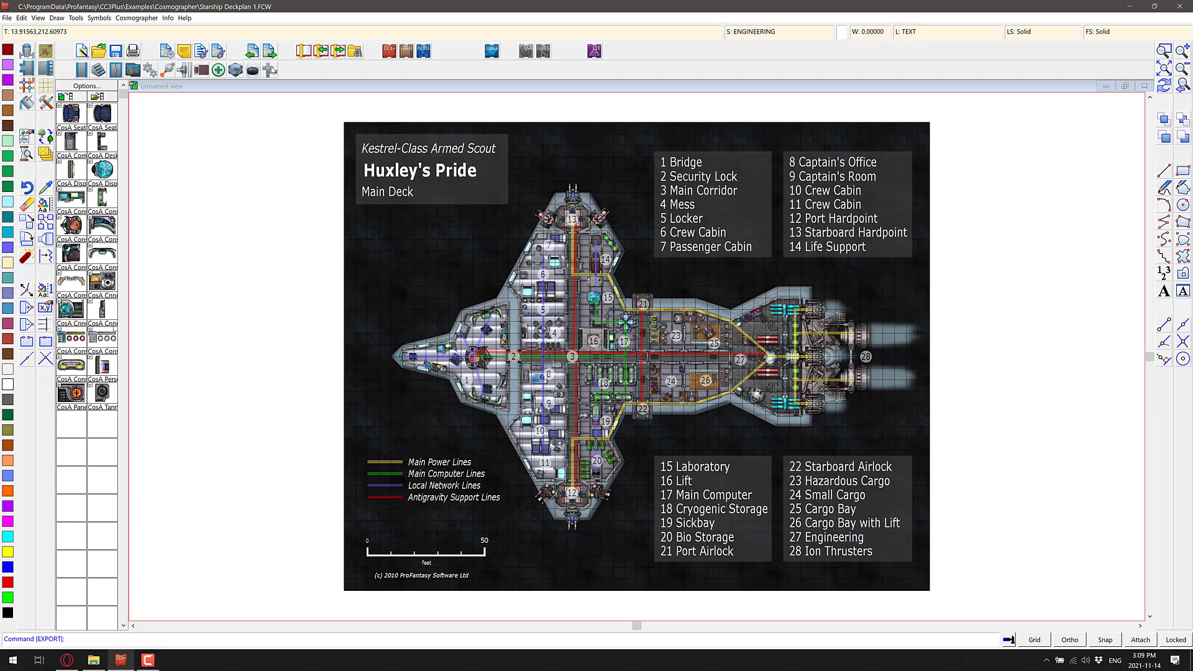
mouse_move(569, 38)
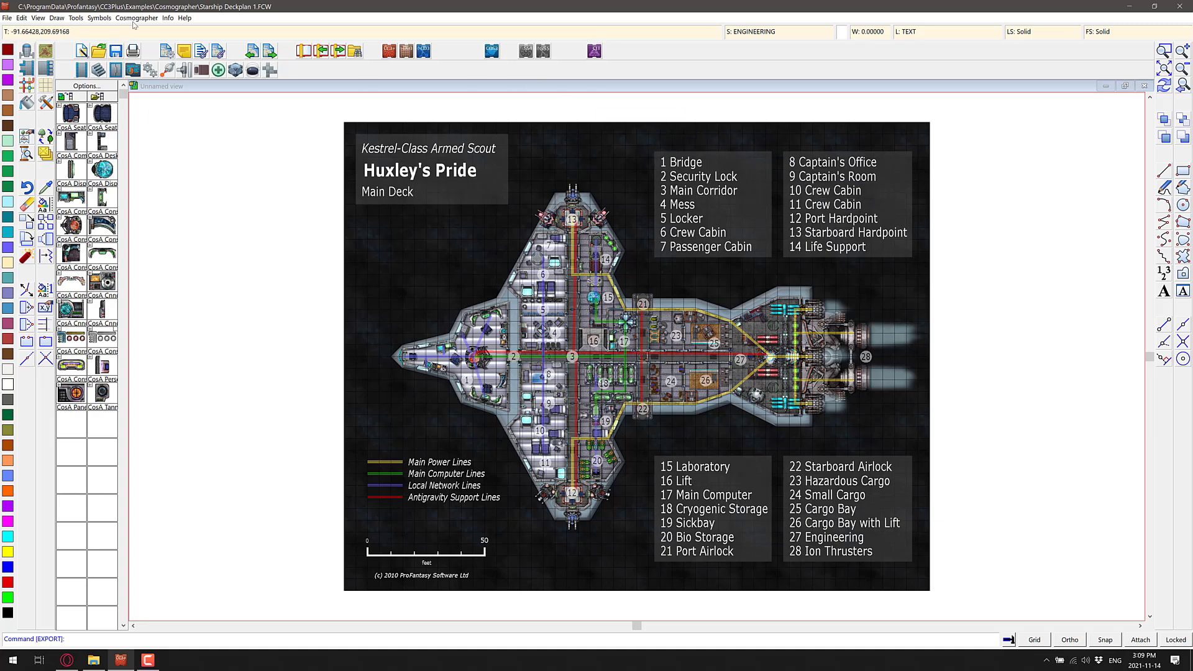
left_click(76, 18)
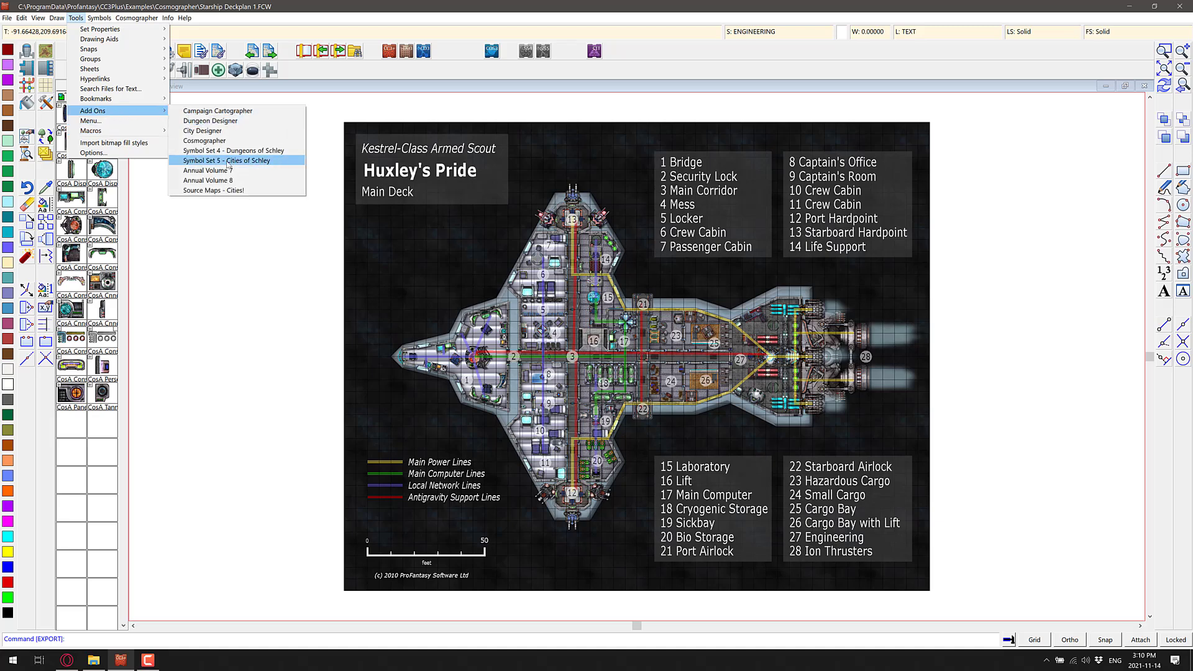
mouse_move(206, 170)
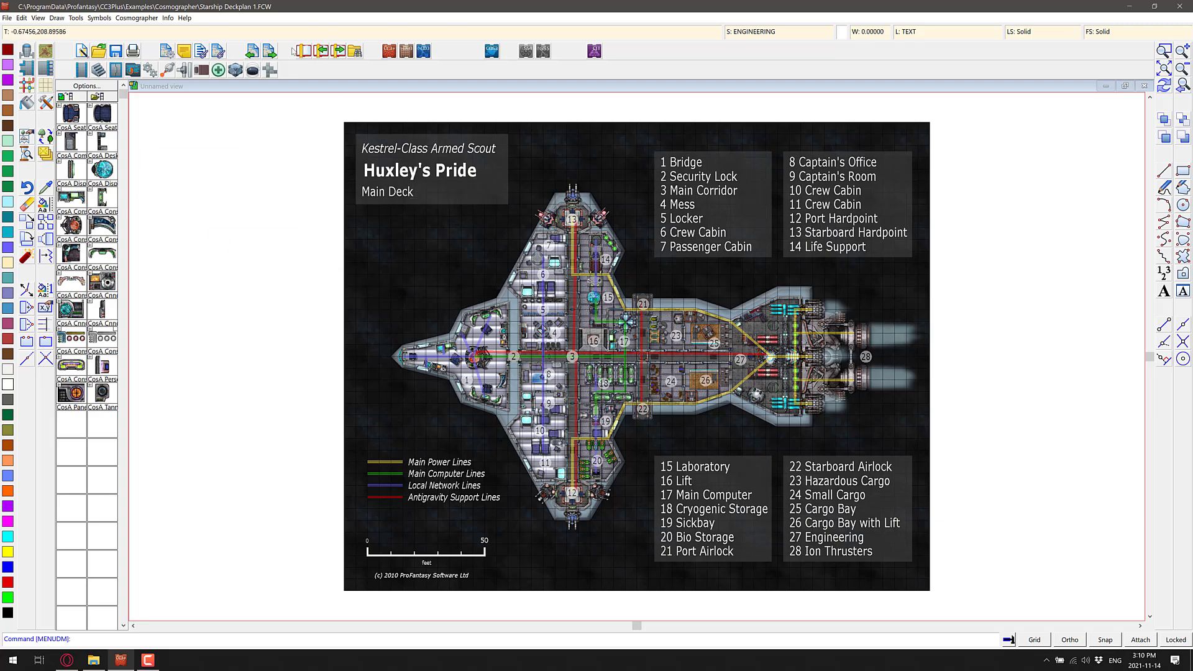
mouse_move(333, 379)
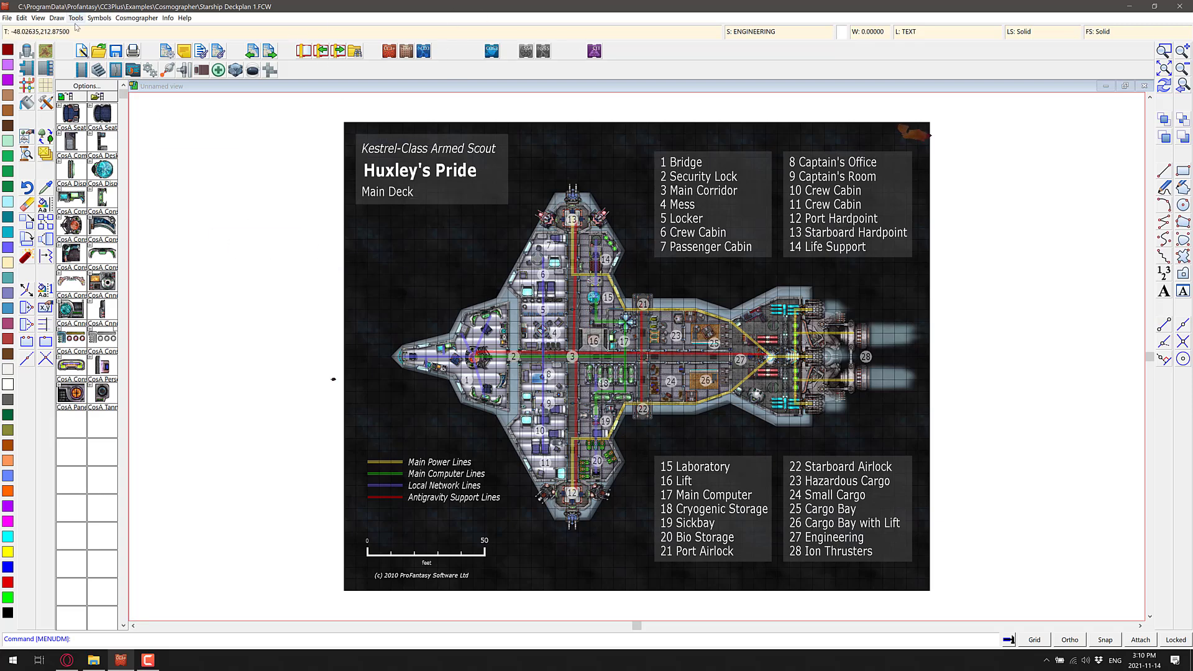